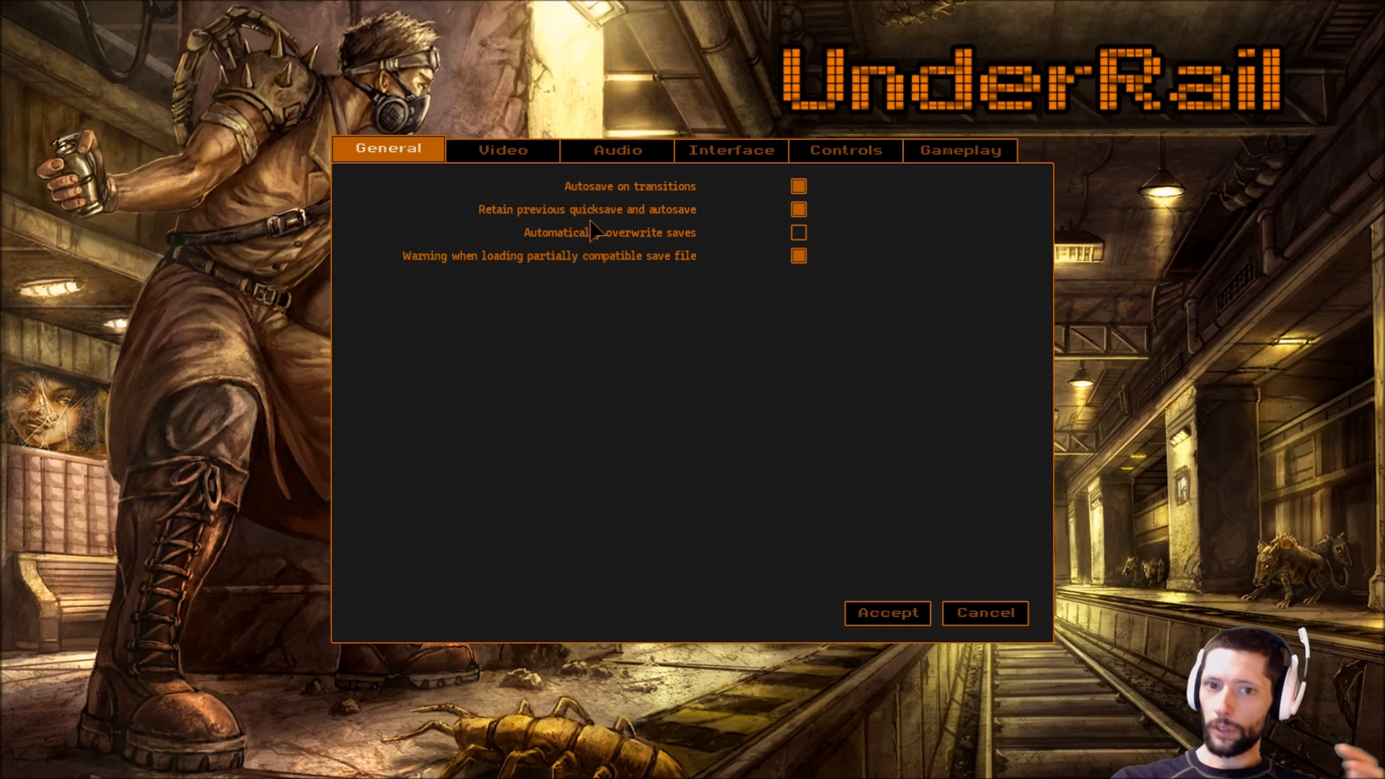
On the Audio tab, set Music Volume from 0% to 5%, leaving other volumes unchanged.
click(616, 149)
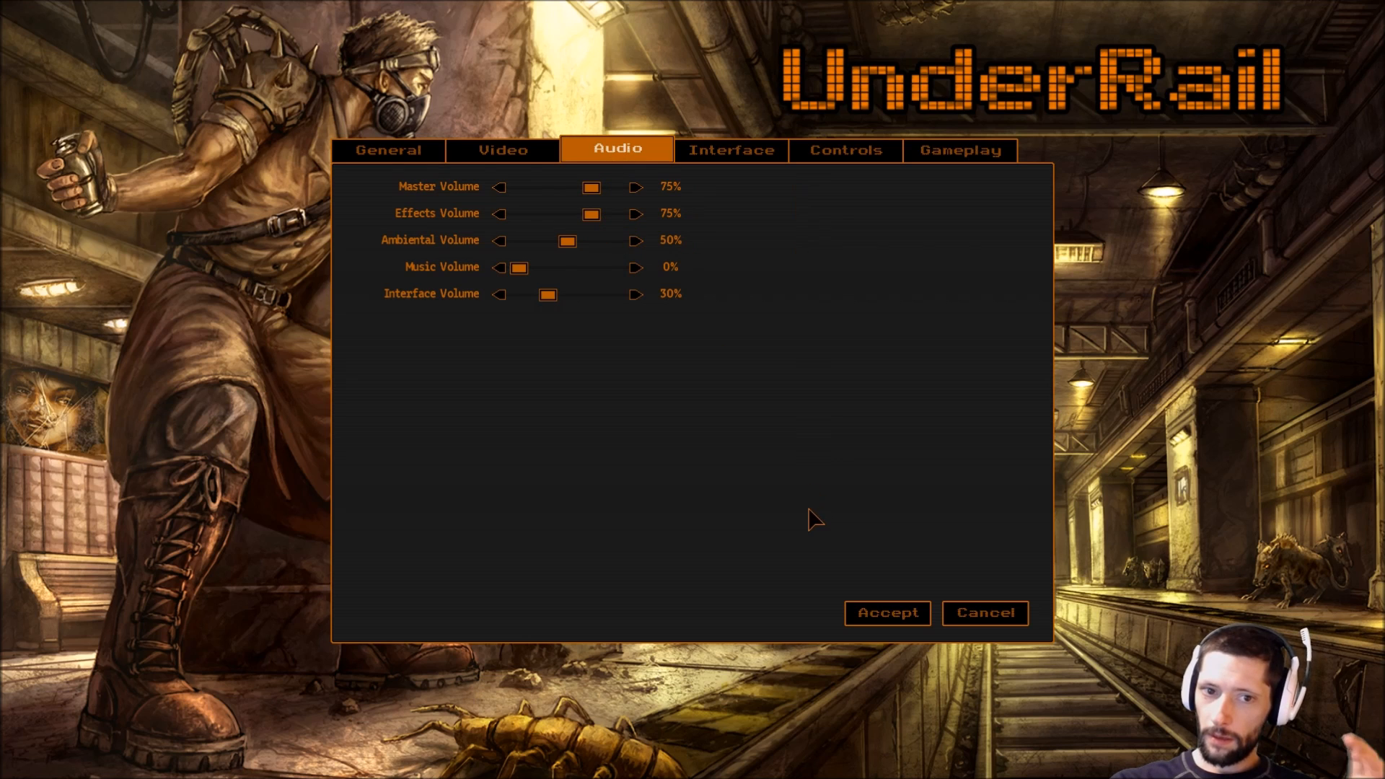
mouse_move(819, 515)
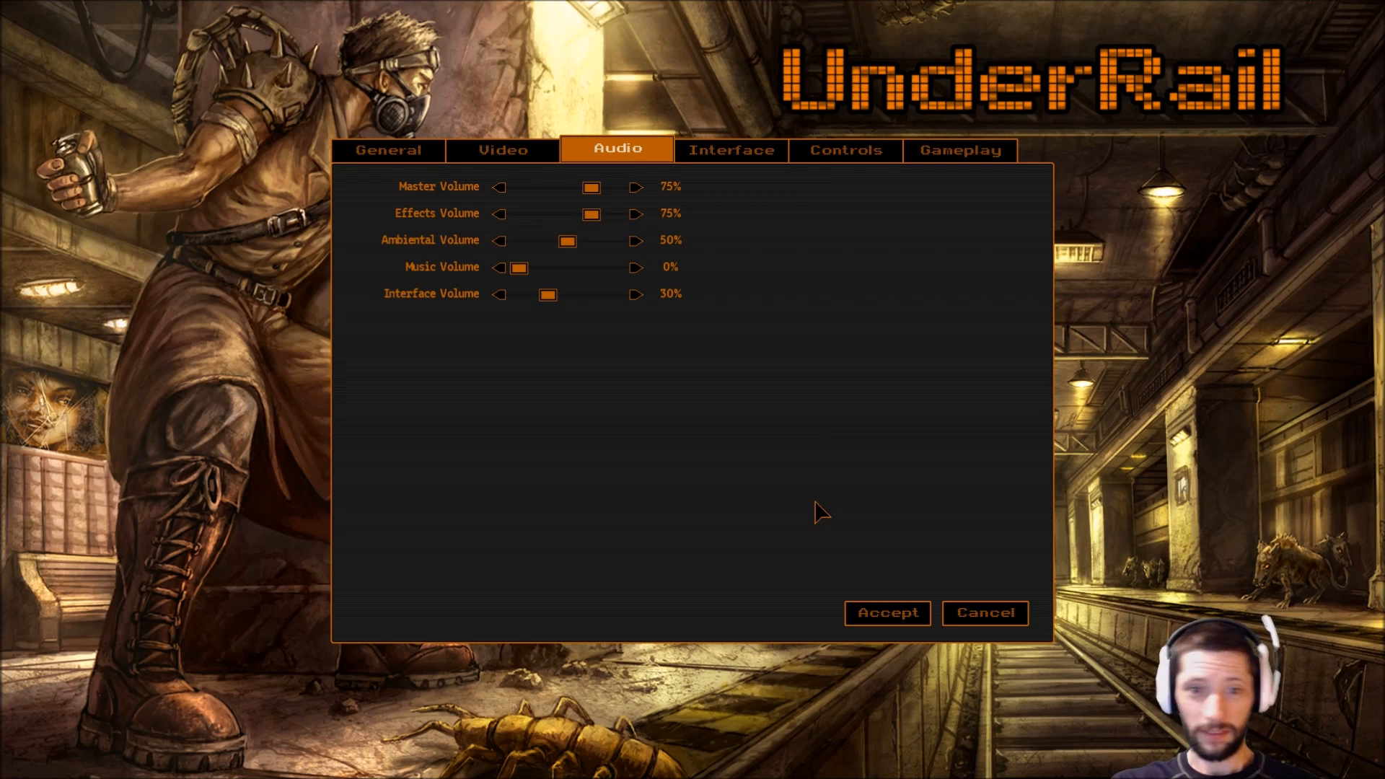
mouse_move(426, 499)
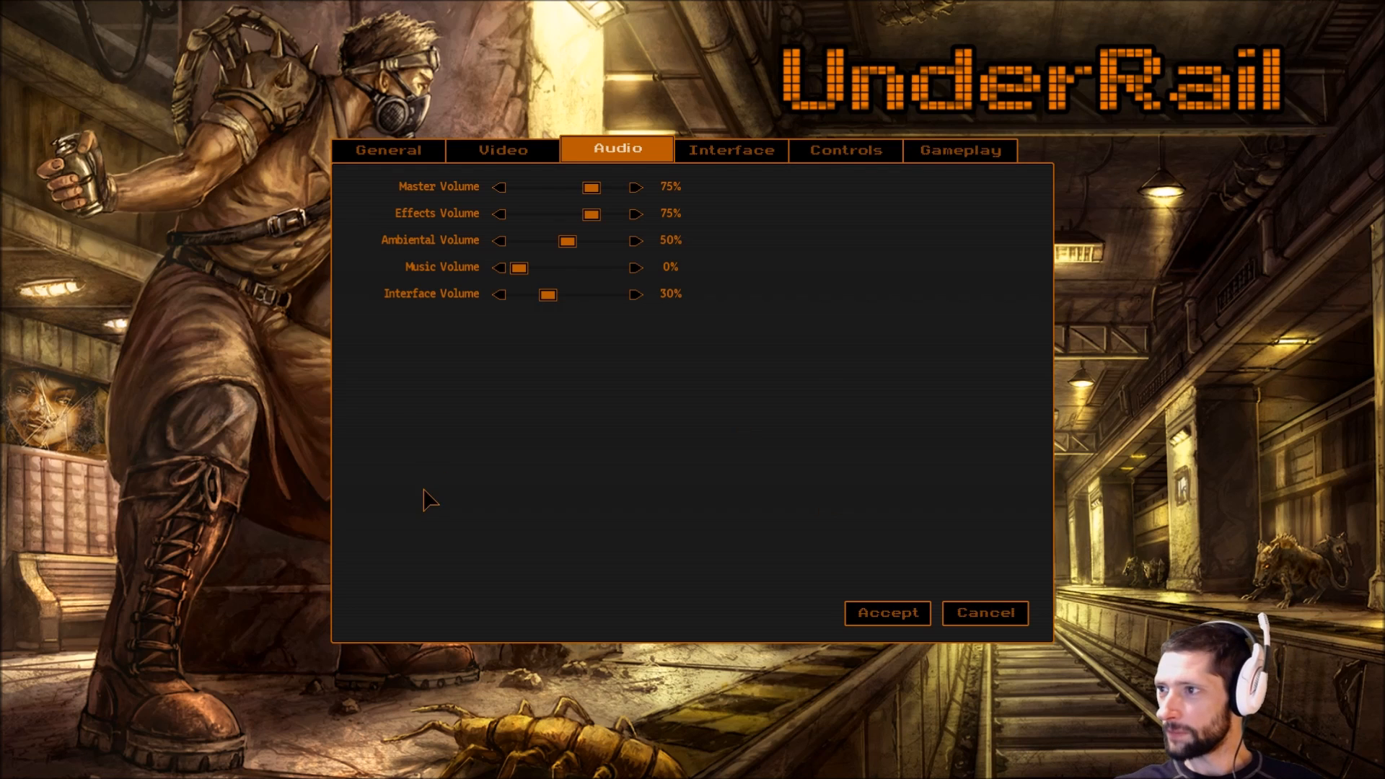
mouse_move(594, 213)
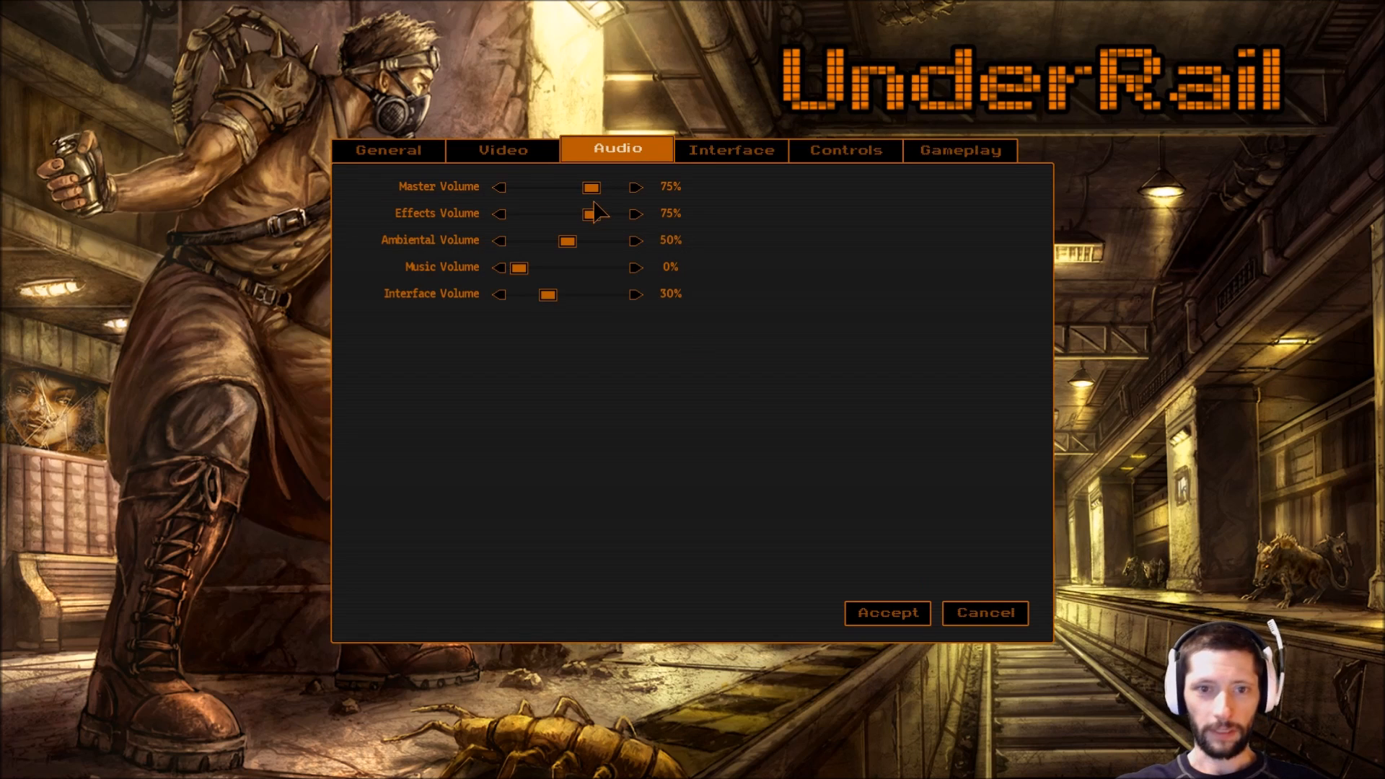
click(636, 267)
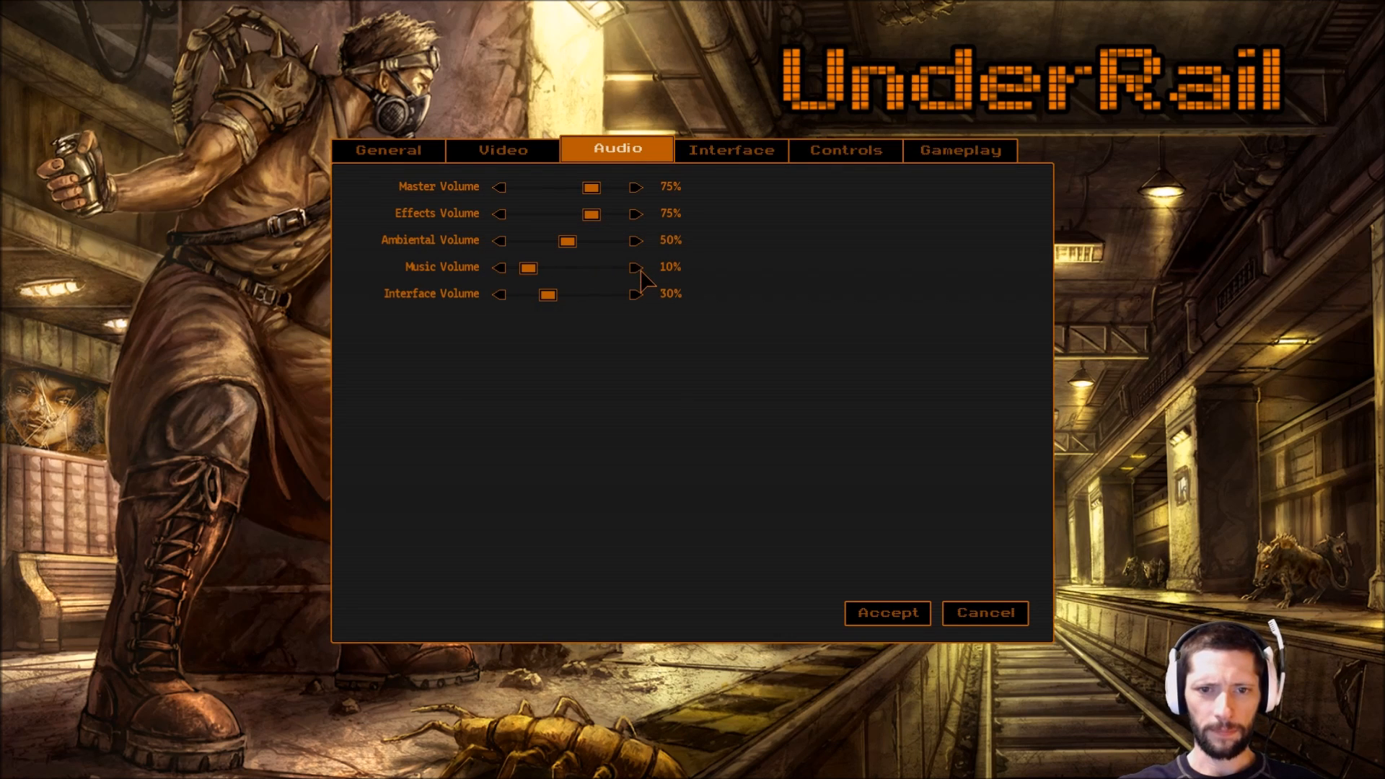
click(499, 266)
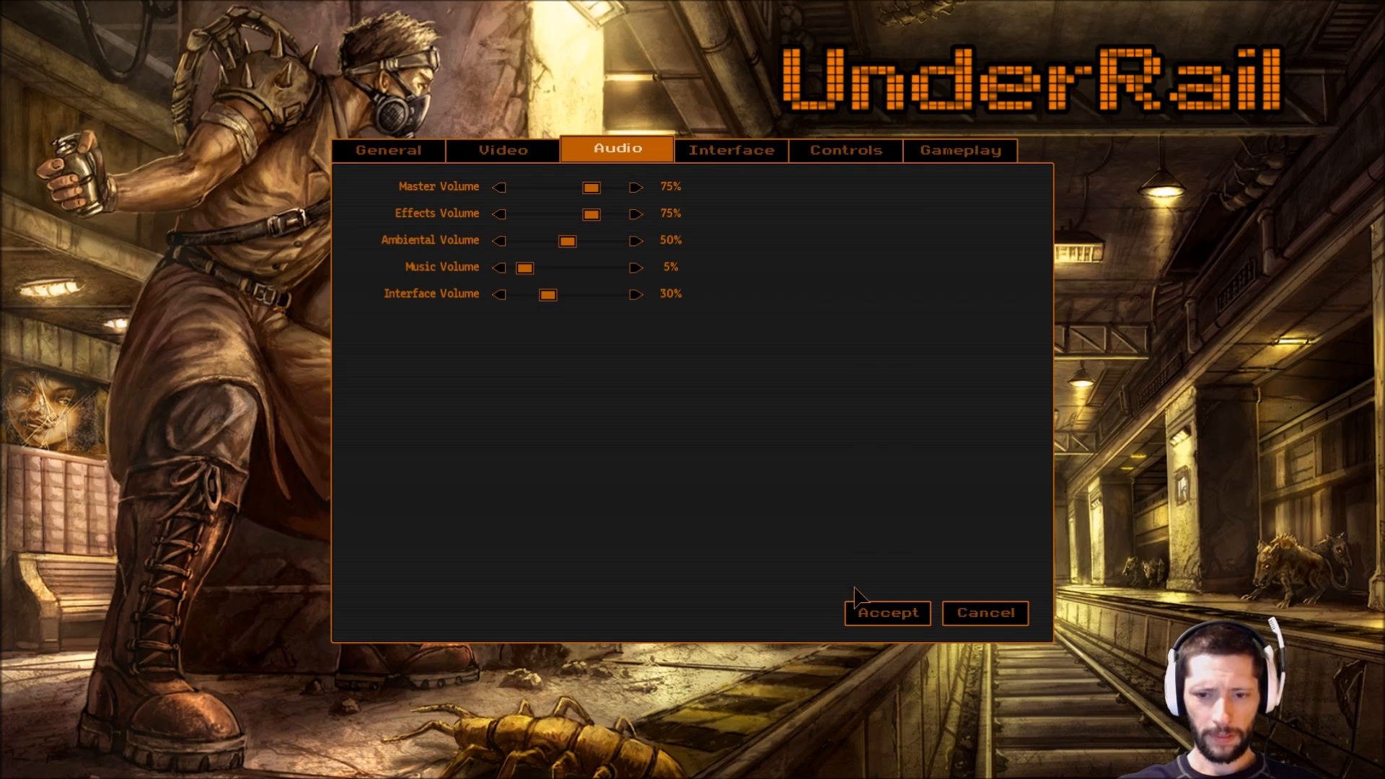
mouse_move(625, 465)
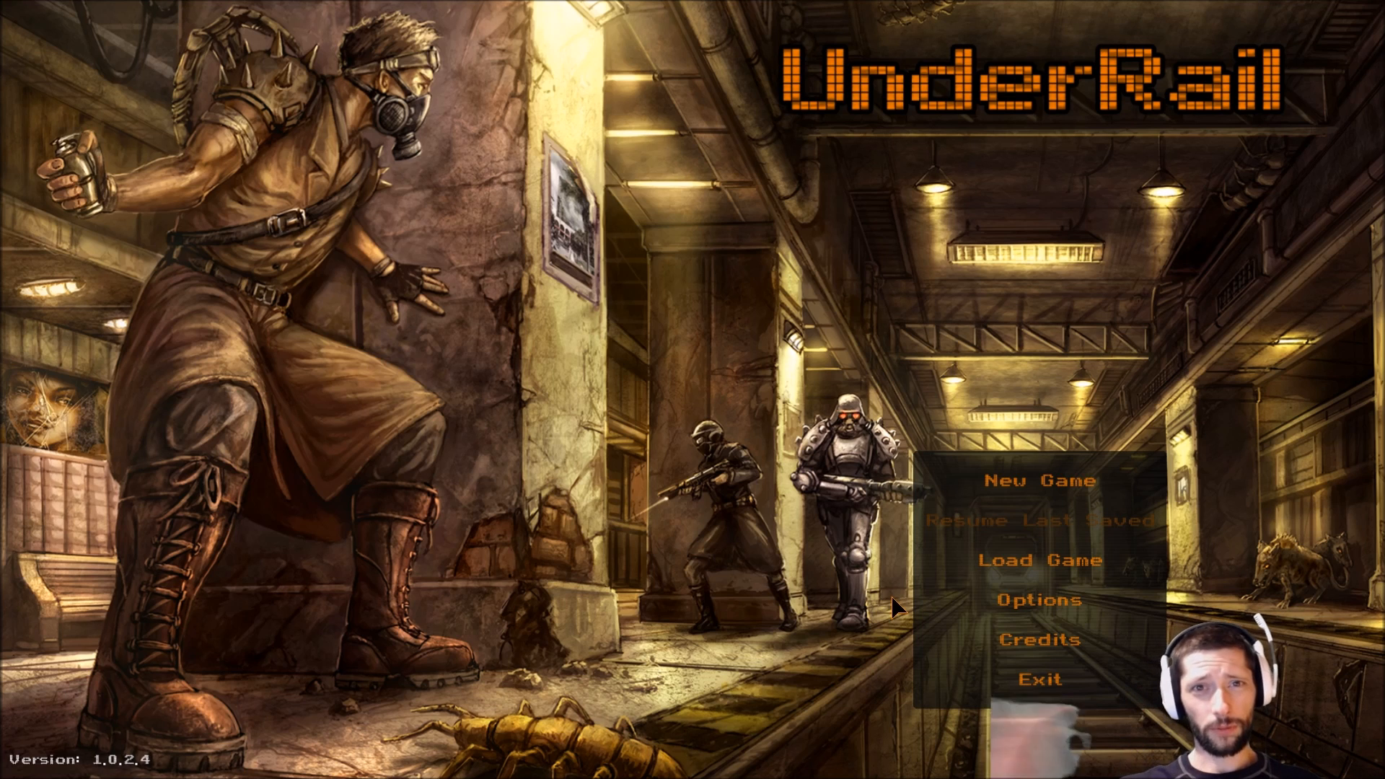
mouse_move(848, 572)
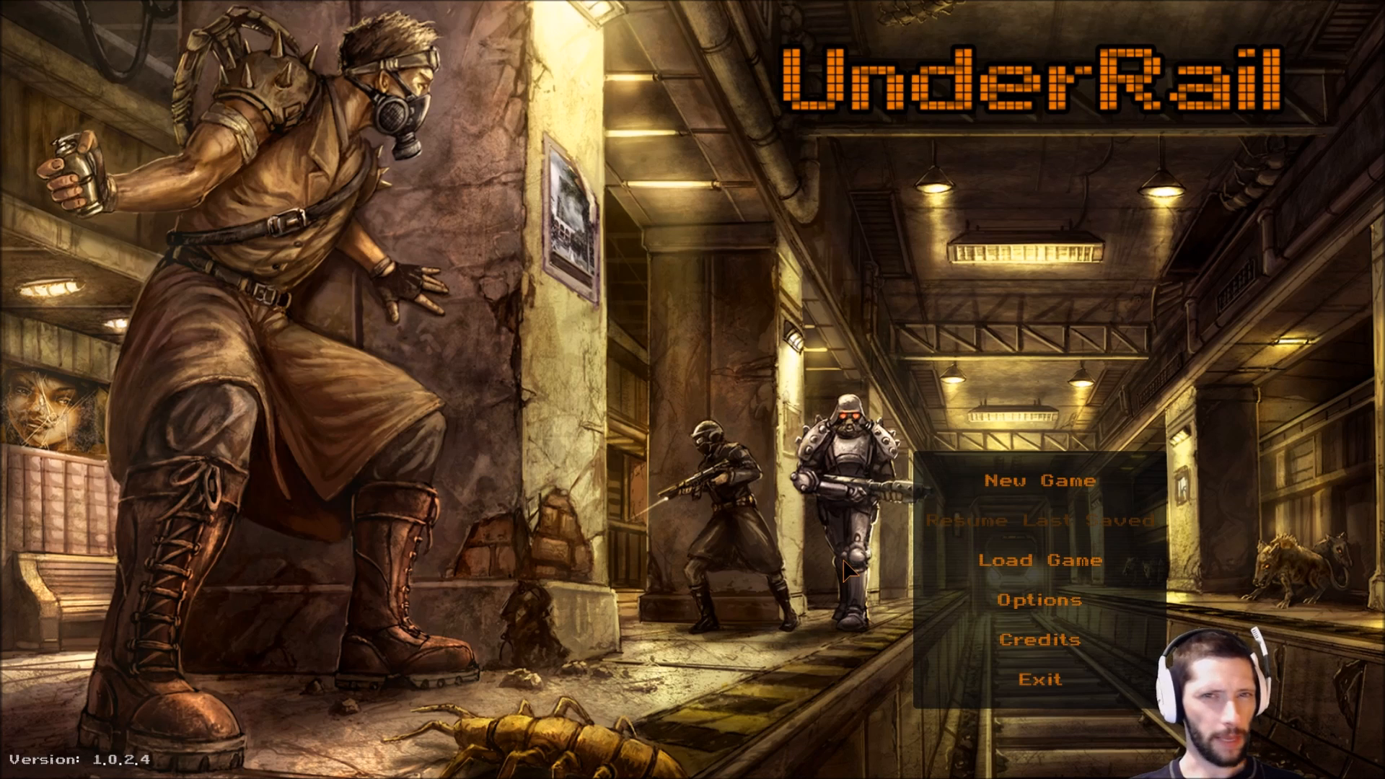
Open Options and page through the General, Interface, Controls and Gameplay tabs.
click(1040, 598)
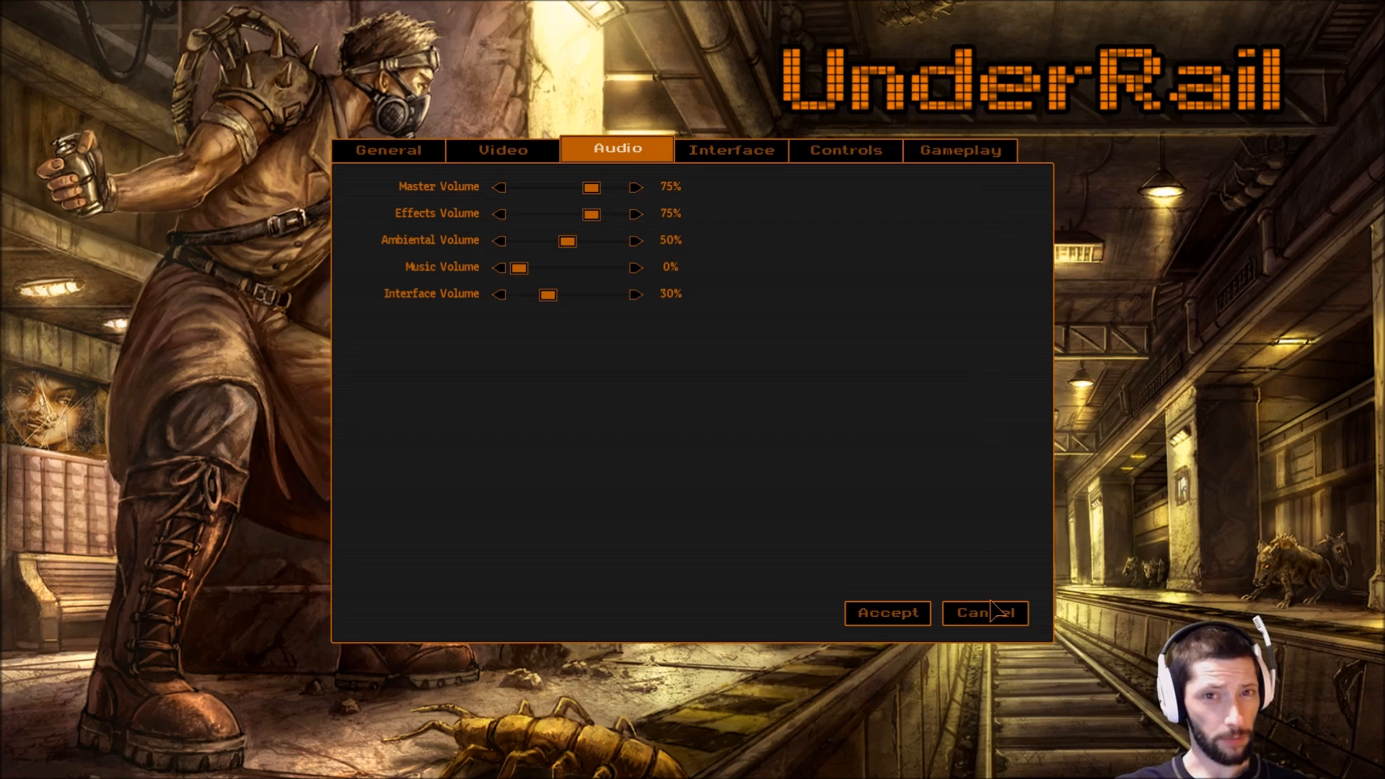
mouse_move(733, 370)
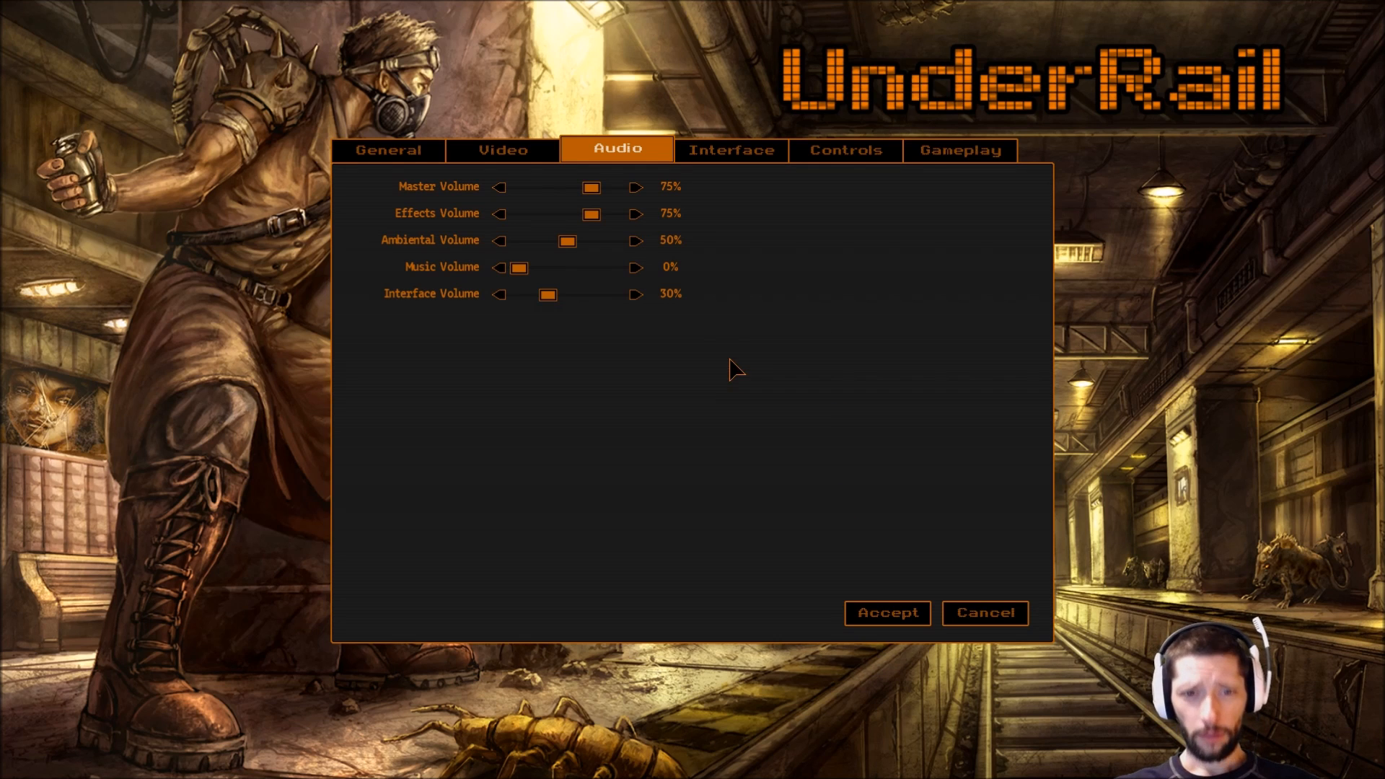
click(502, 149)
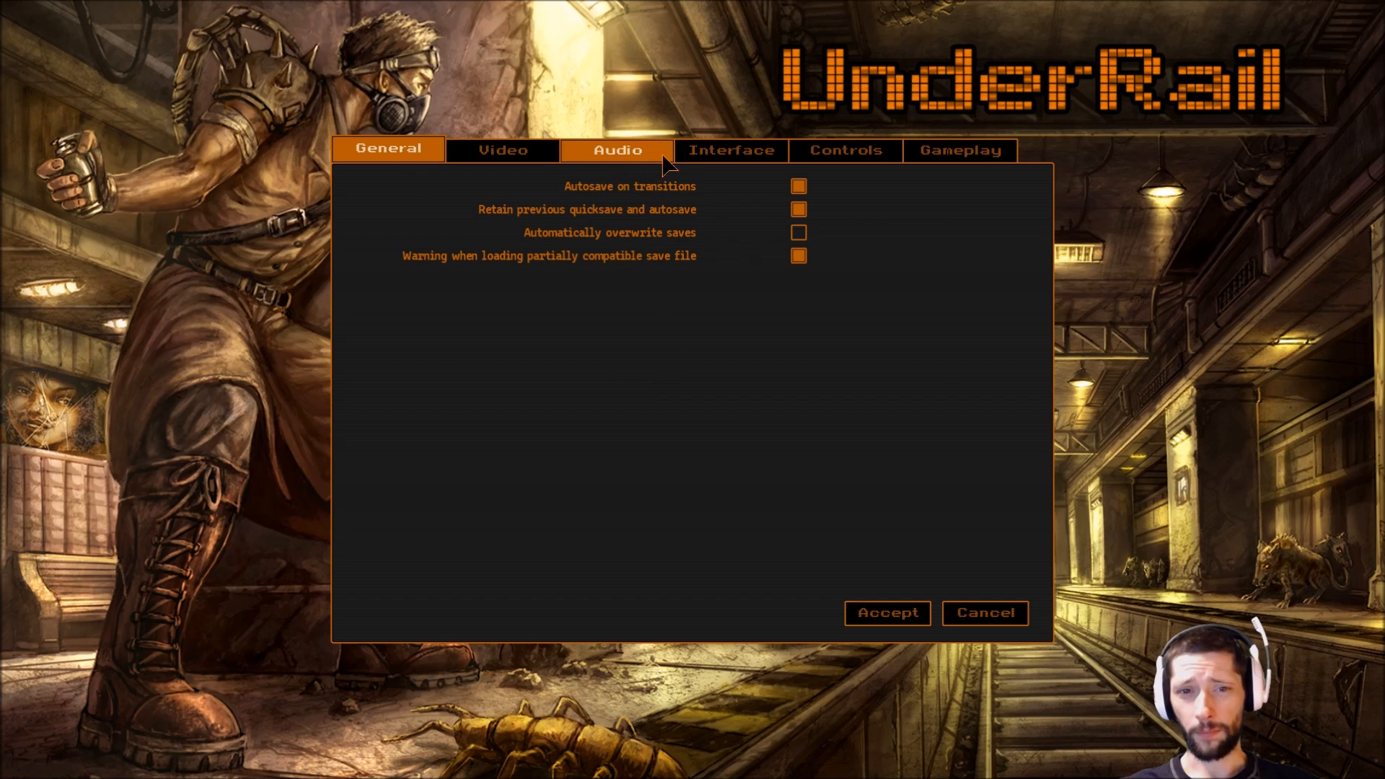
click(729, 149)
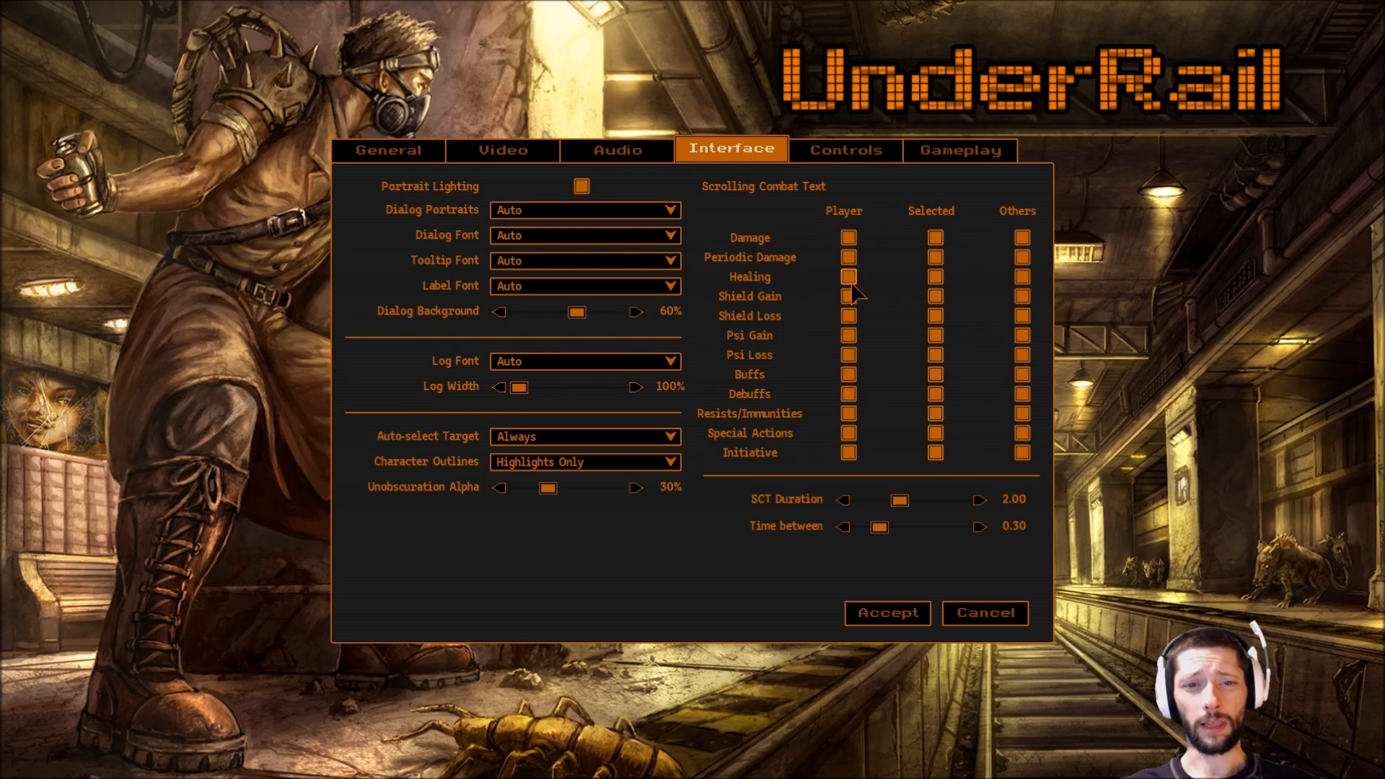
mouse_move(817, 141)
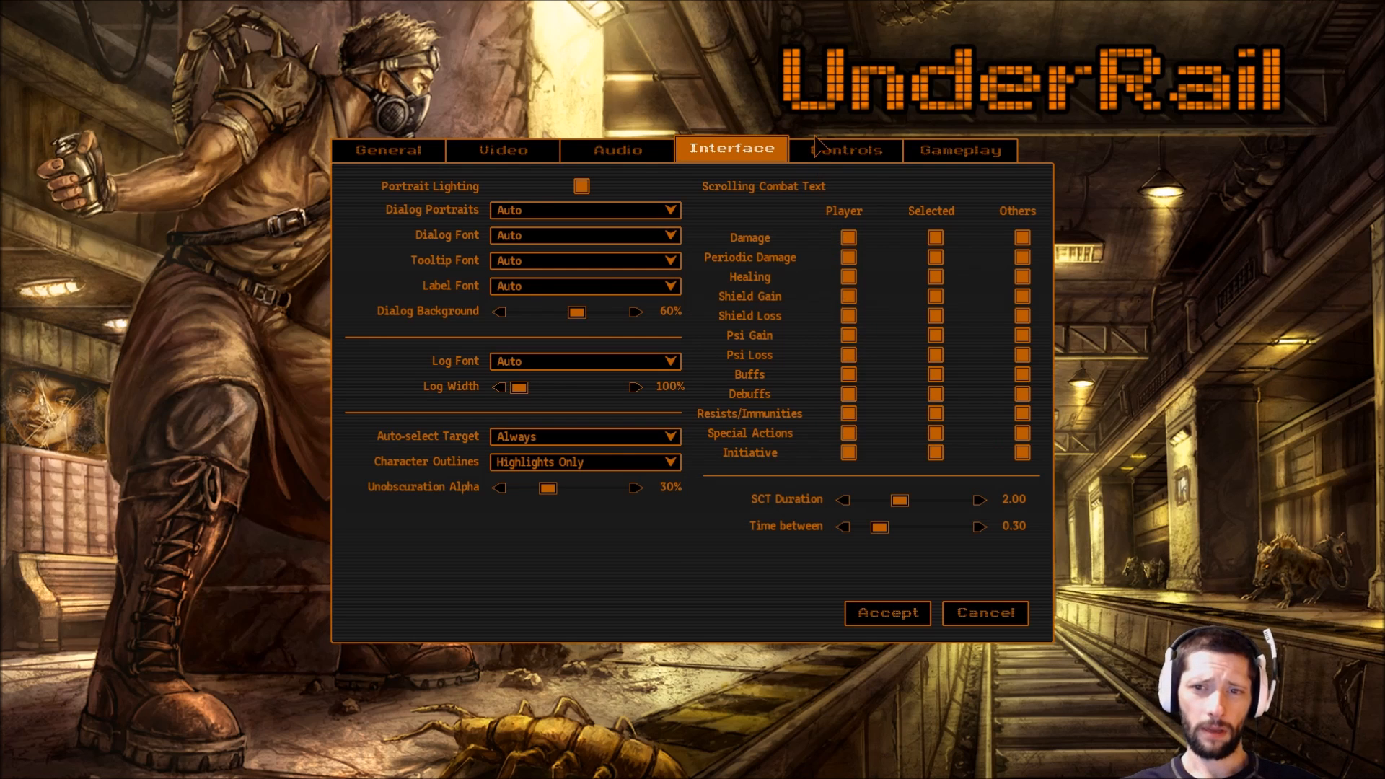
click(843, 149)
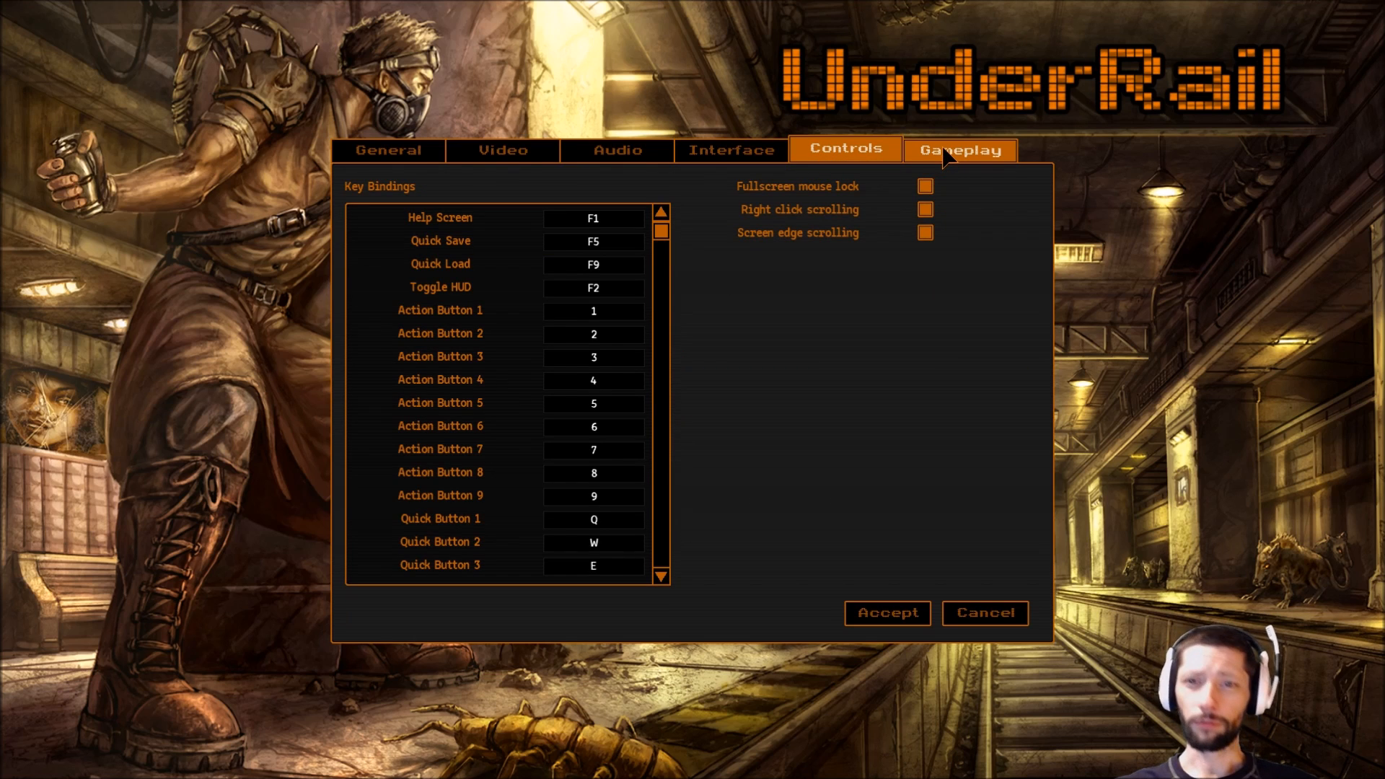
click(959, 150)
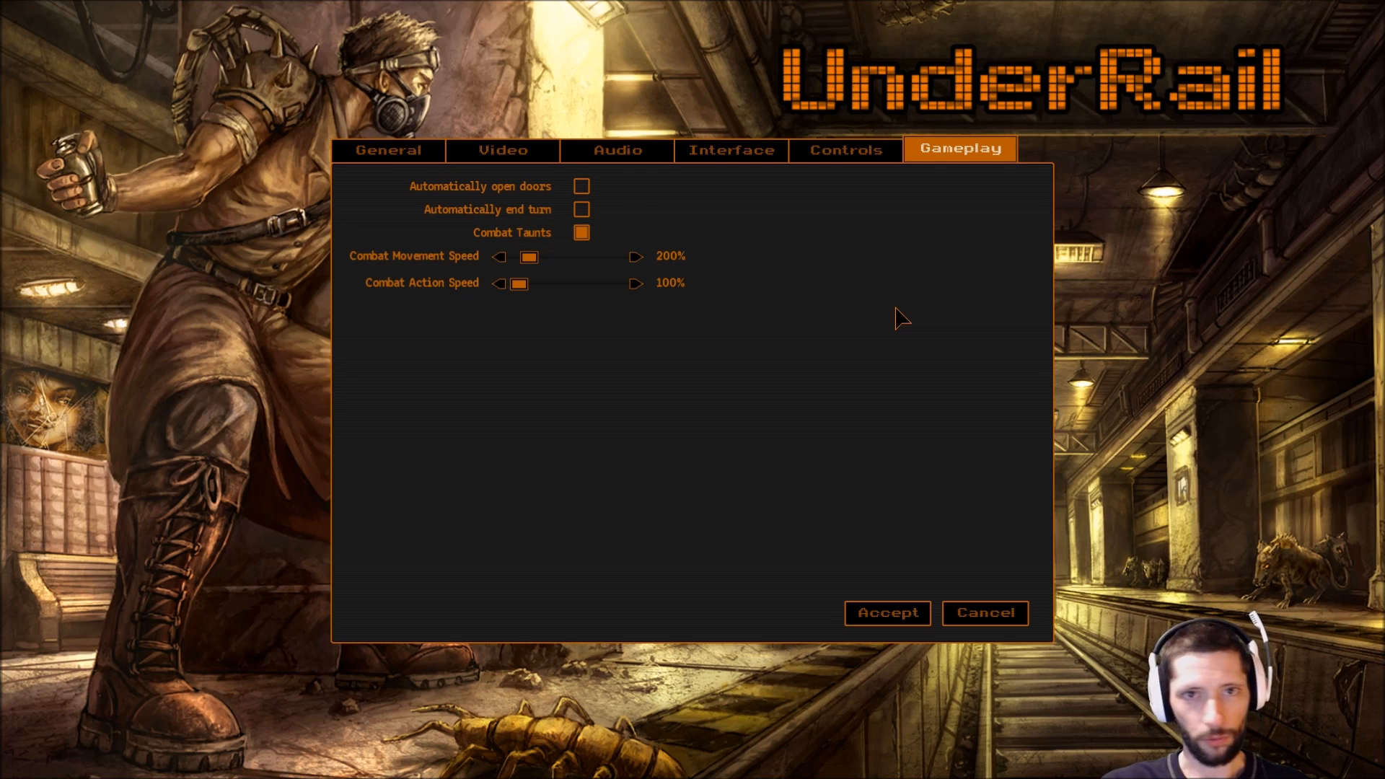
mouse_move(918, 652)
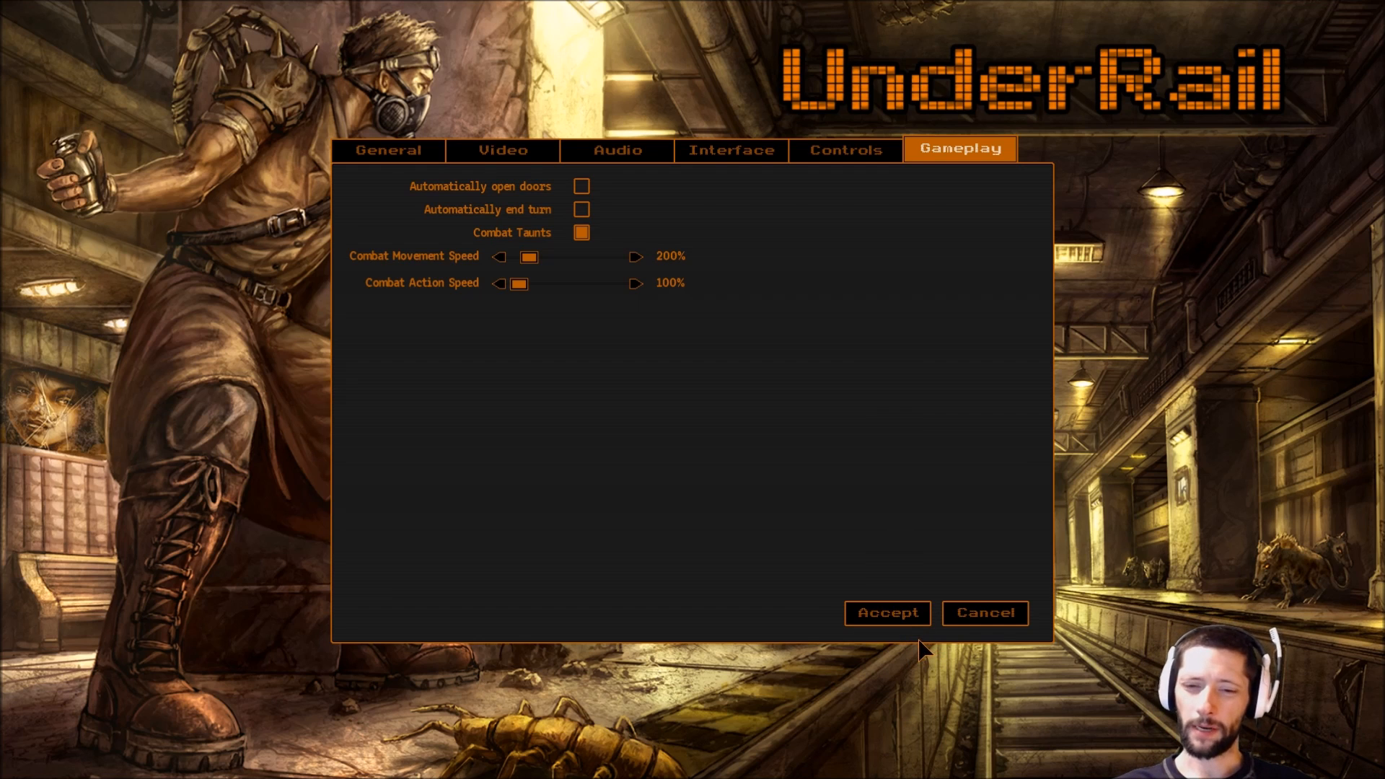
mouse_move(886, 612)
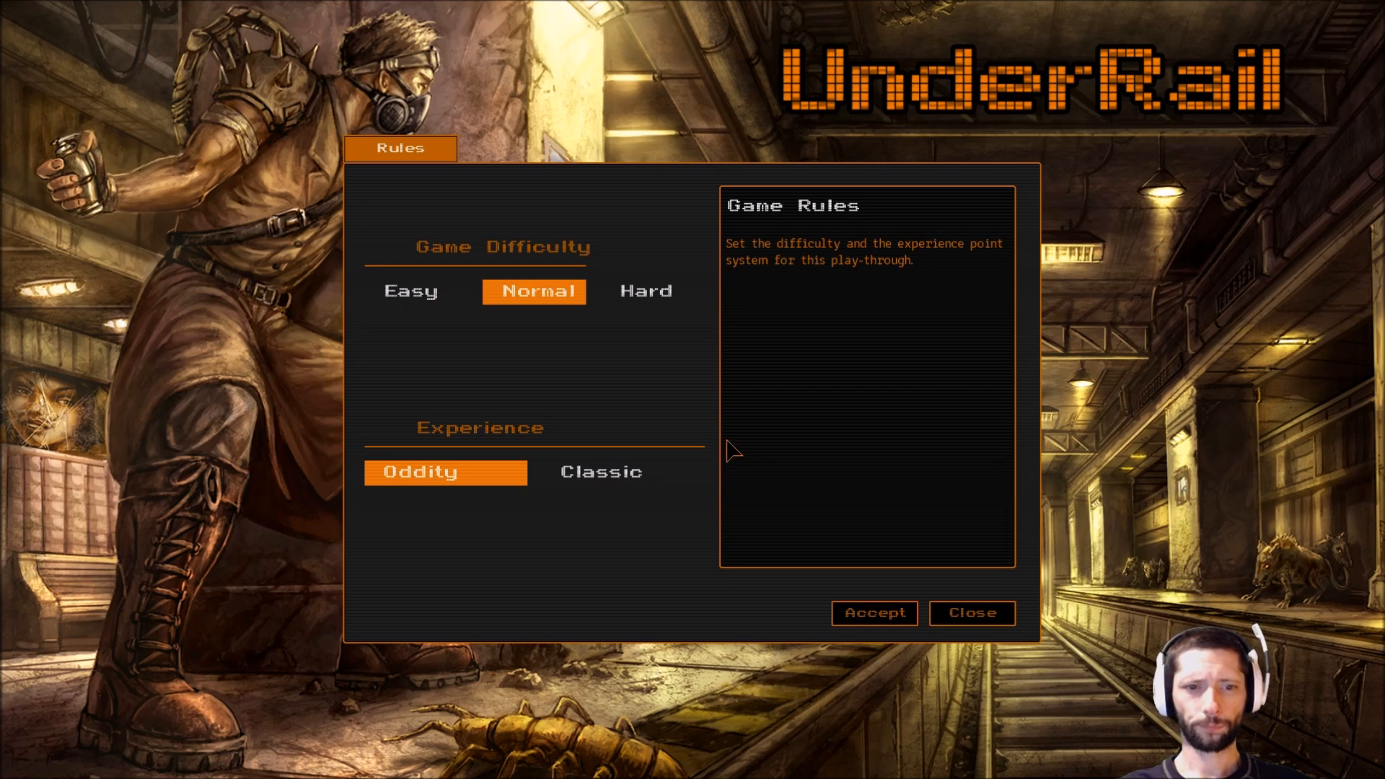
mouse_move(815, 408)
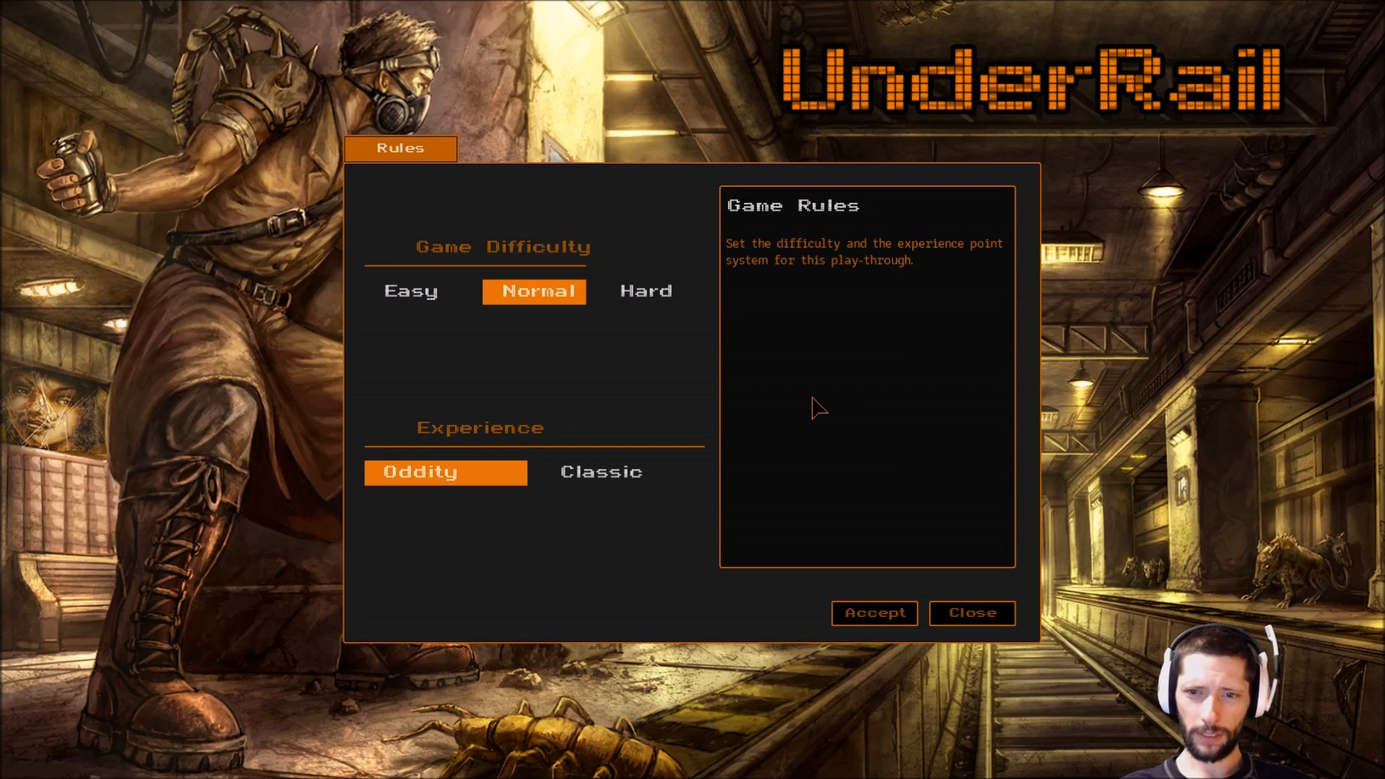
mouse_move(939, 276)
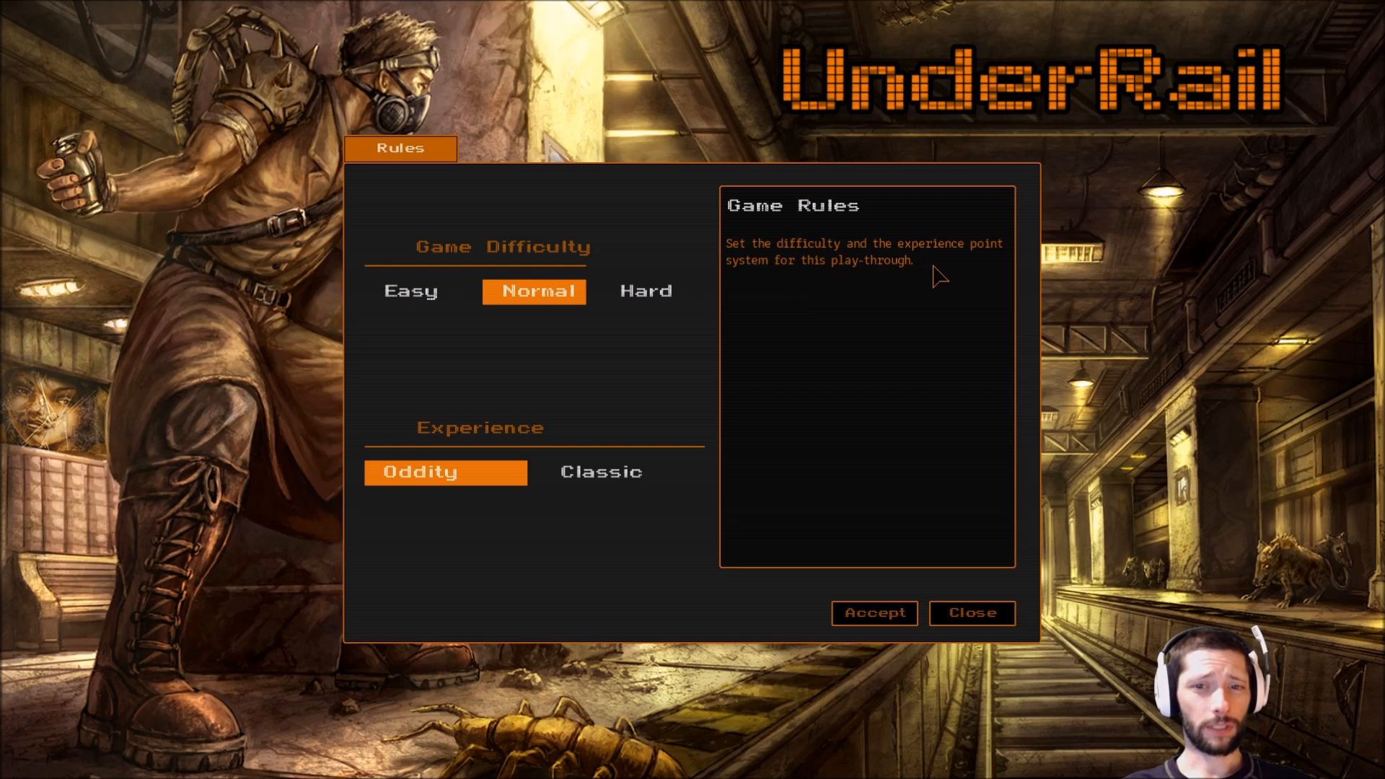
mouse_move(486, 468)
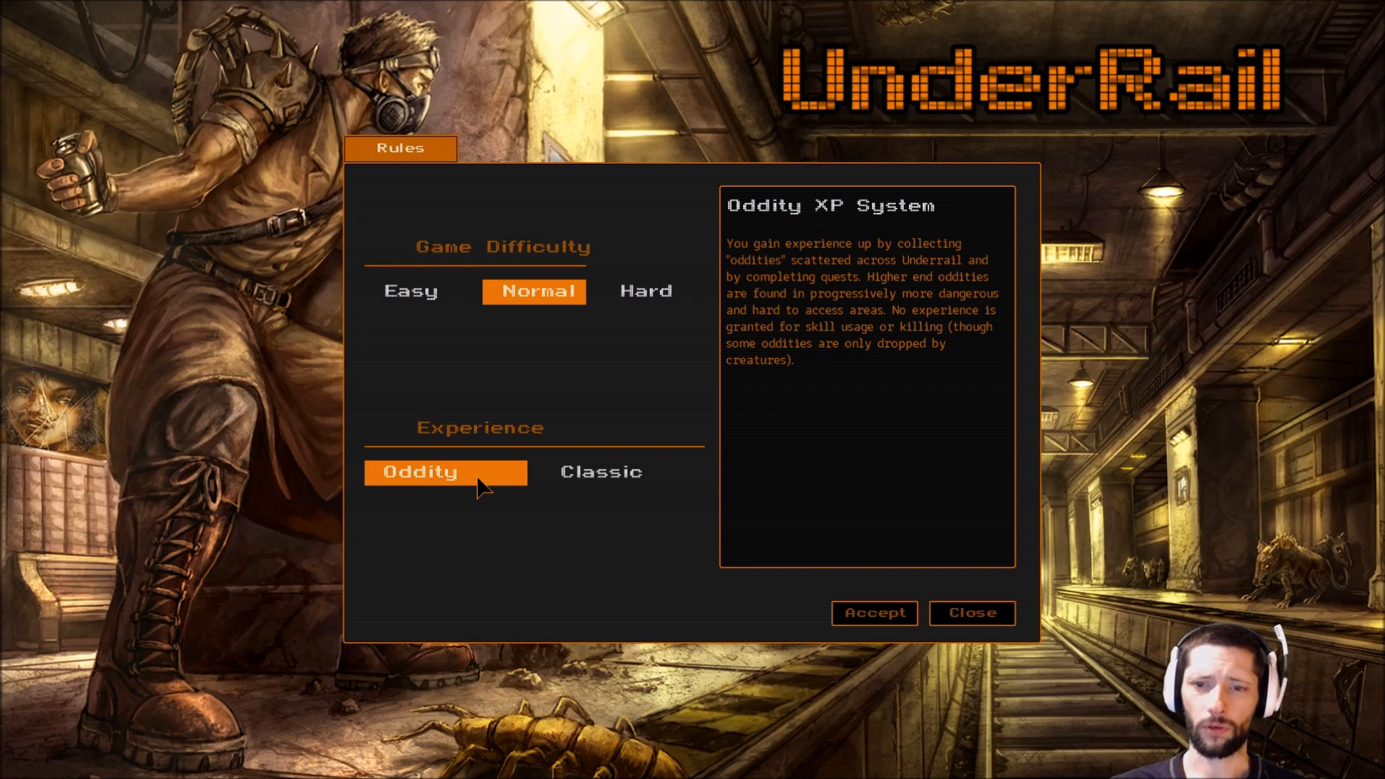
Compare Classic with Oddity, keep Oddity at Normal difficulty, and accept the rules.
click(601, 471)
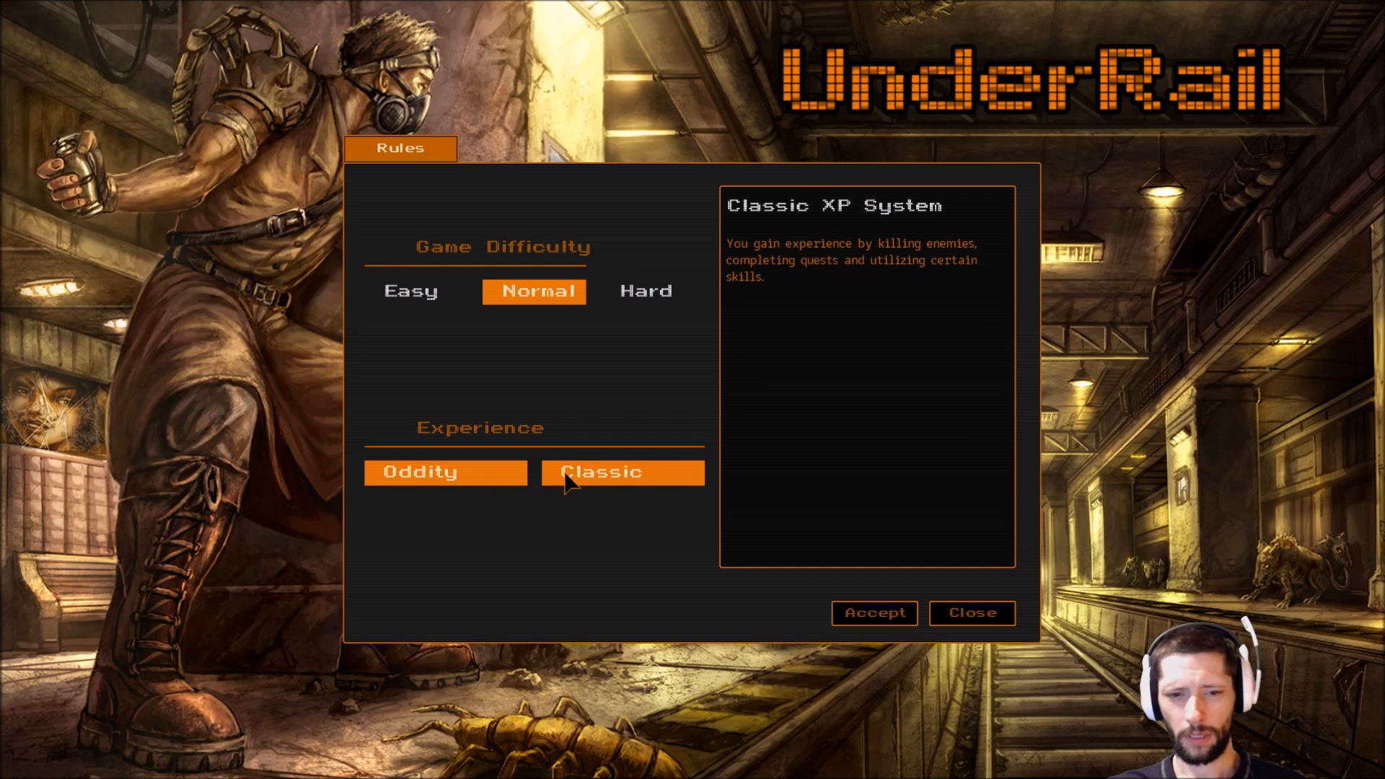
mouse_move(587, 481)
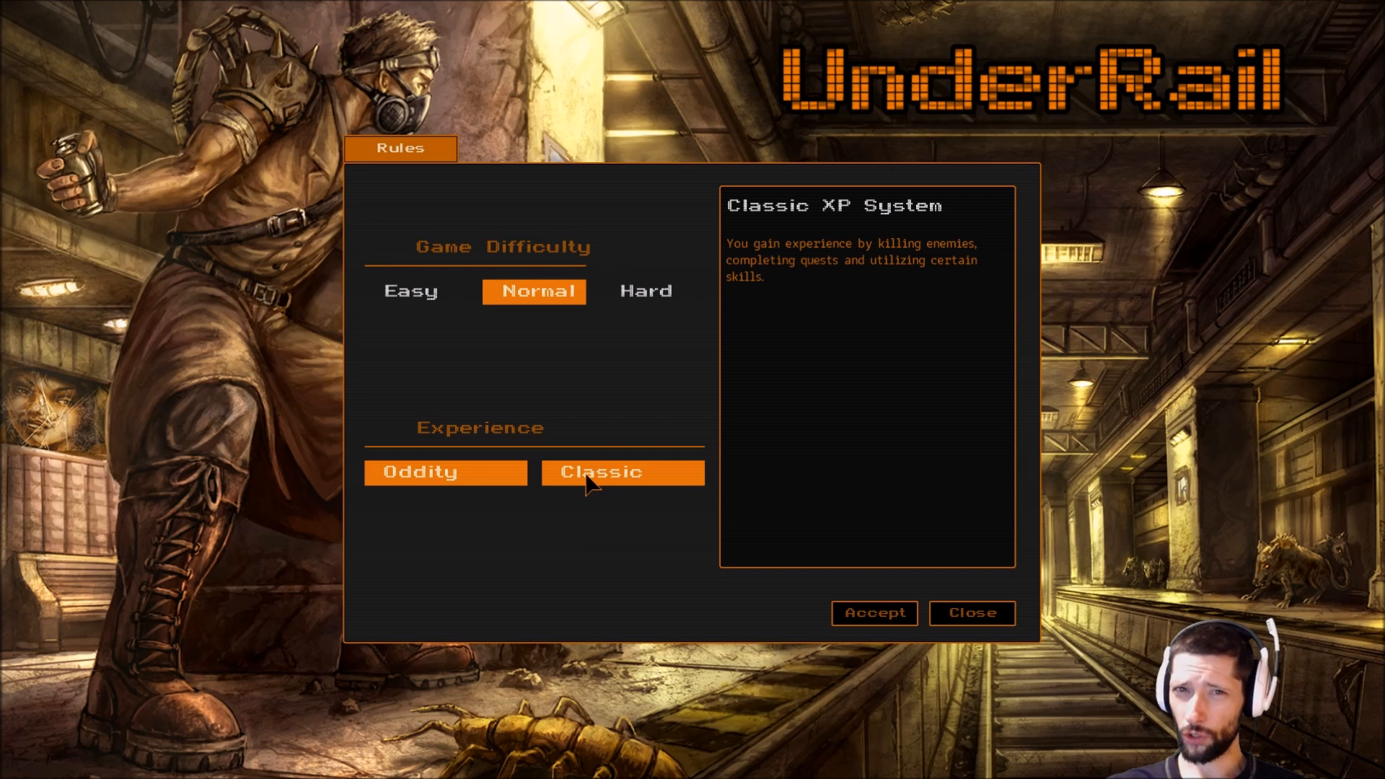
click(445, 472)
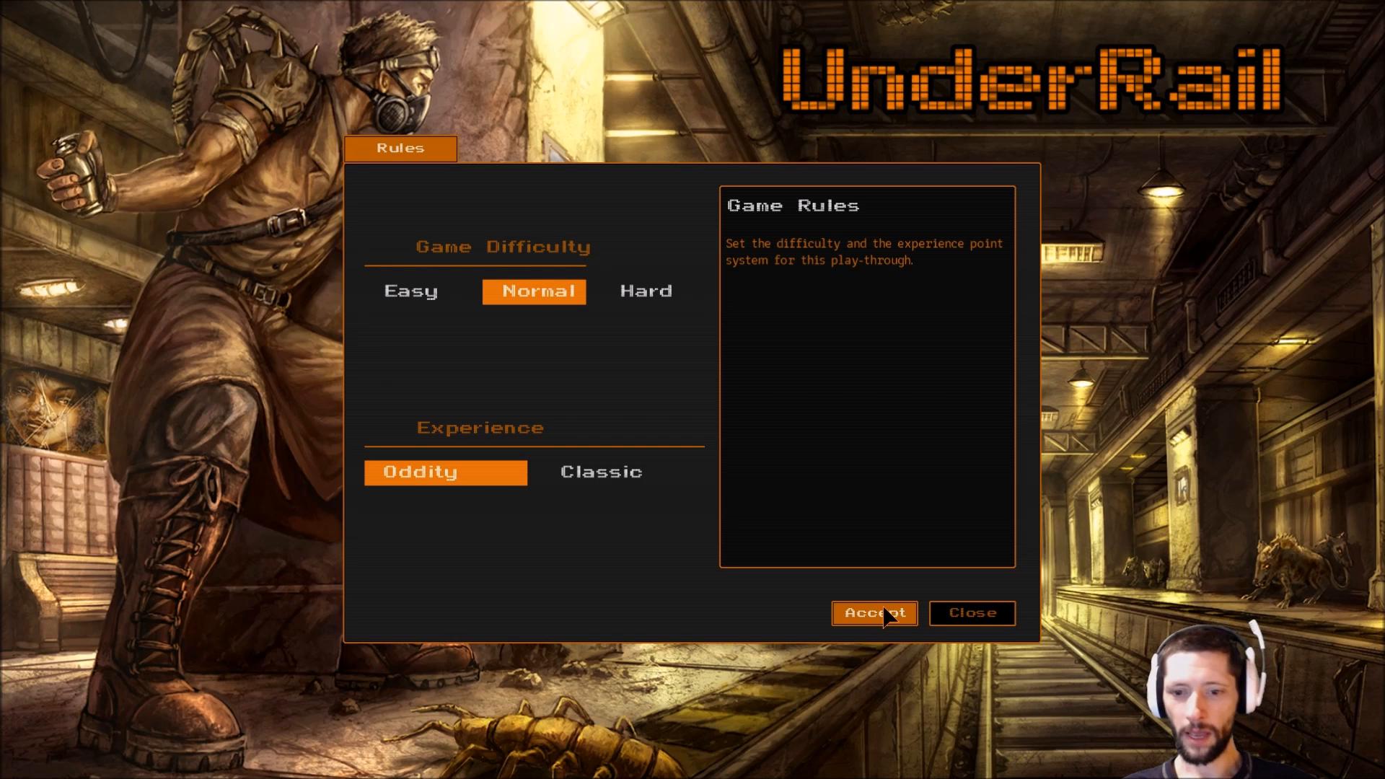
mouse_move(876, 613)
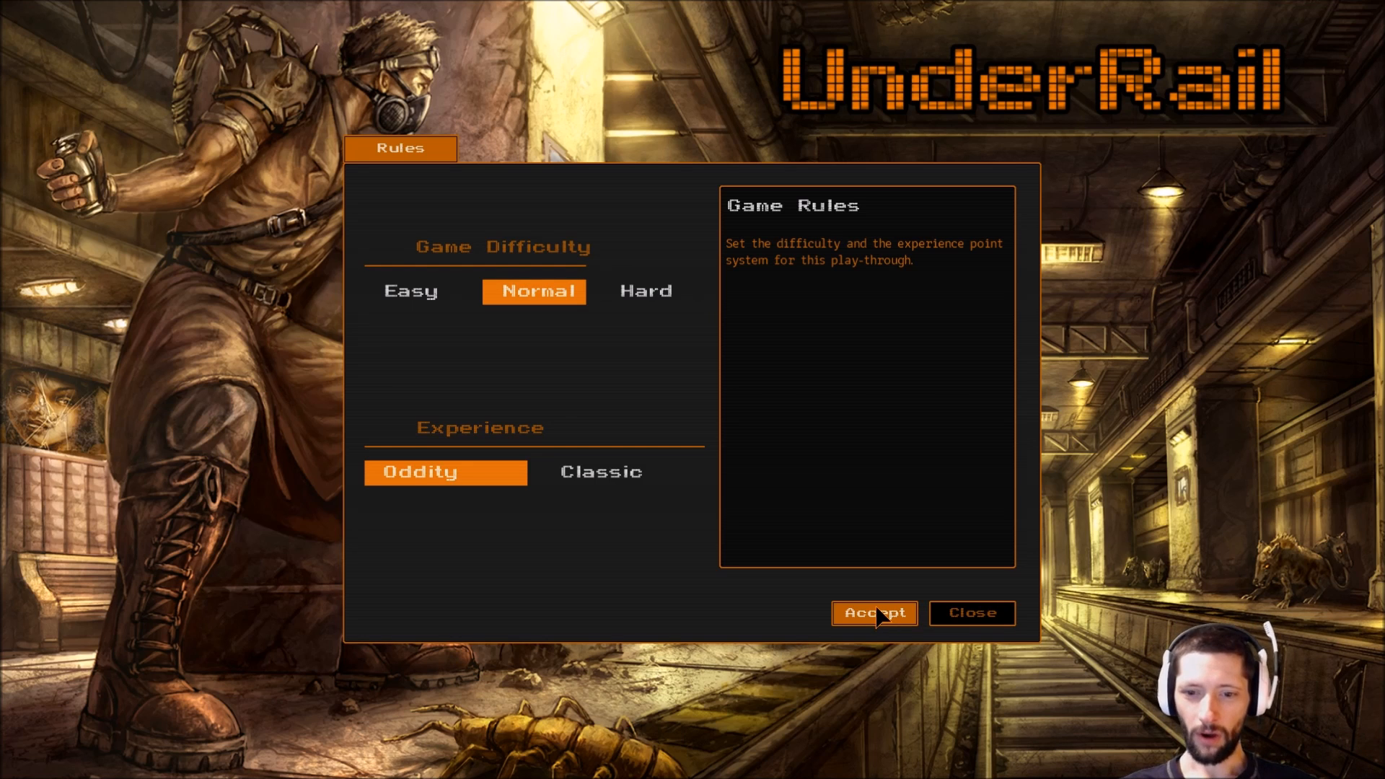
click(872, 613)
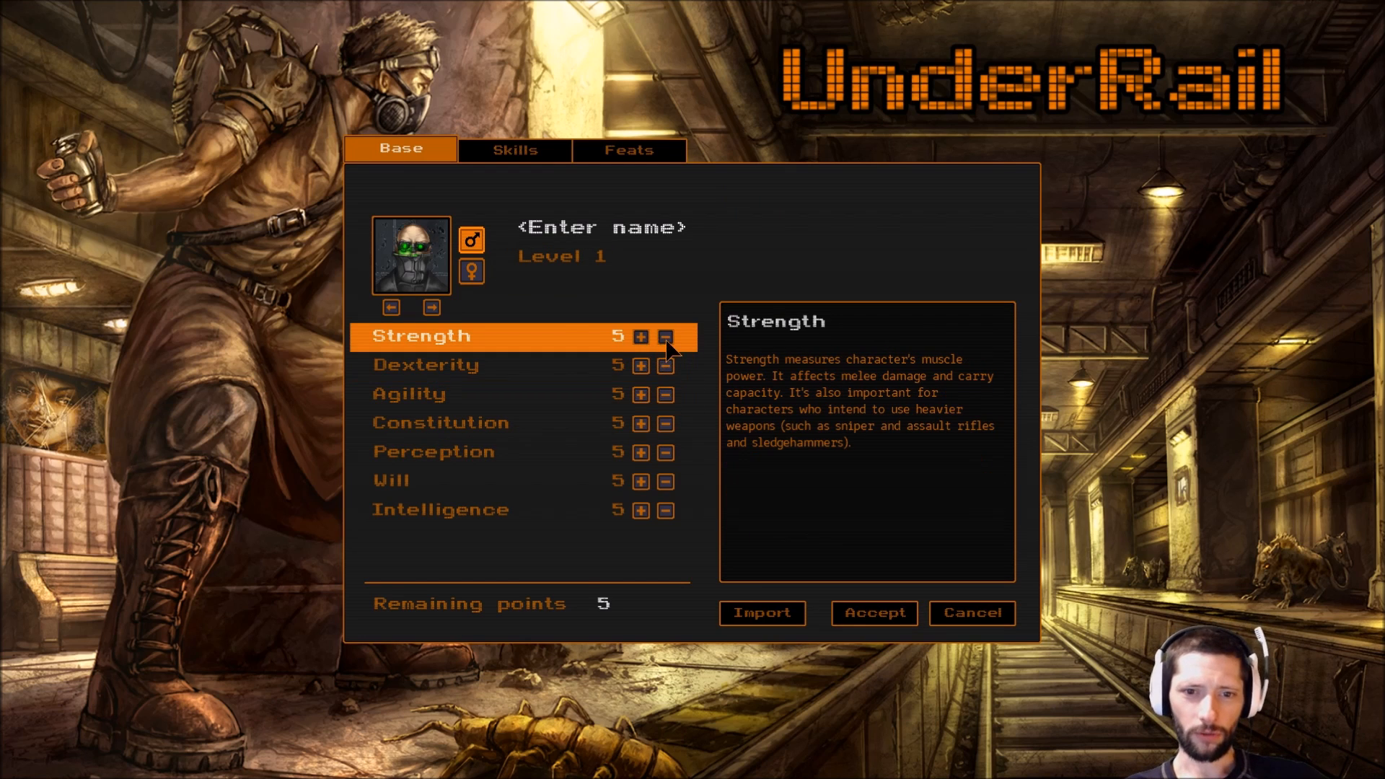
mouse_move(640, 337)
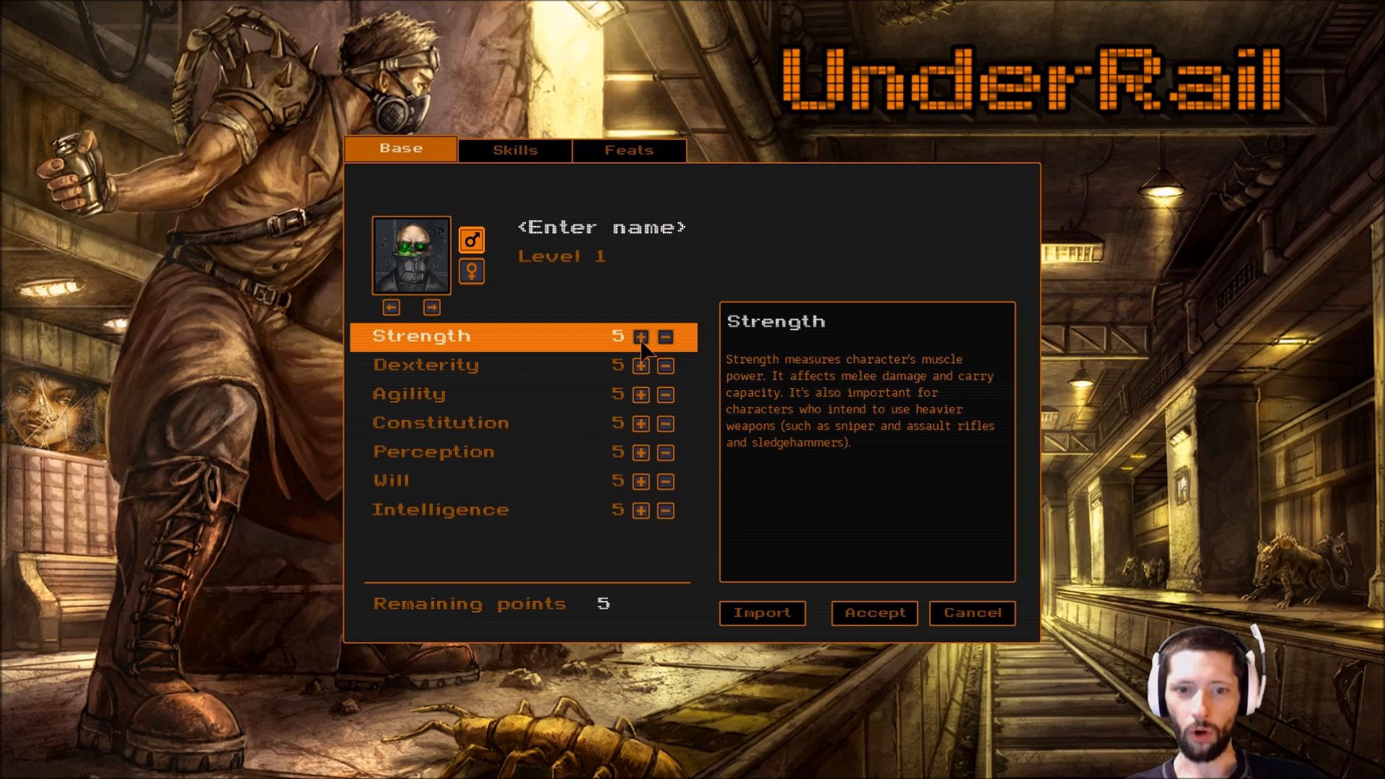
click(409, 394)
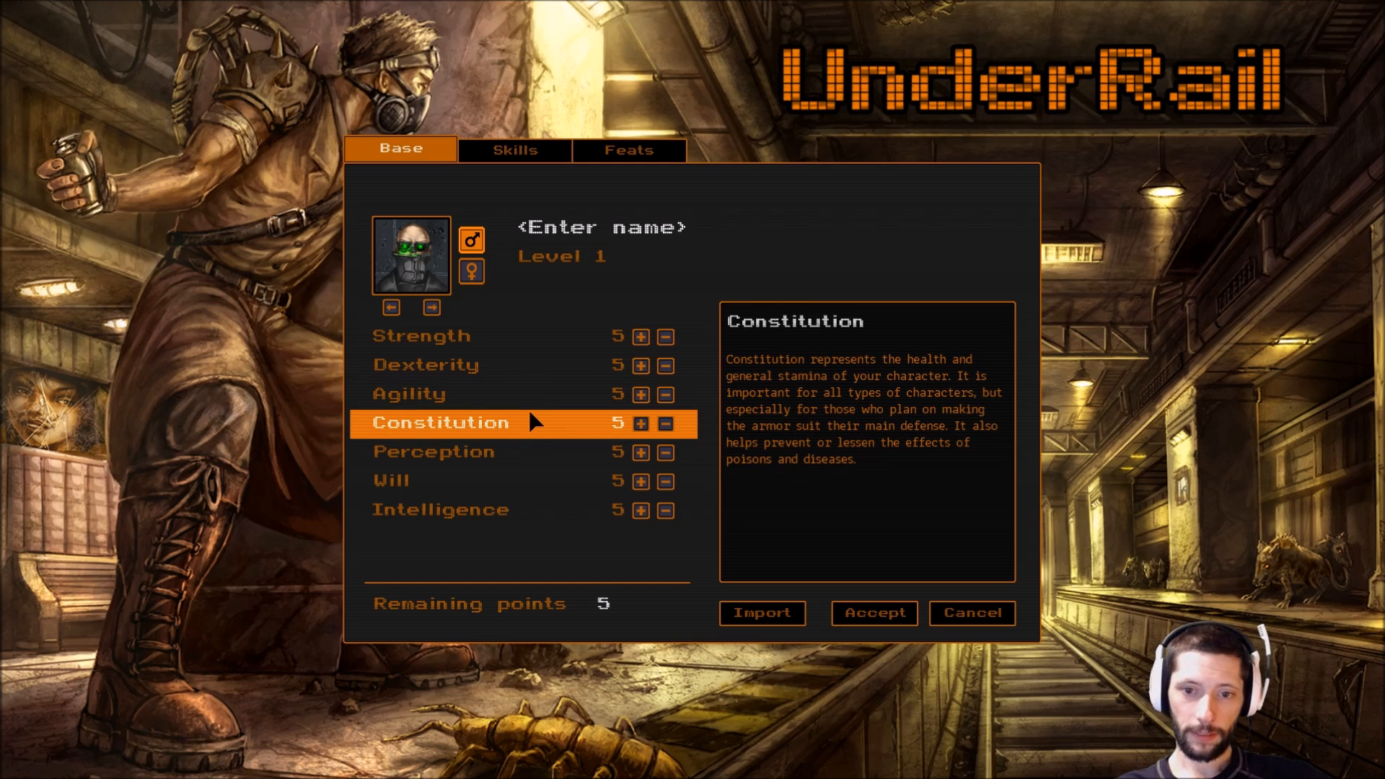
mouse_move(859, 483)
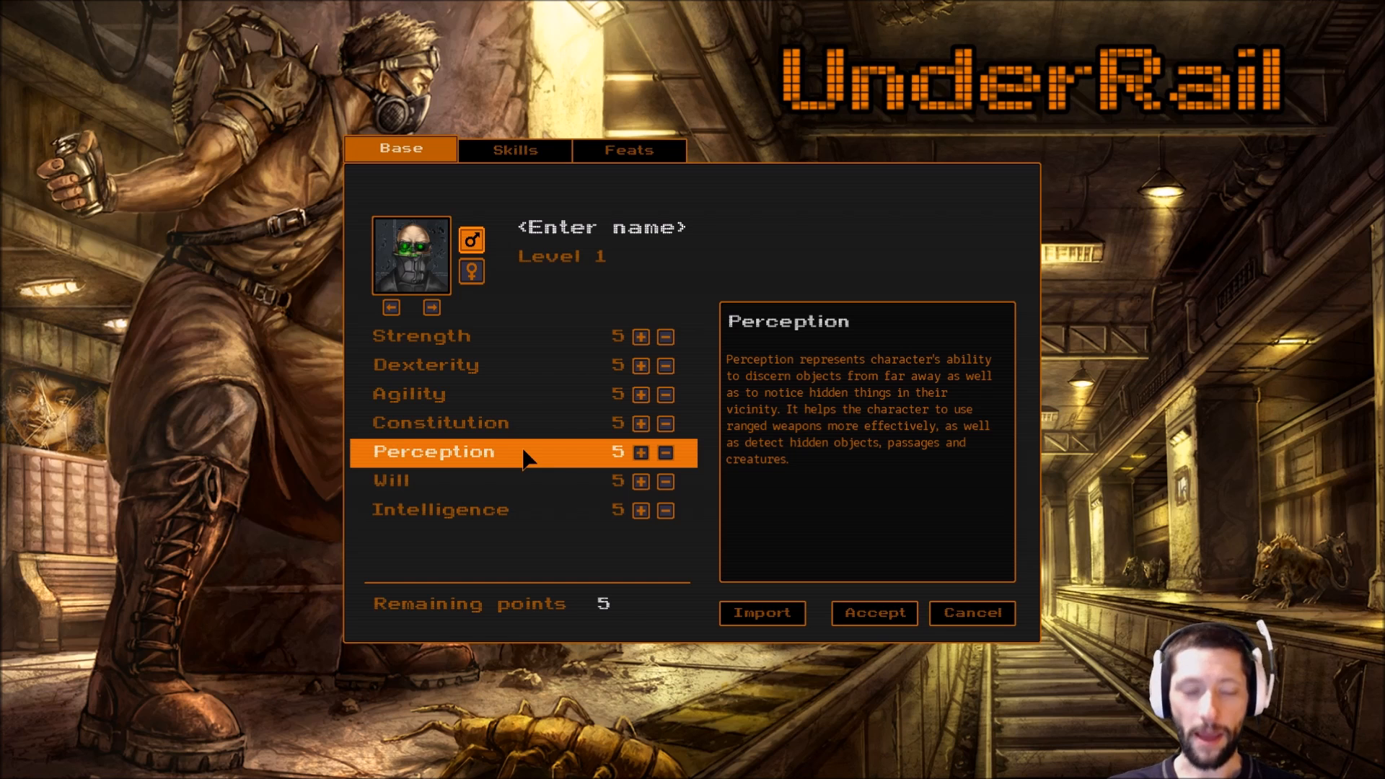
mouse_move(506, 474)
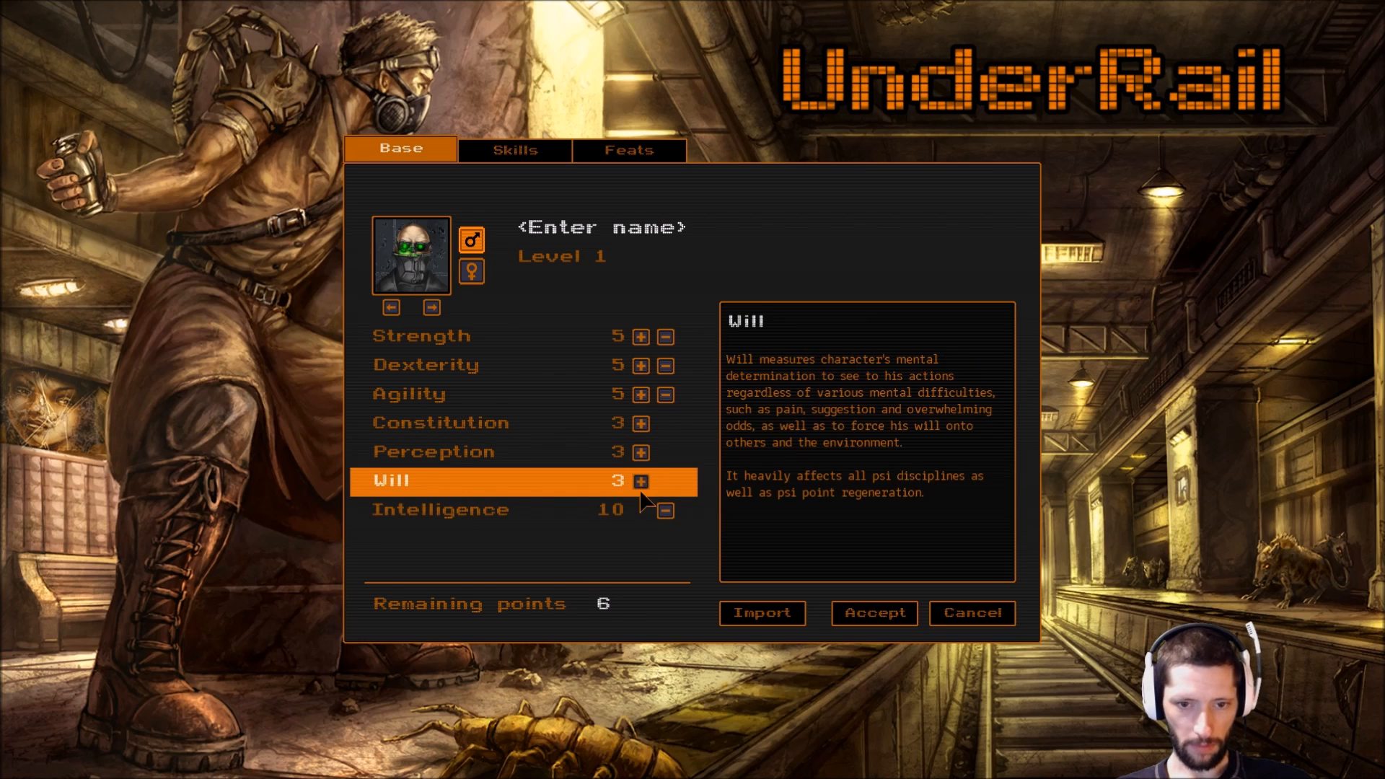
Take points out of Intelligence and raise Perception by one.
click(664, 510)
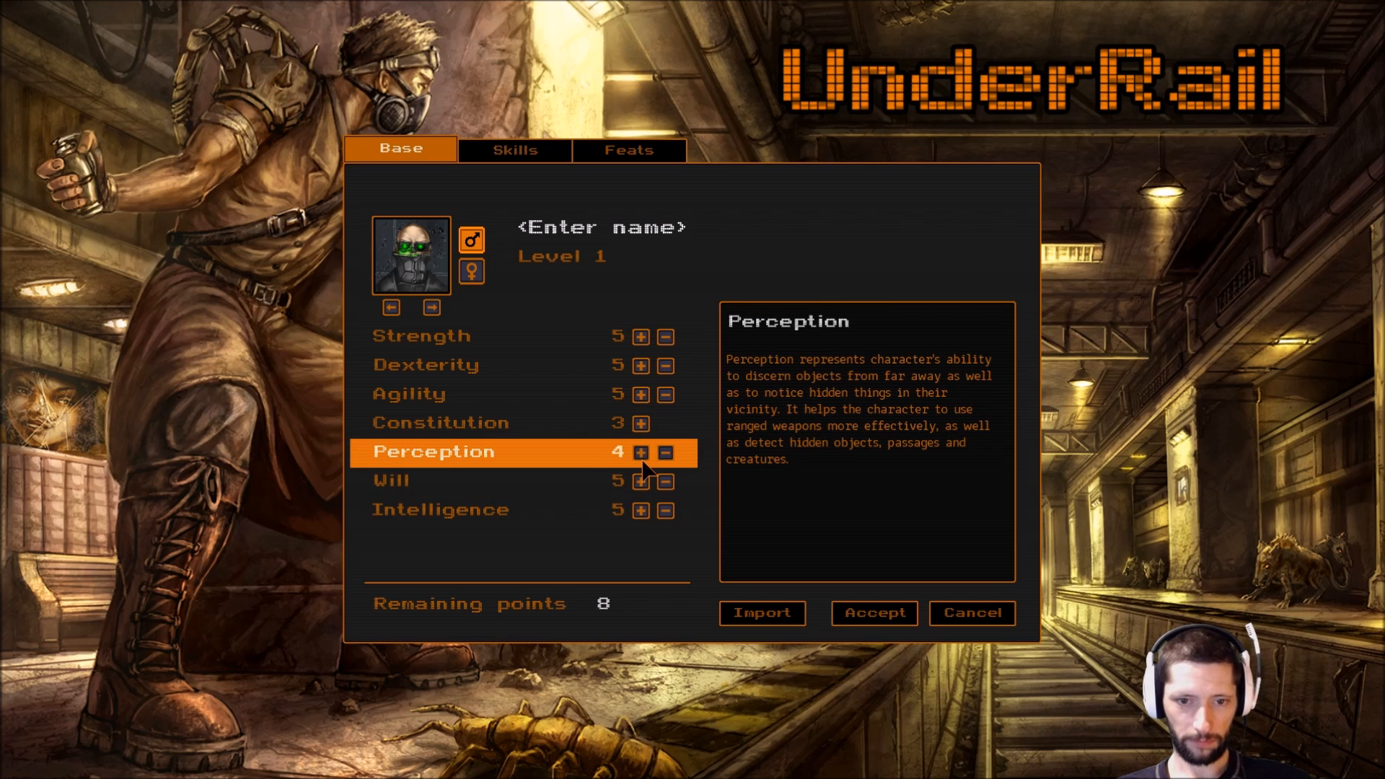
click(640, 423)
text(Maximus)
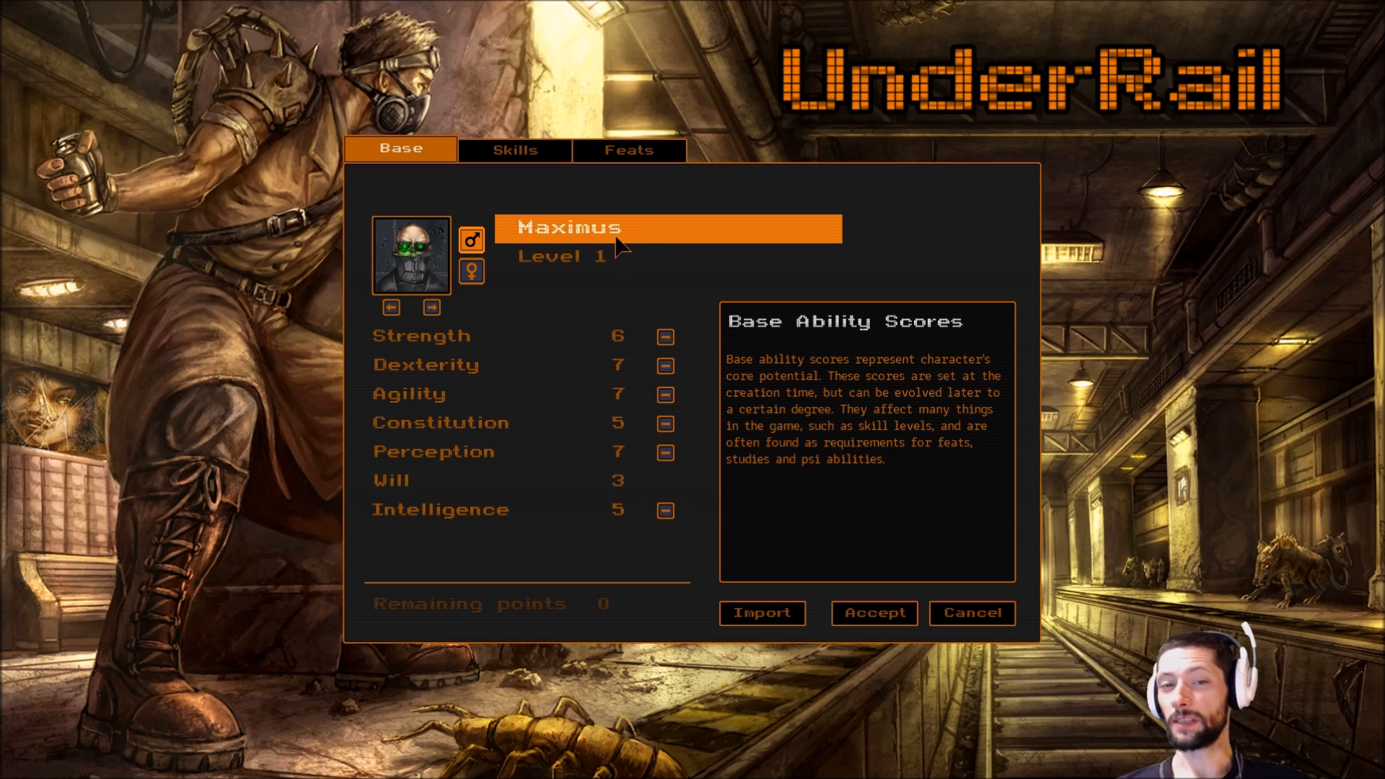
mouse_move(651, 247)
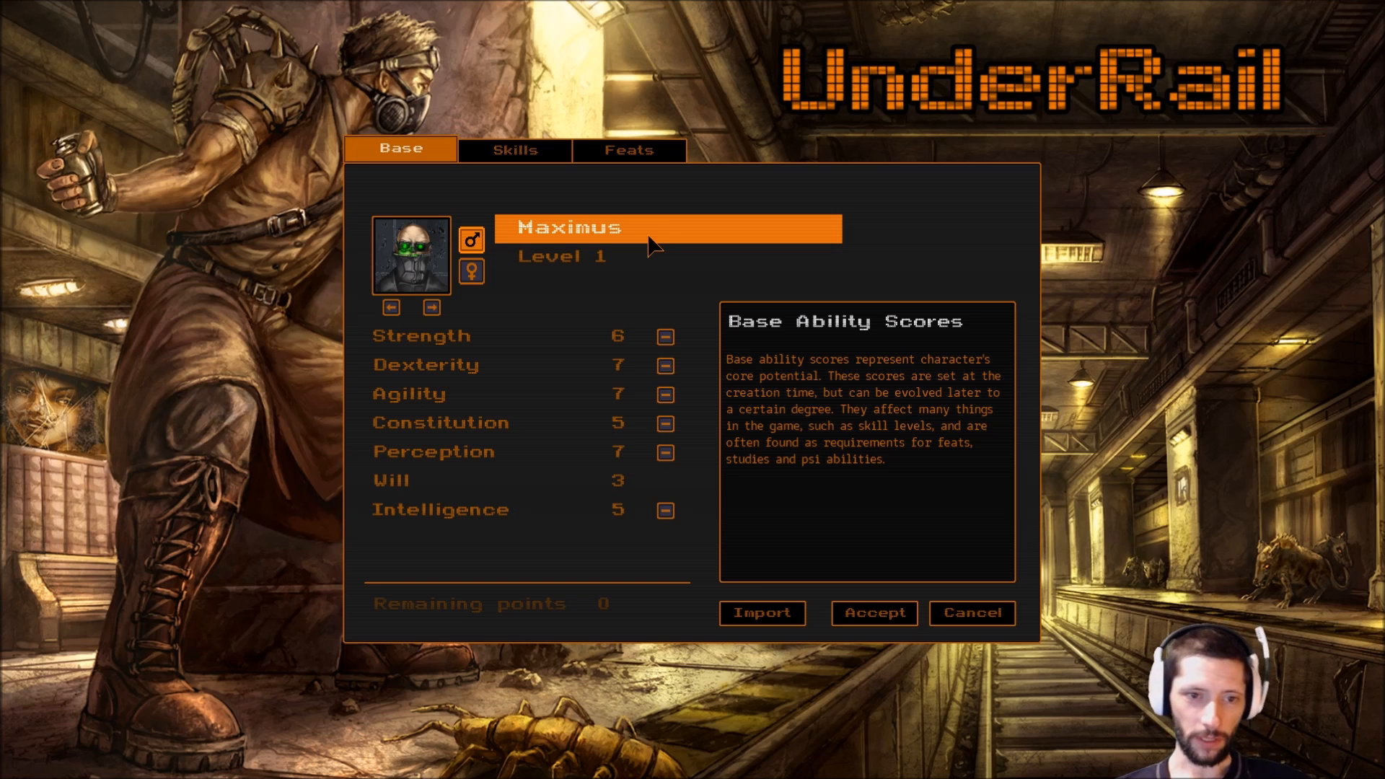
Switch Maximus to a different character portrait.
click(429, 306)
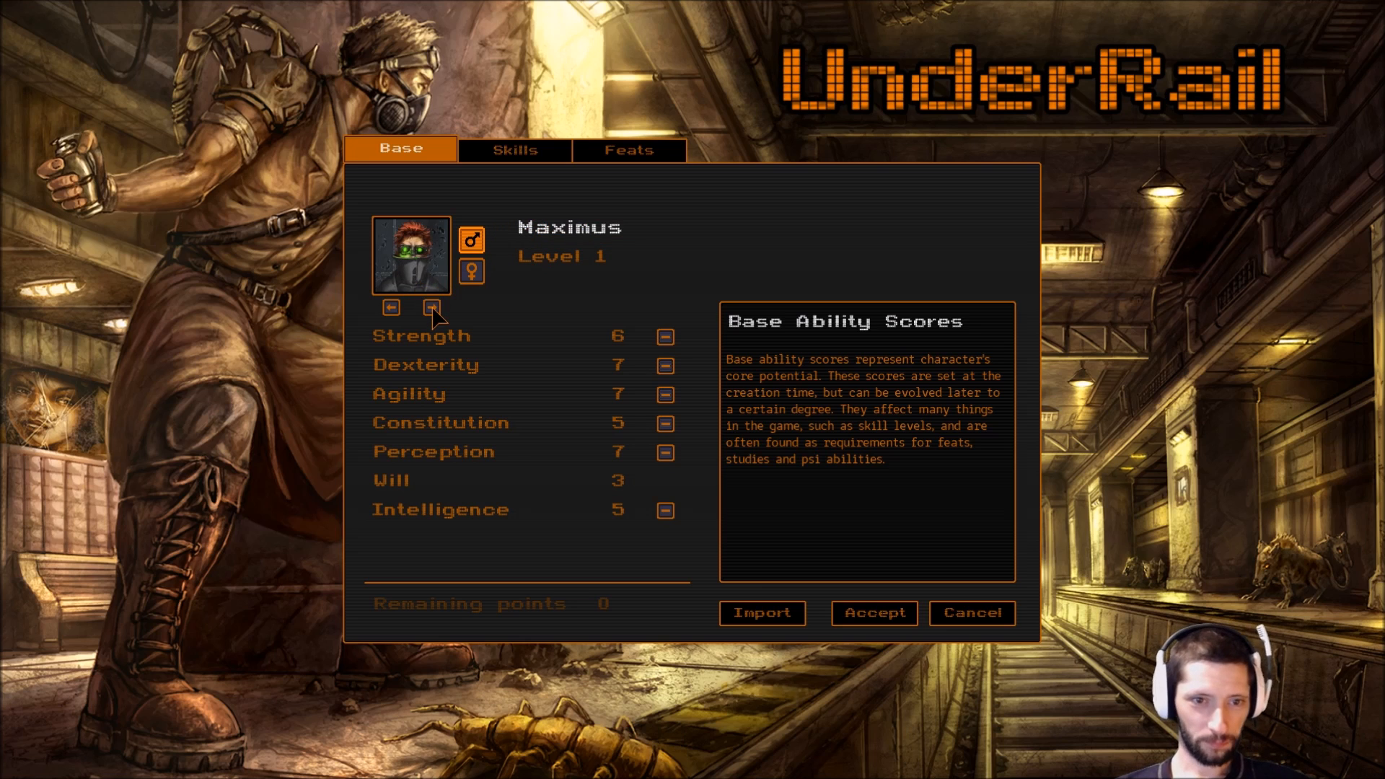
Cycle portraits to a hooded gas-masked one, then bring up the Skills page with 120 points.
click(432, 307)
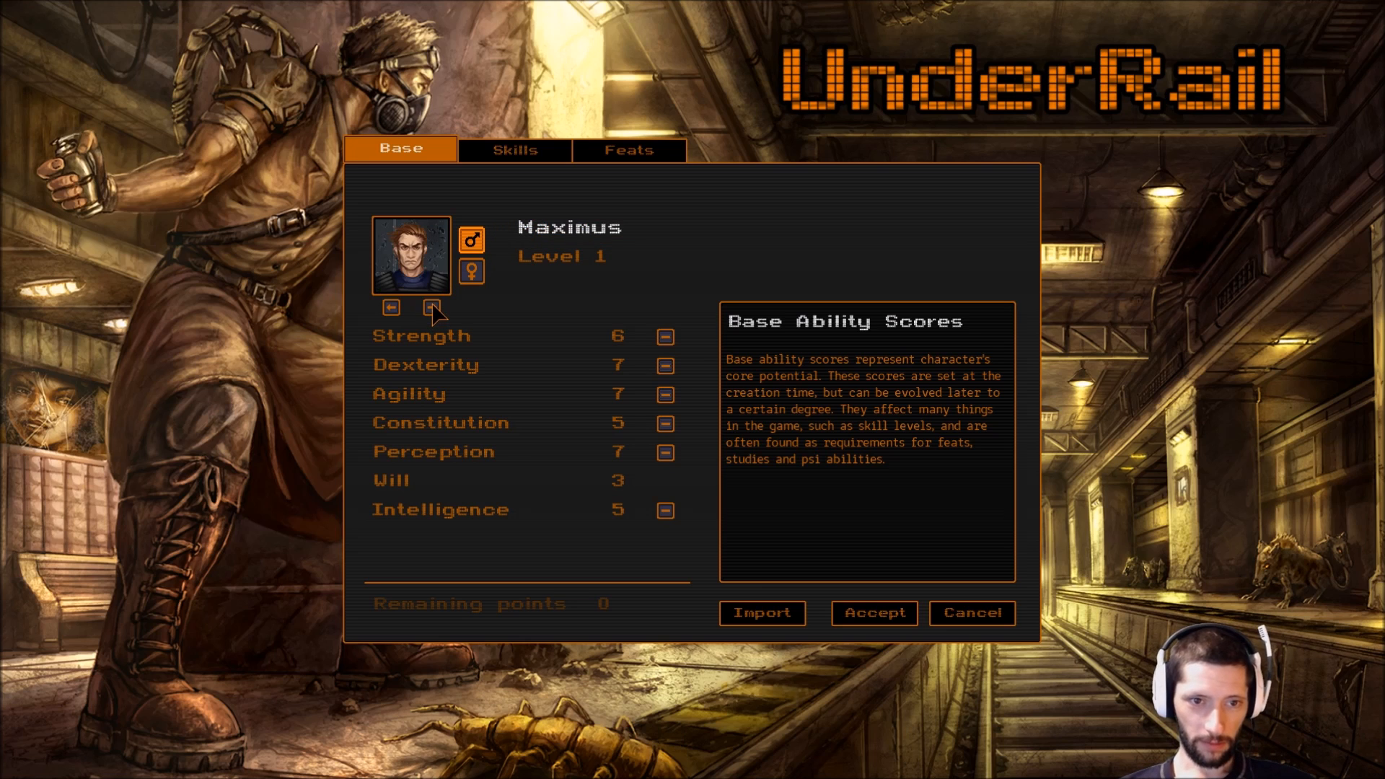
click(432, 308)
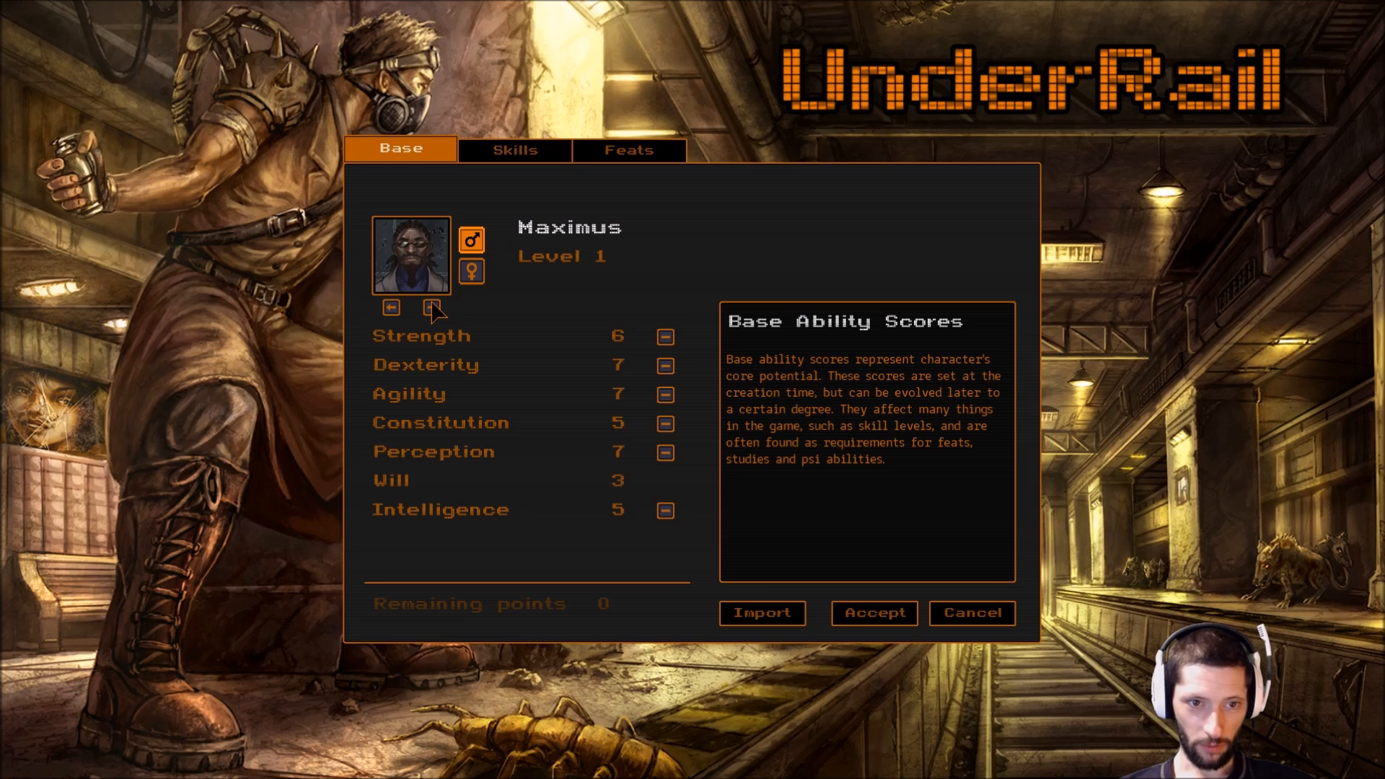
click(432, 307)
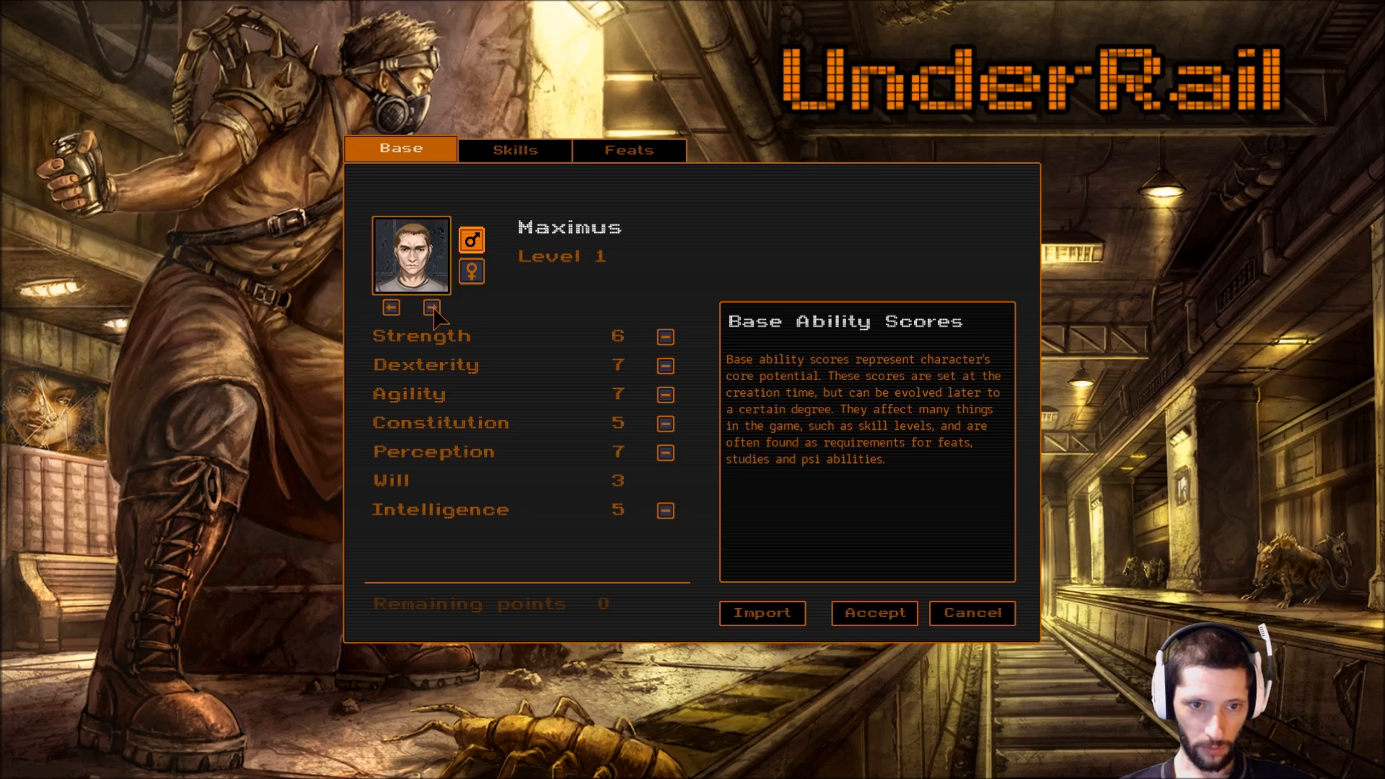
click(432, 307)
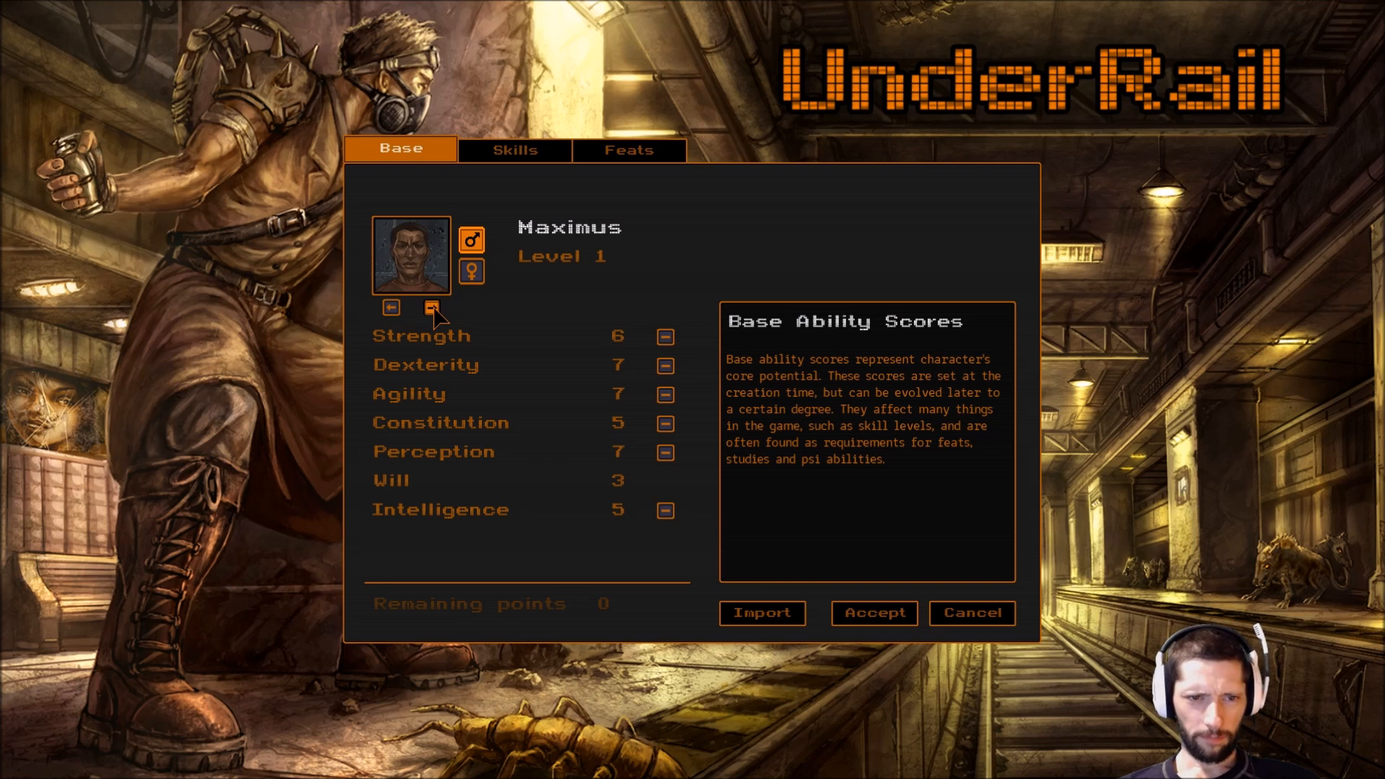
click(431, 307)
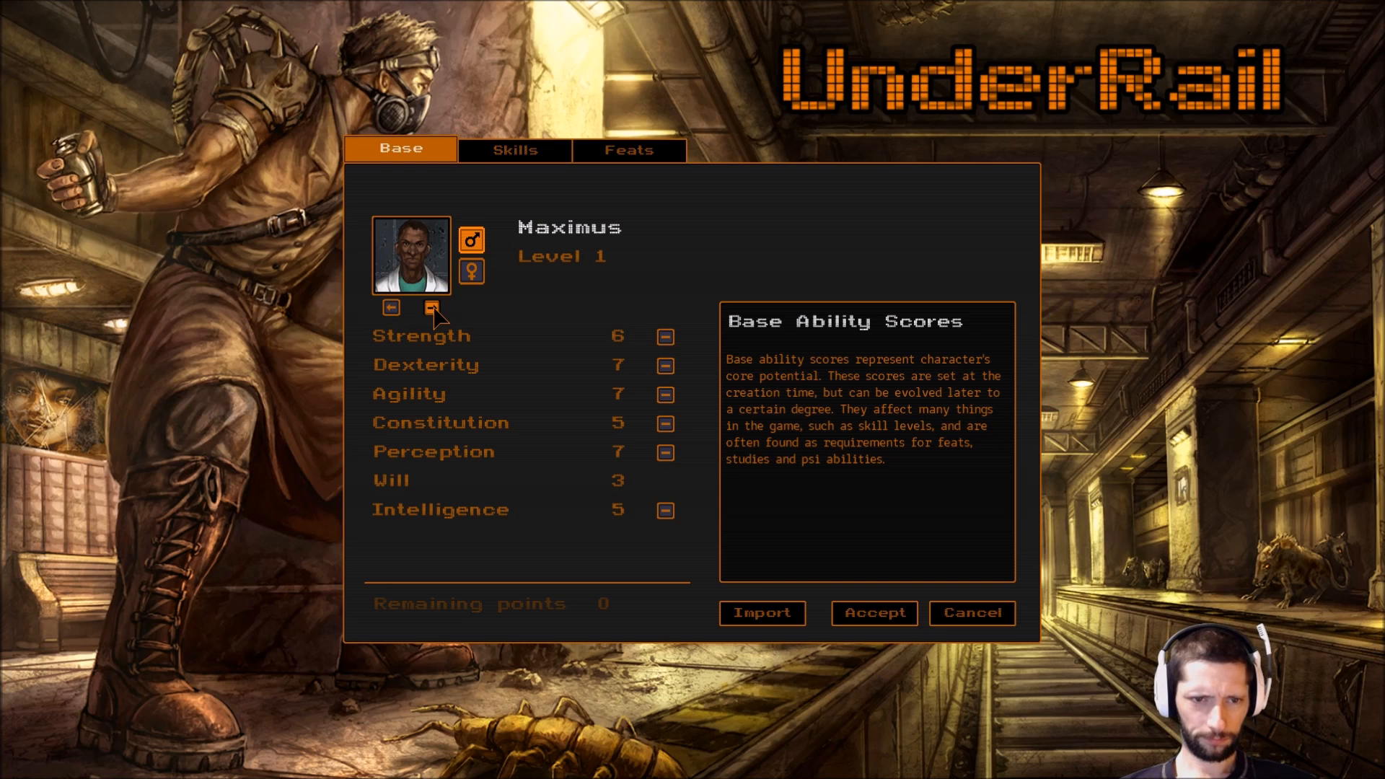
click(430, 307)
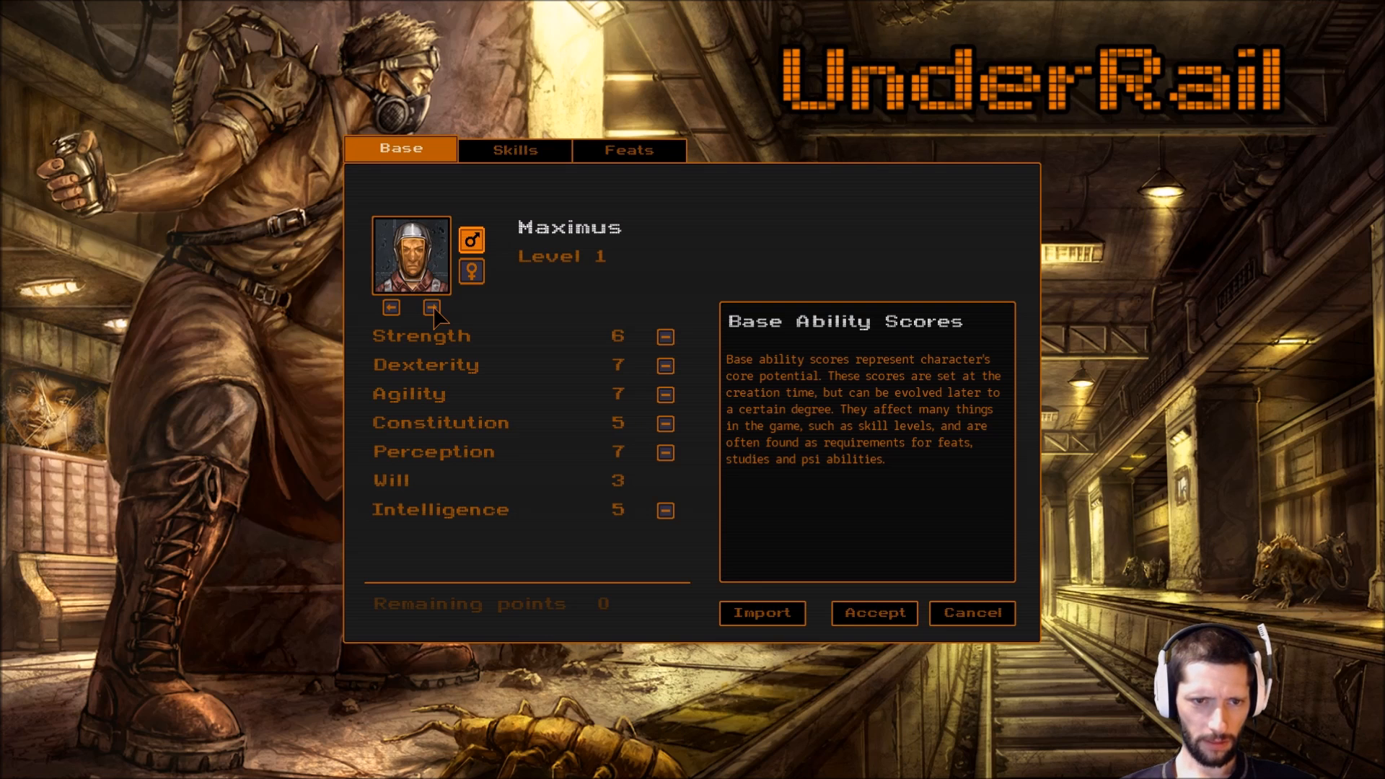
click(432, 307)
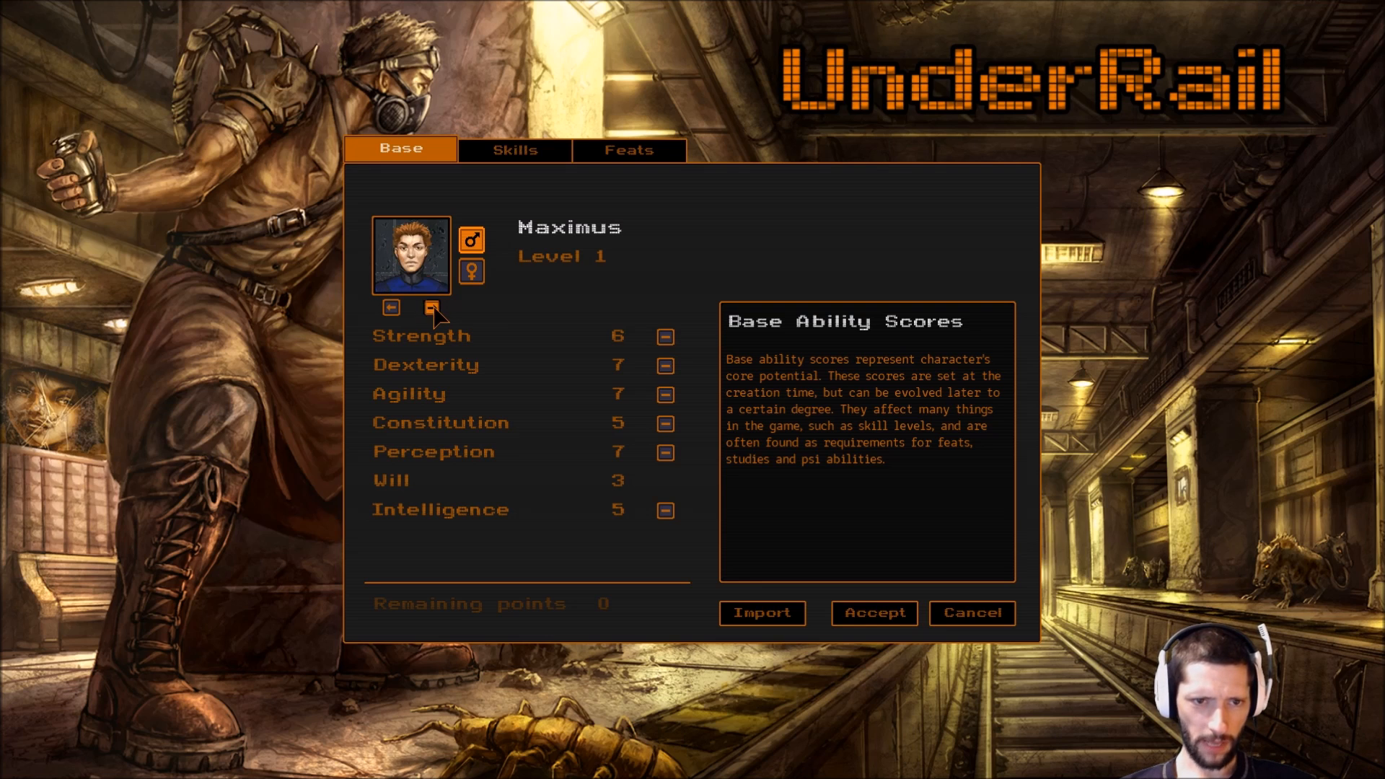
click(432, 307)
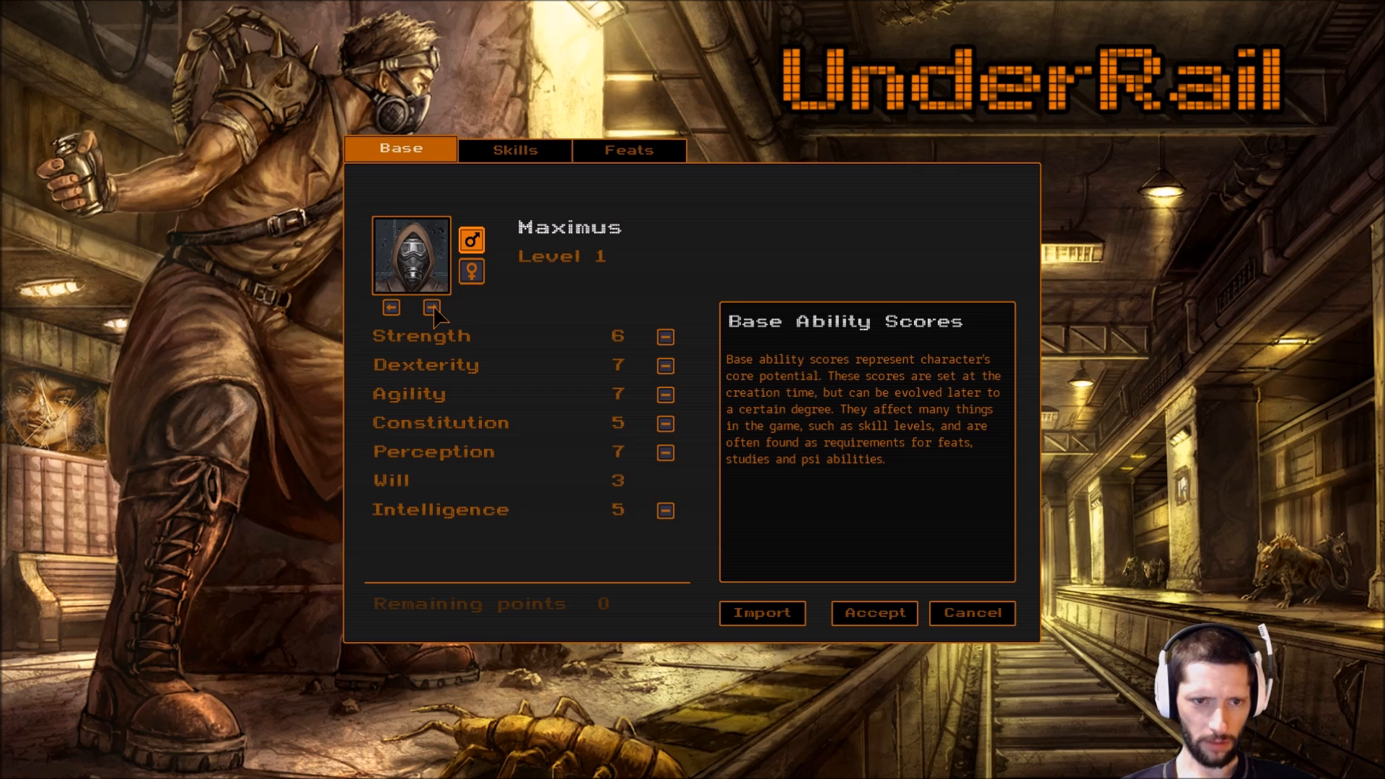
click(514, 149)
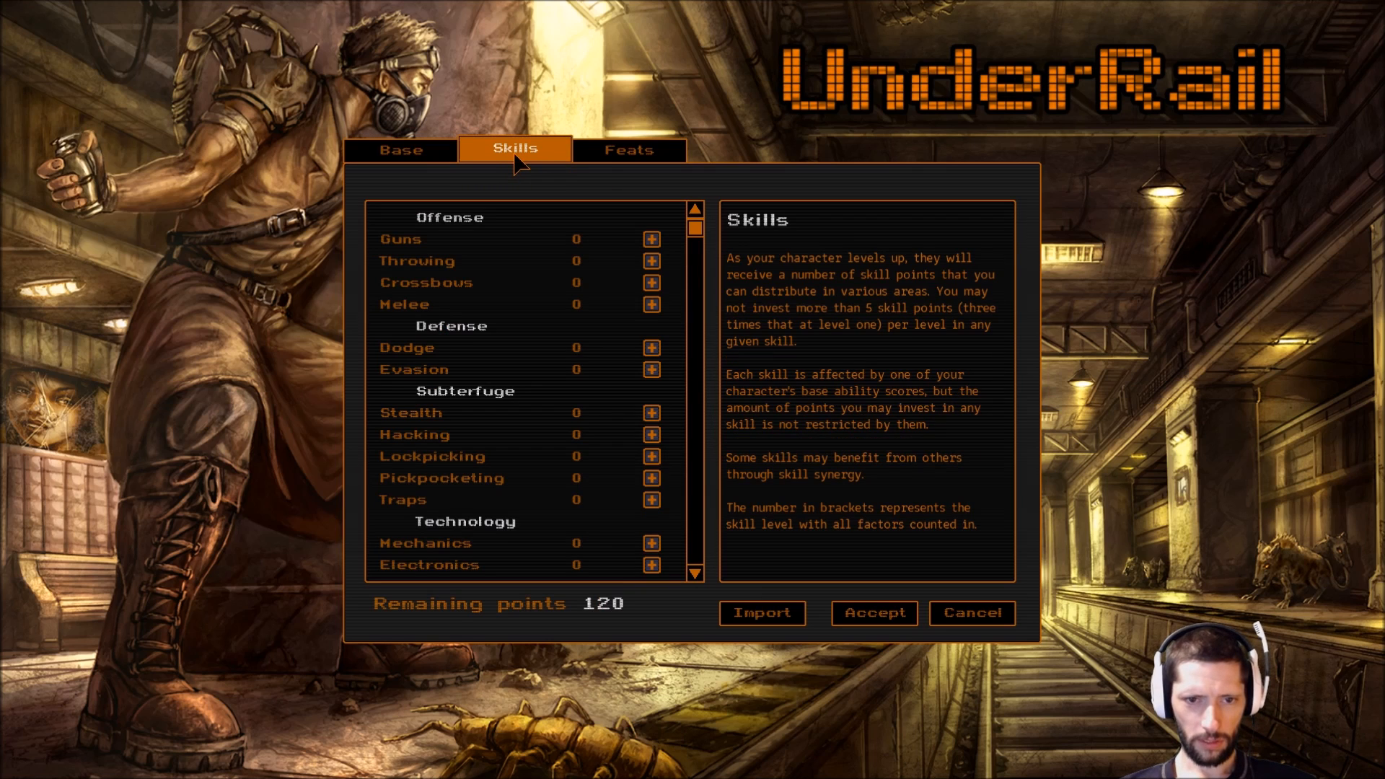
click(432, 238)
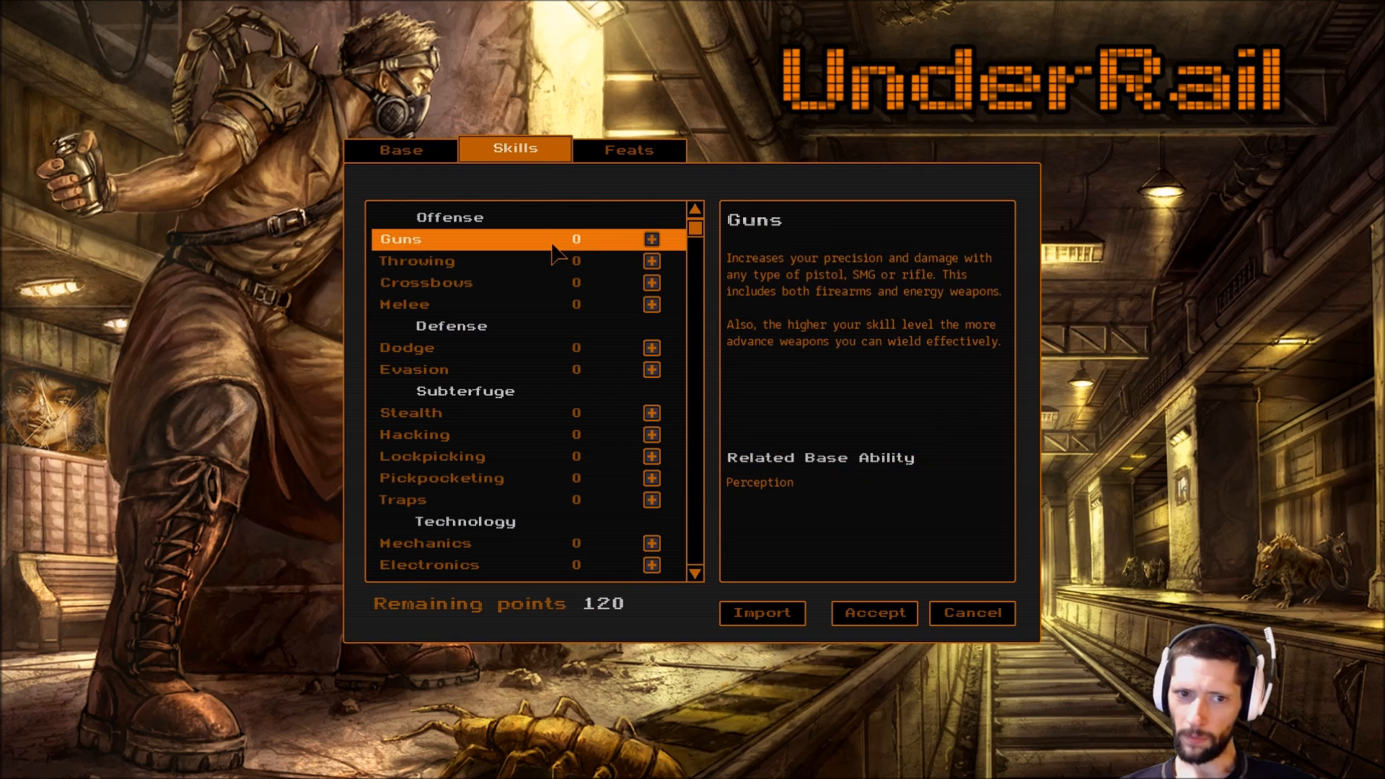
mouse_move(562, 248)
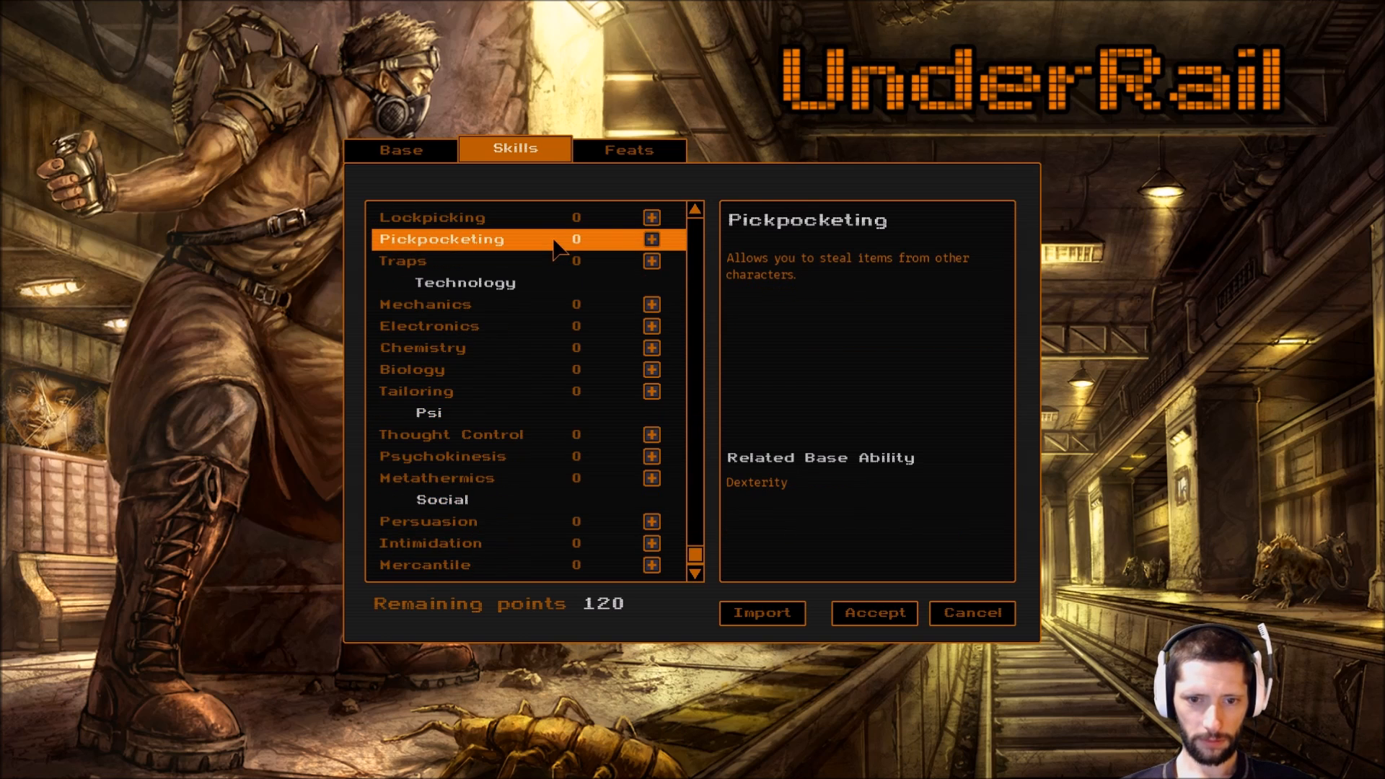
scroll(up, 3)
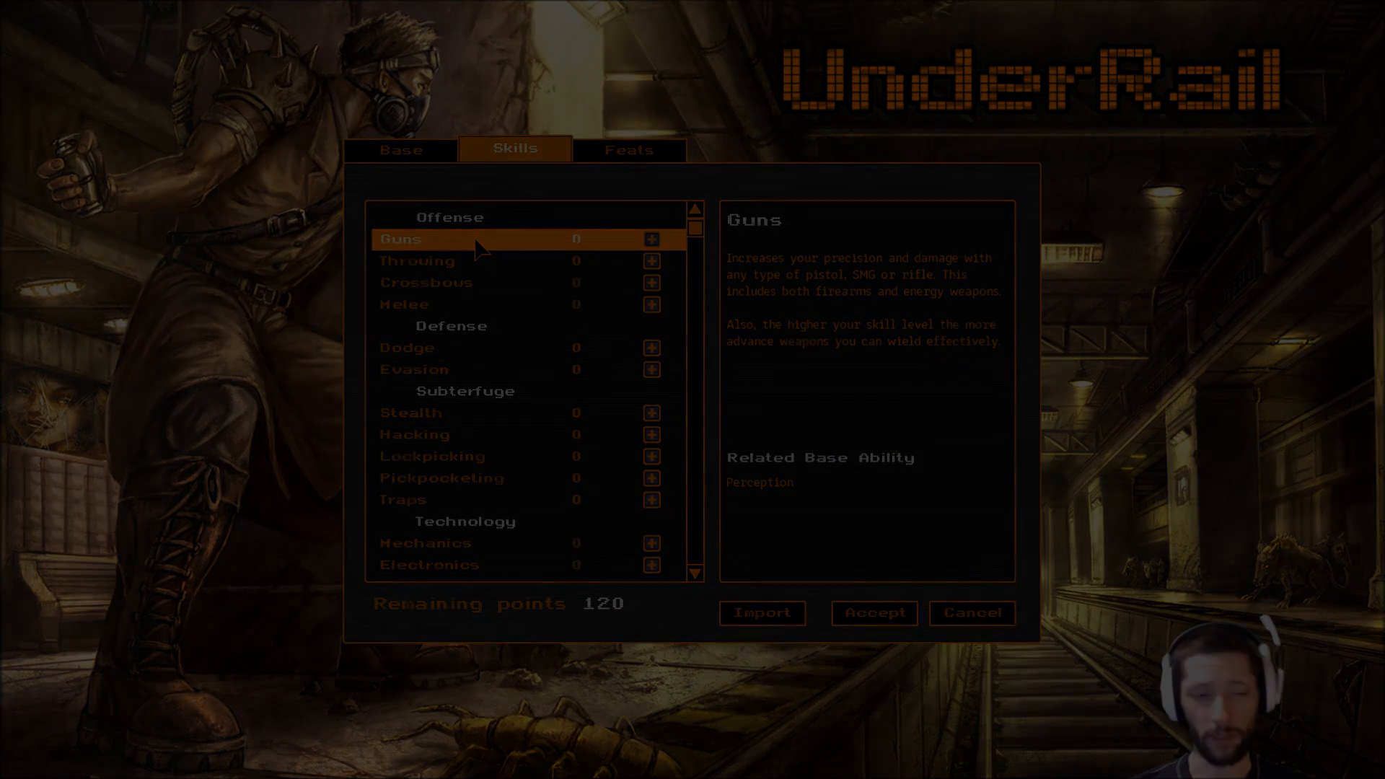
Read the Hacking, Guns, Melee and Dodge skill descriptions, then return to the Base page.
click(762, 612)
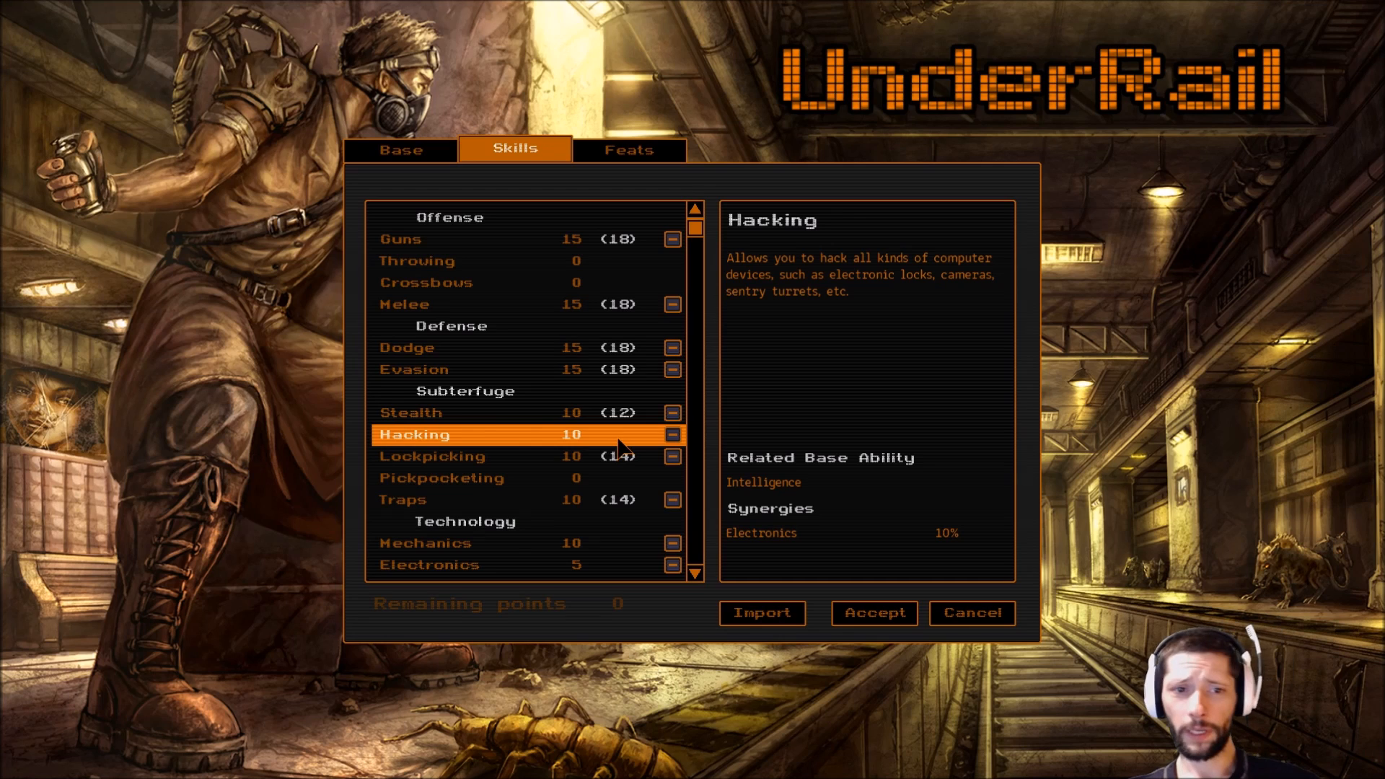
click(399, 239)
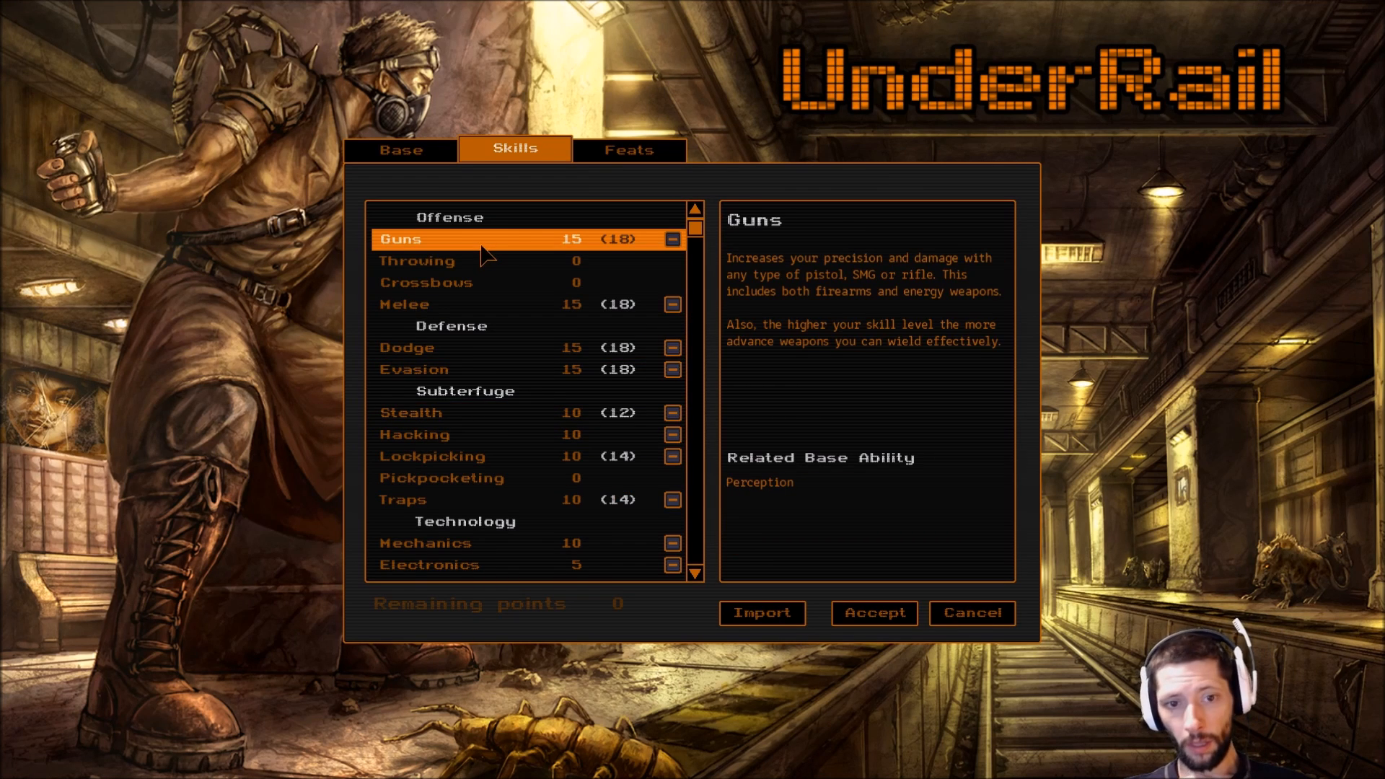
click(405, 303)
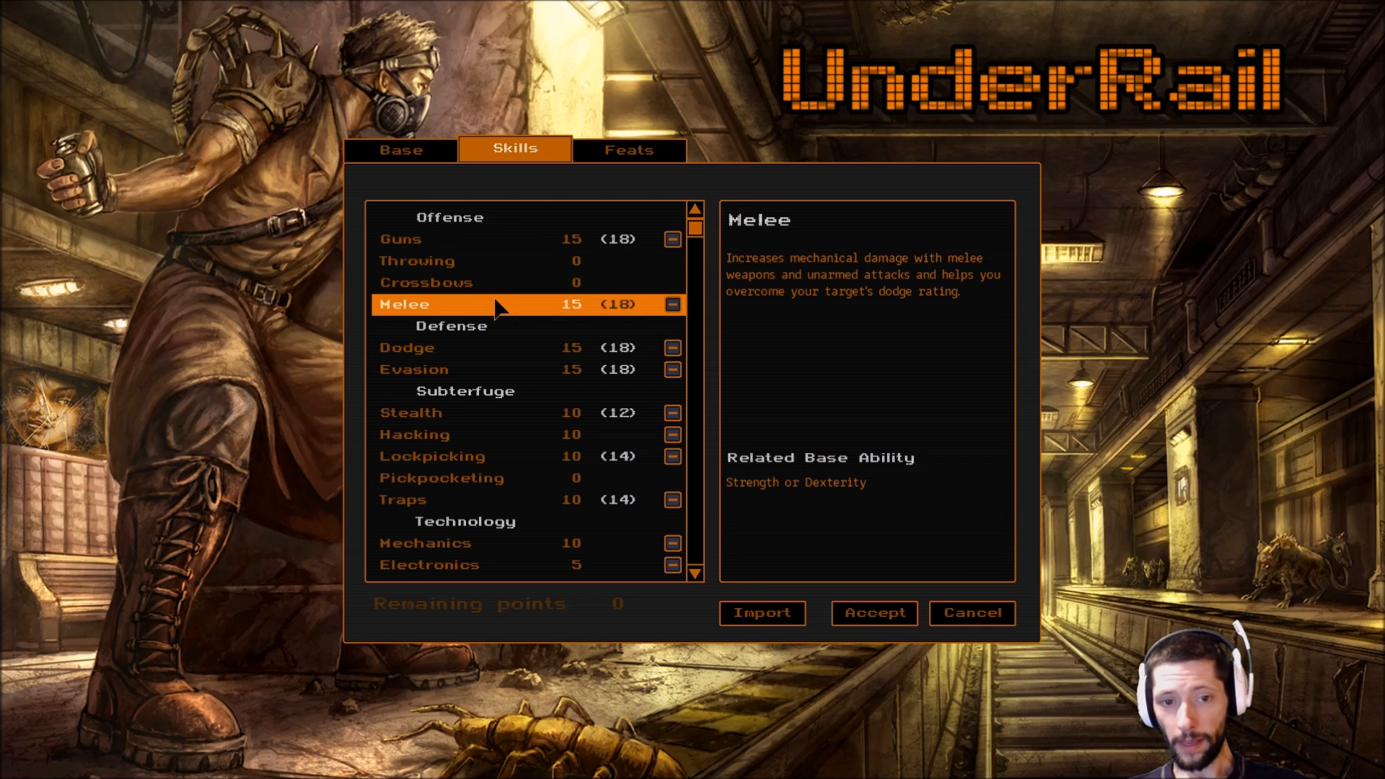
mouse_move(660, 319)
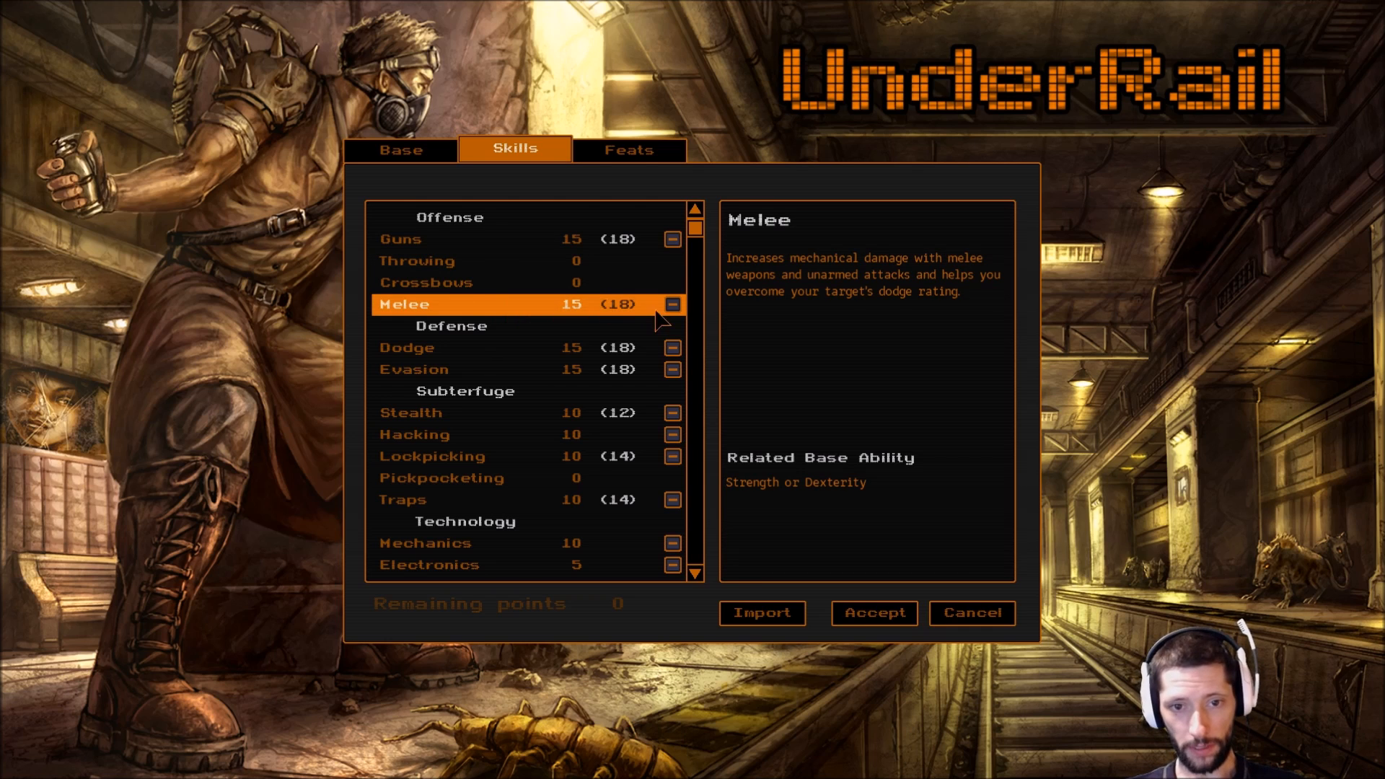
mouse_move(601, 307)
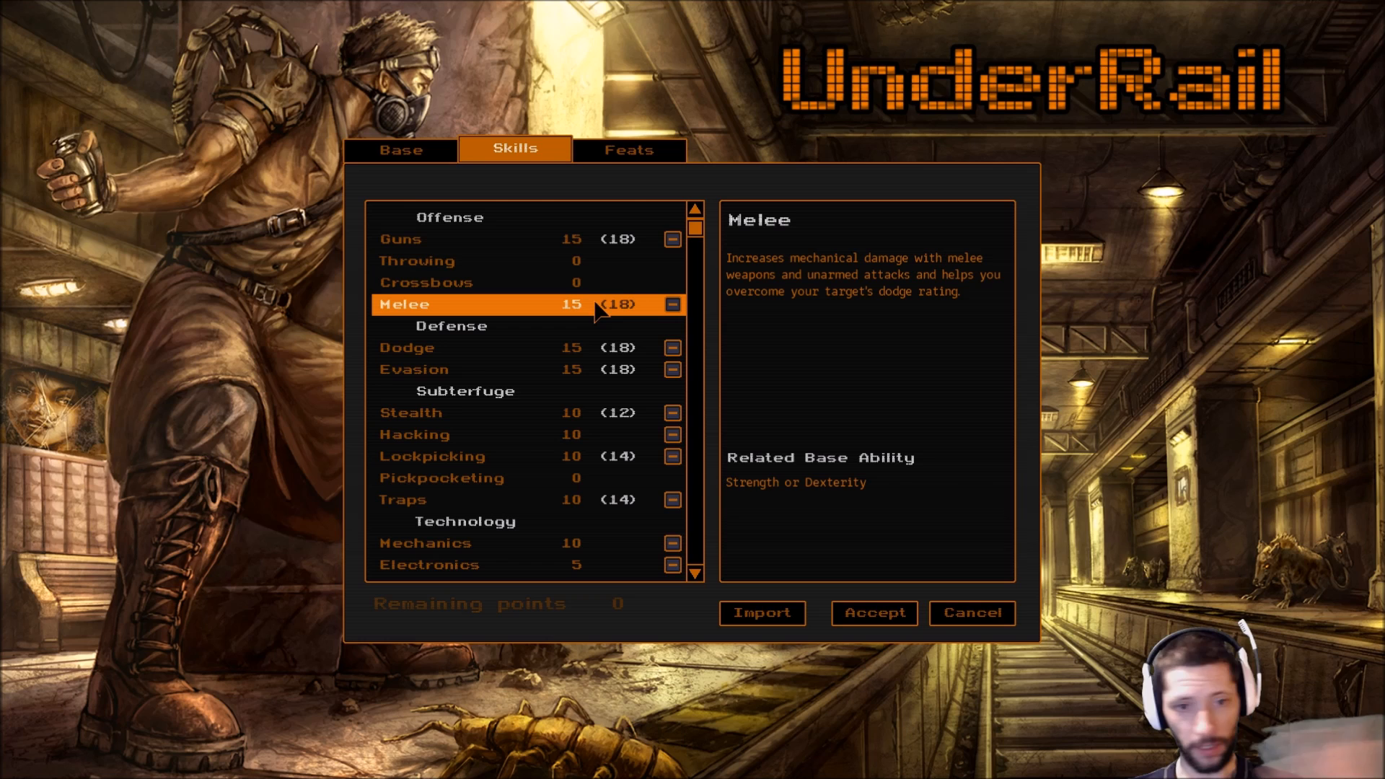
mouse_move(583, 327)
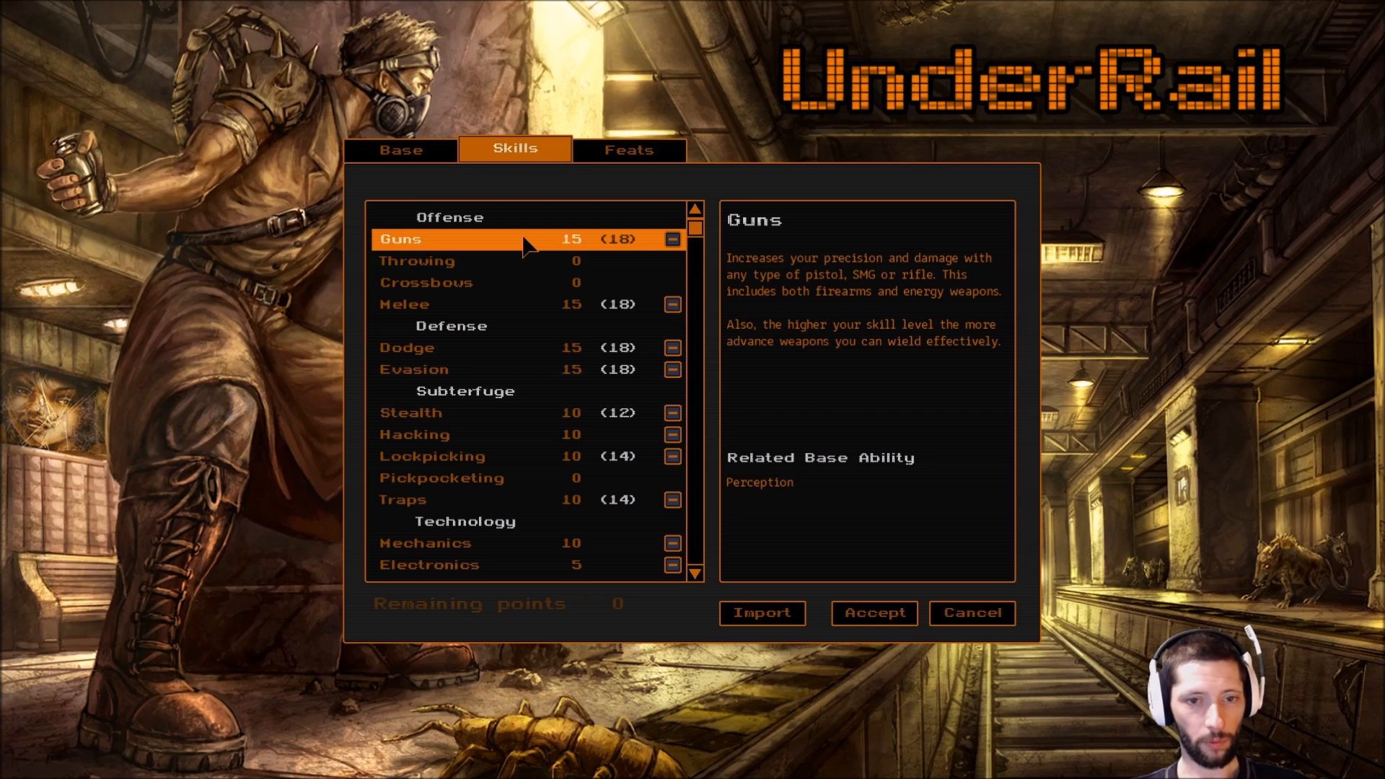
click(405, 304)
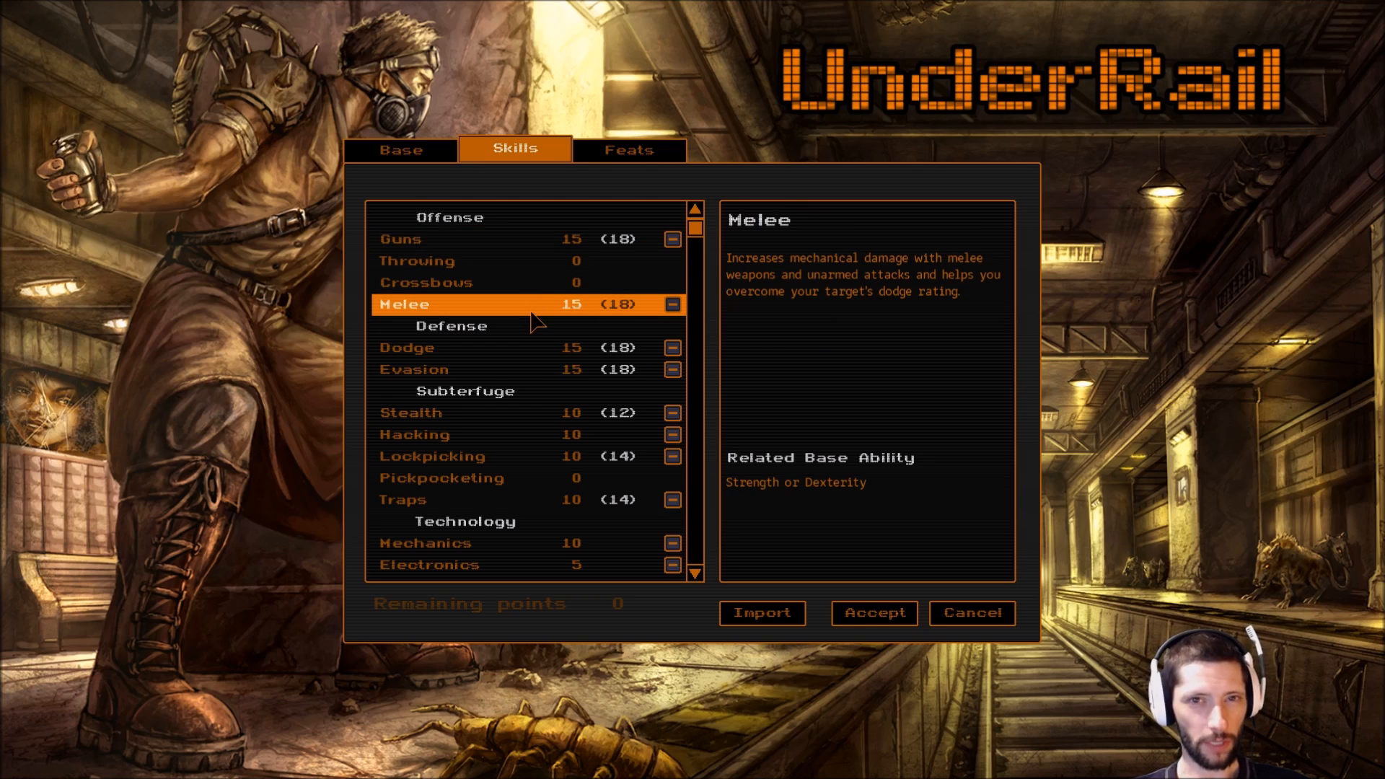
click(406, 346)
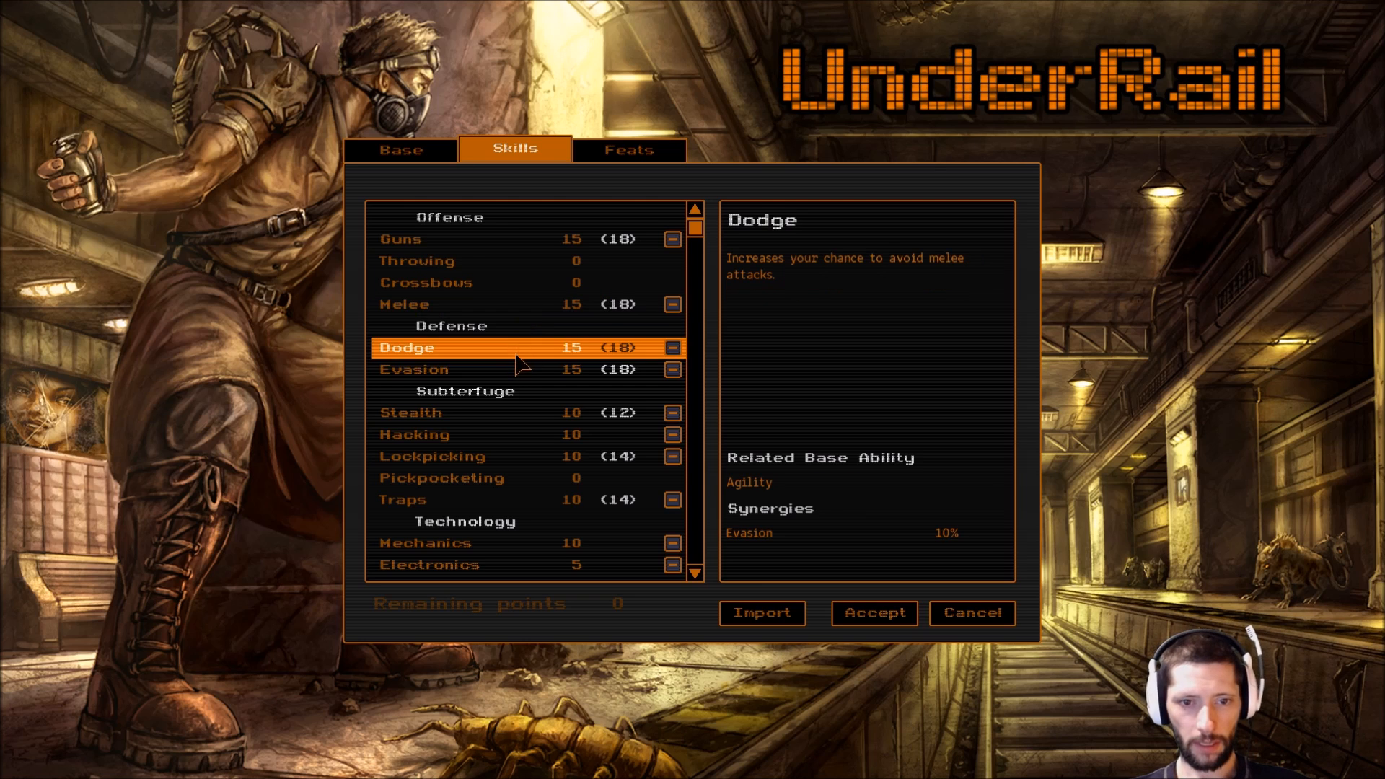
scroll(down, 3)
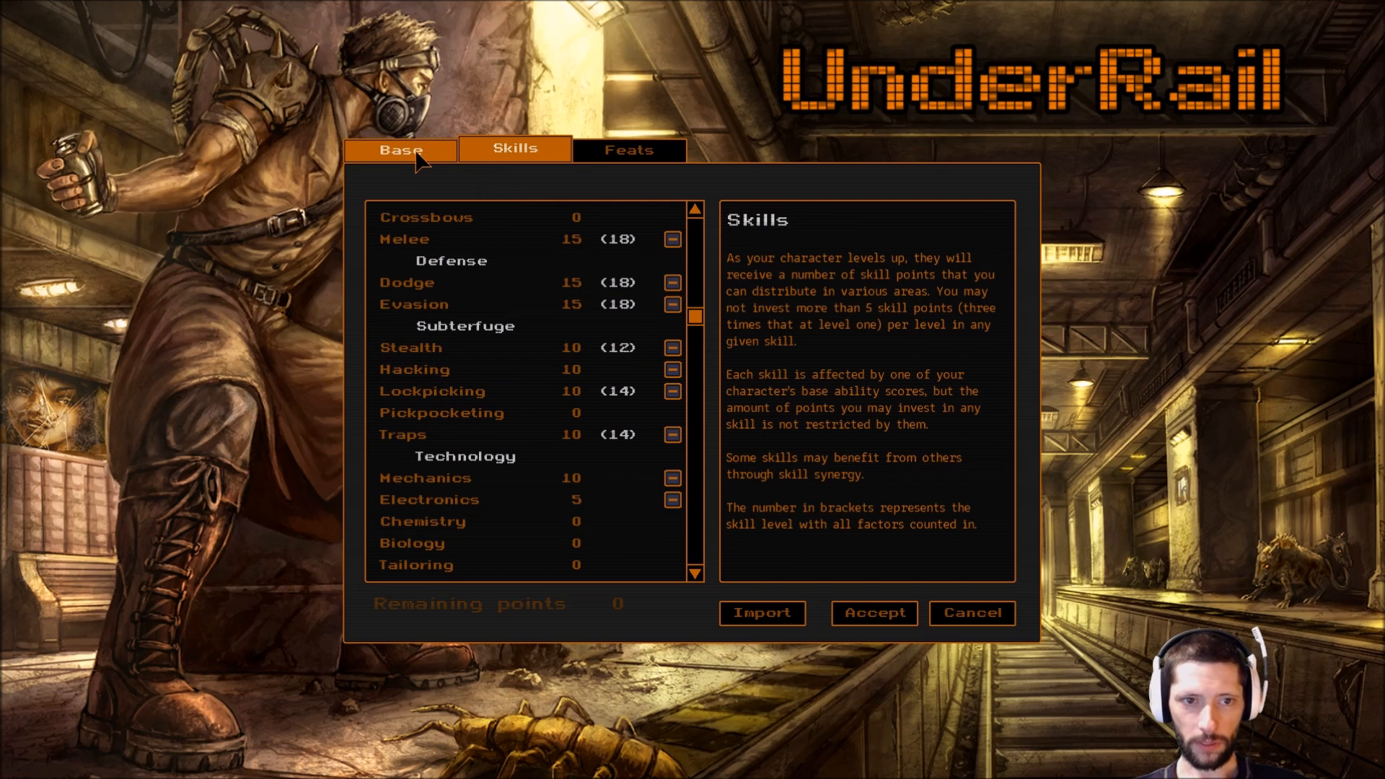
click(399, 149)
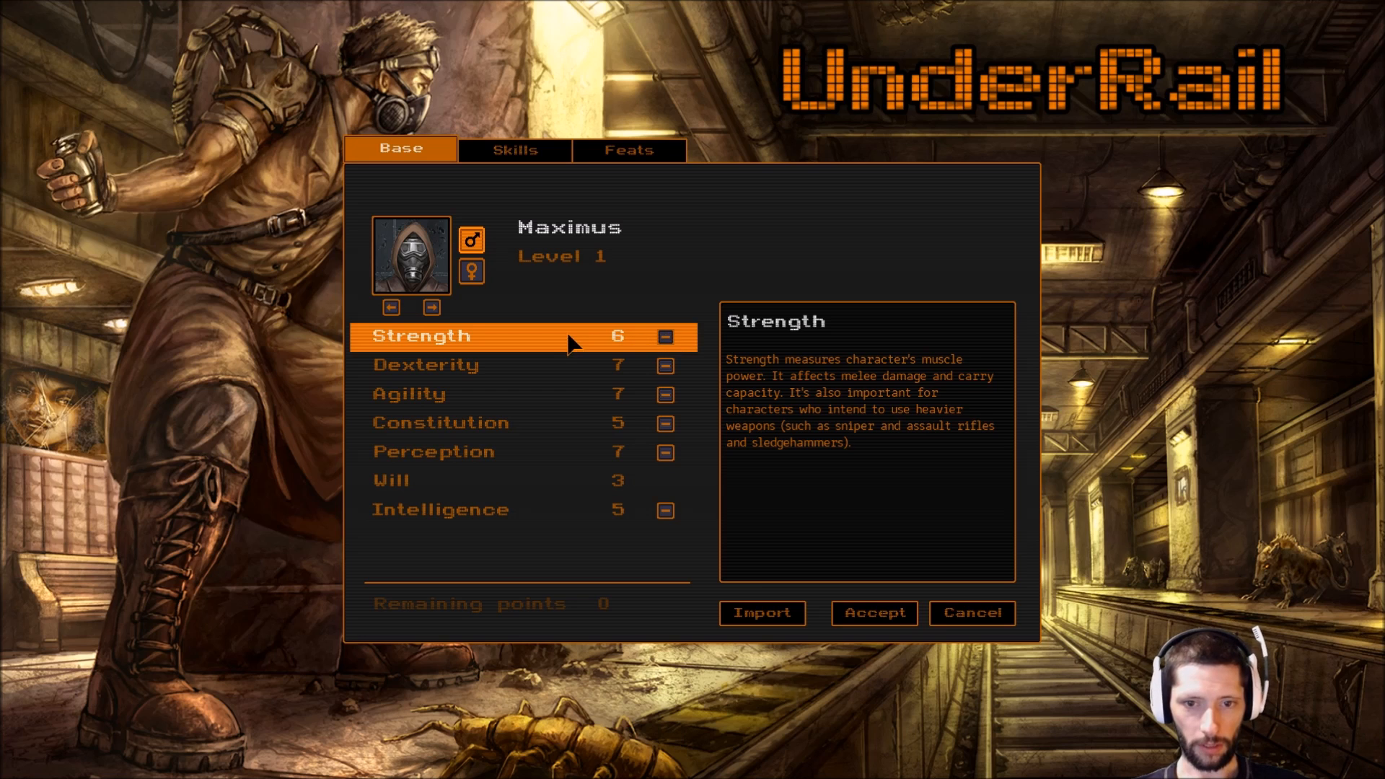
mouse_move(575, 343)
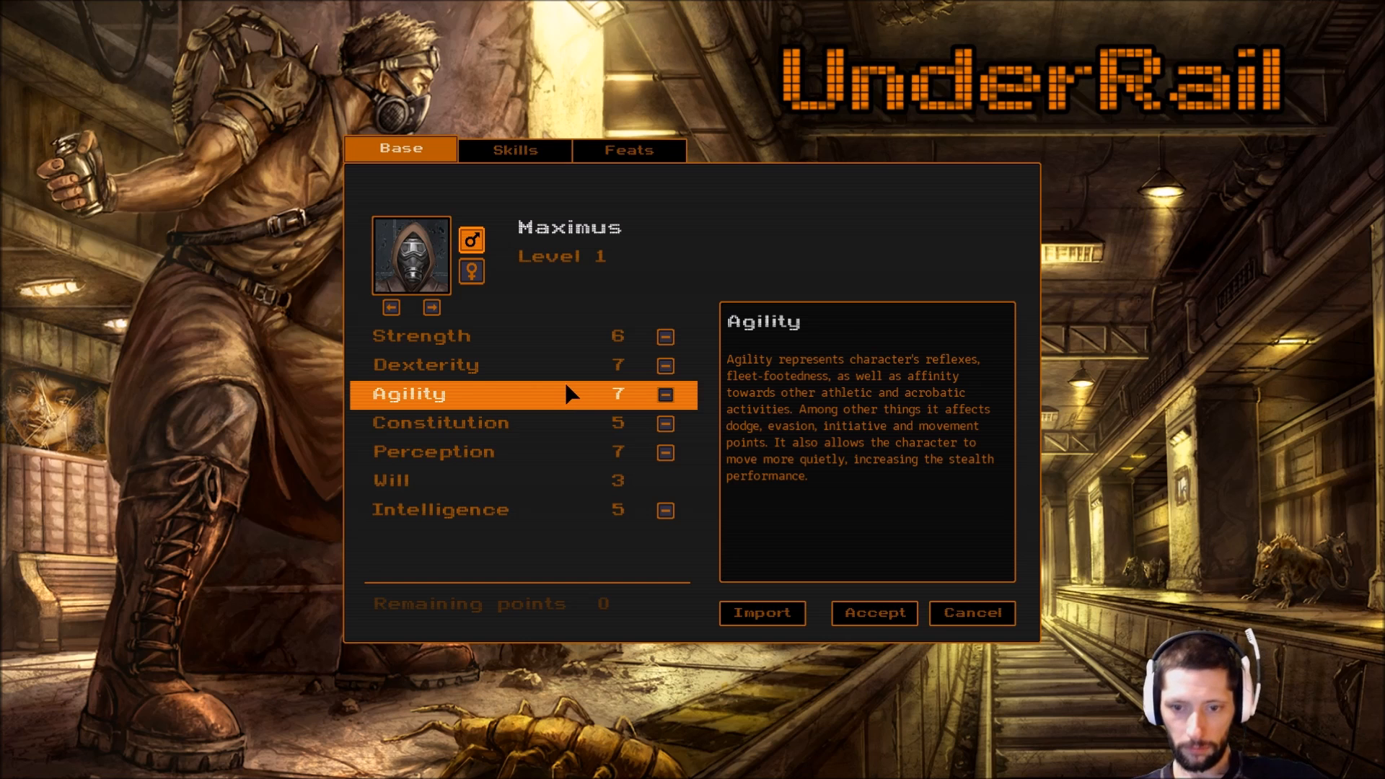
Switch from the Base attributes back to the Skills allocation page.
click(514, 150)
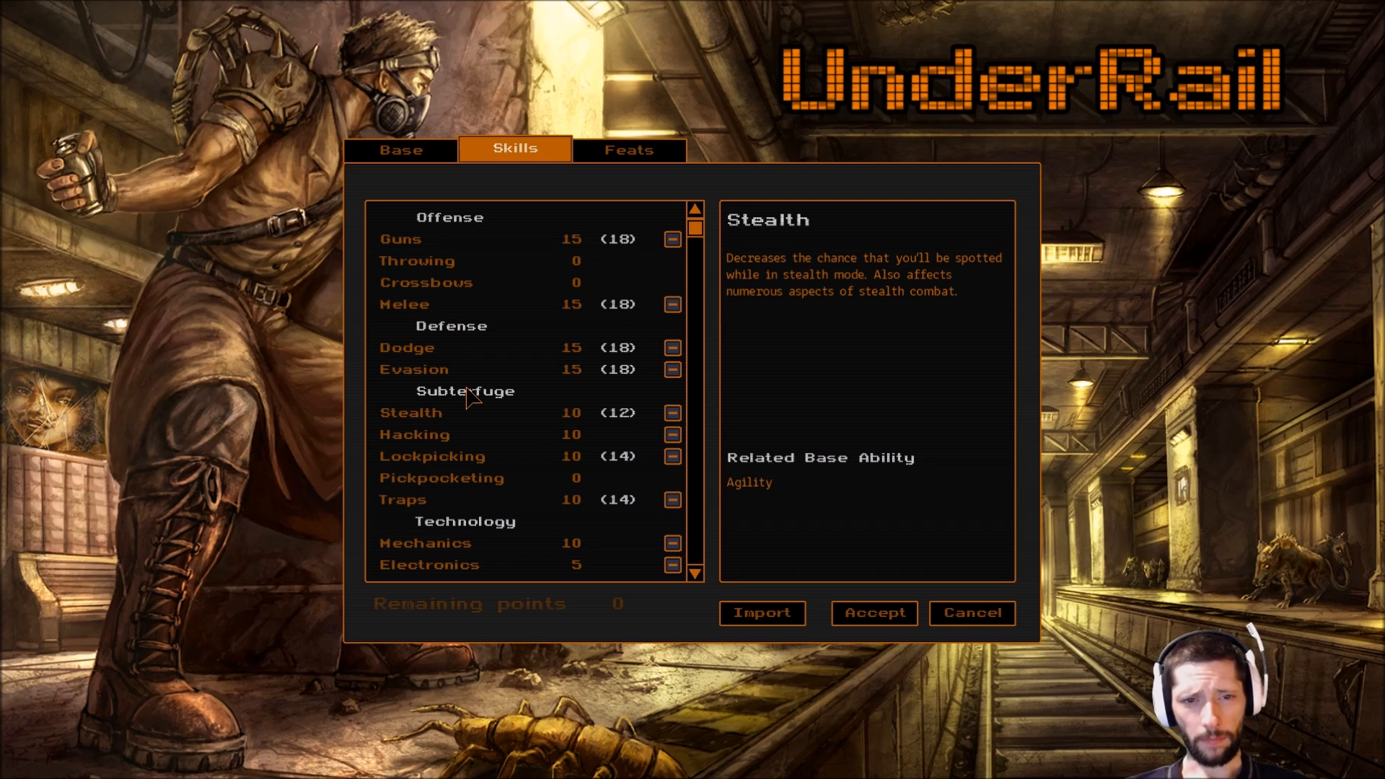
click(401, 239)
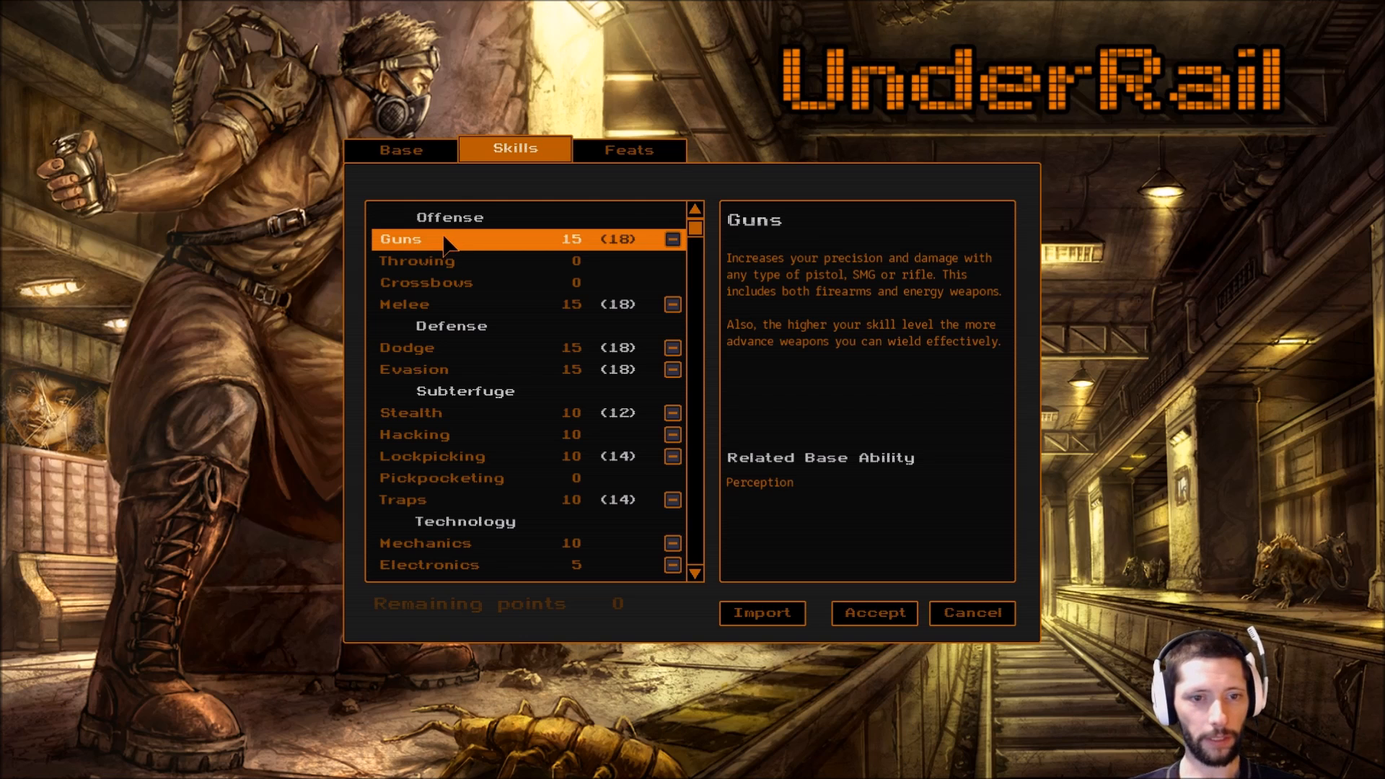
click(406, 304)
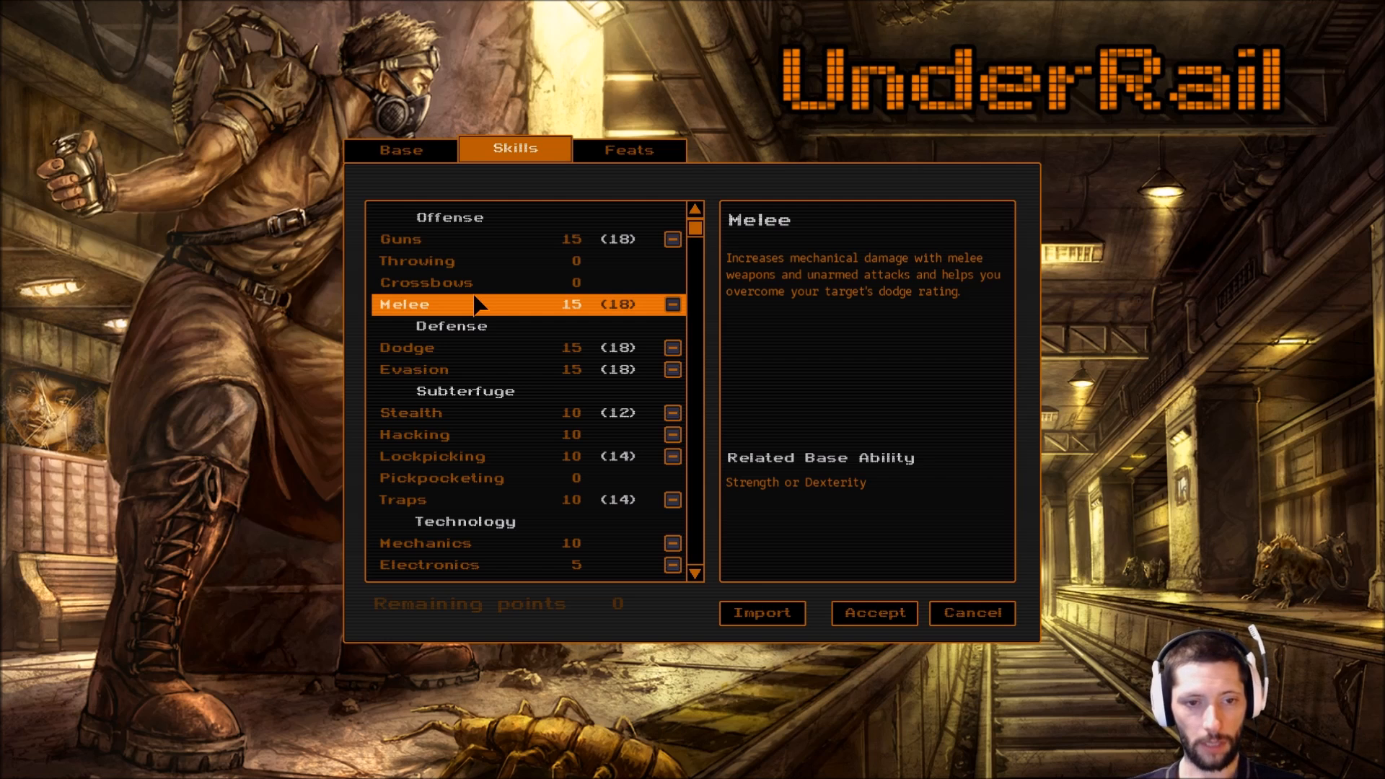
click(468, 346)
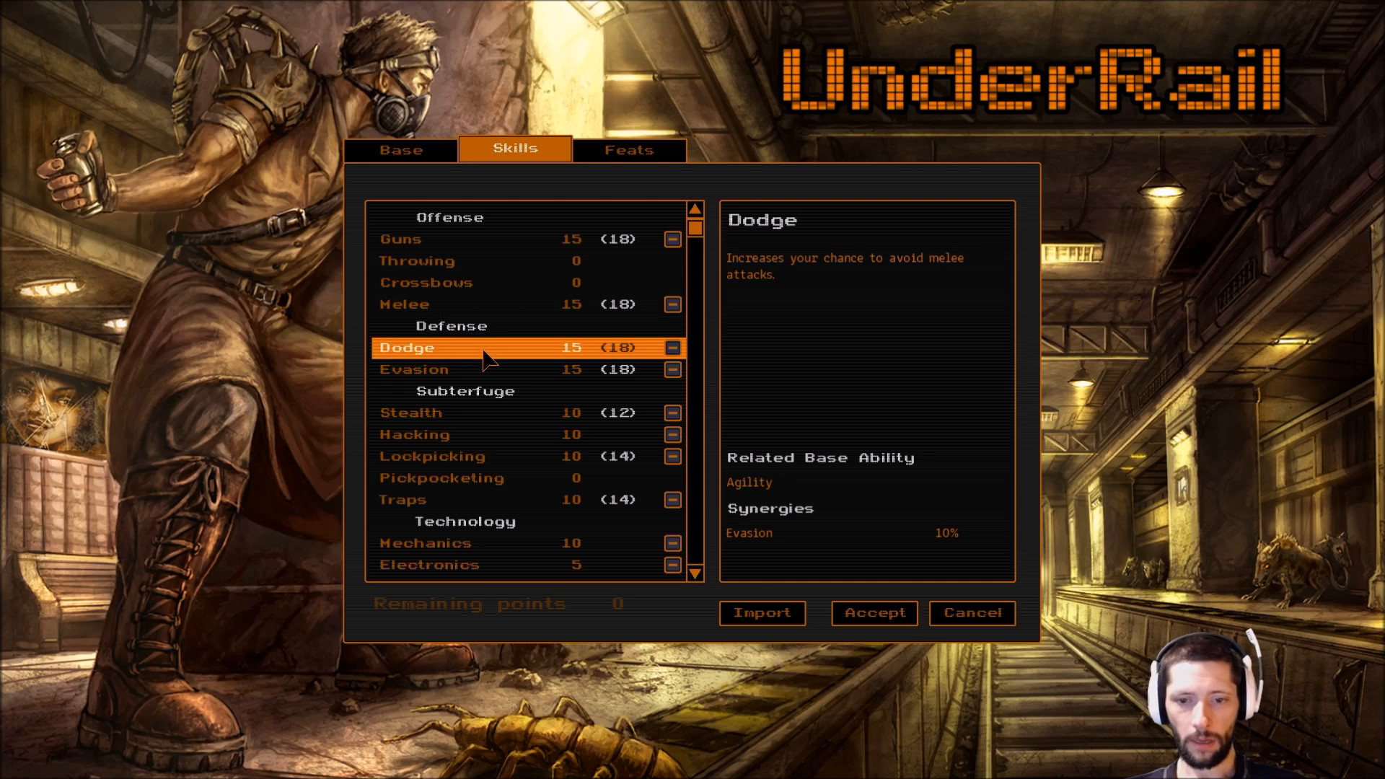
click(413, 369)
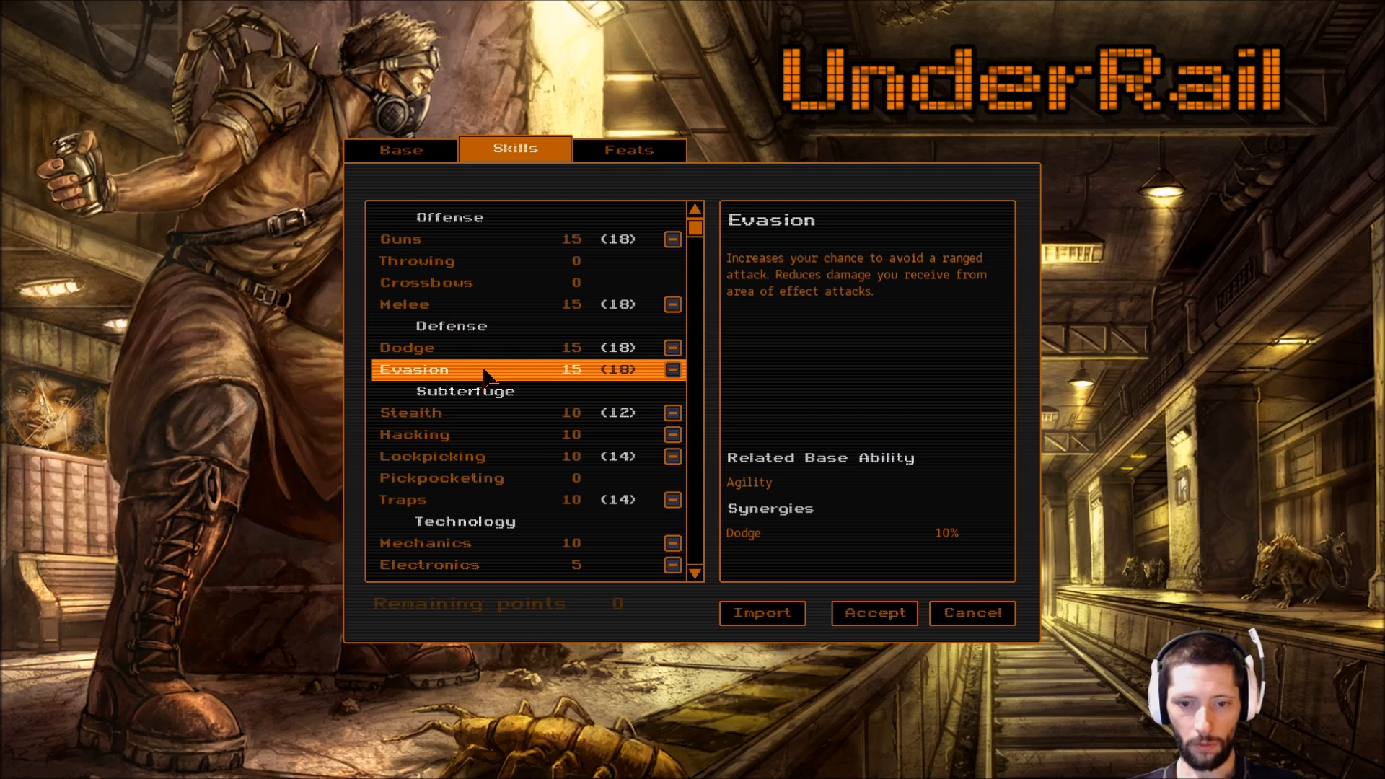
scroll(down, 3)
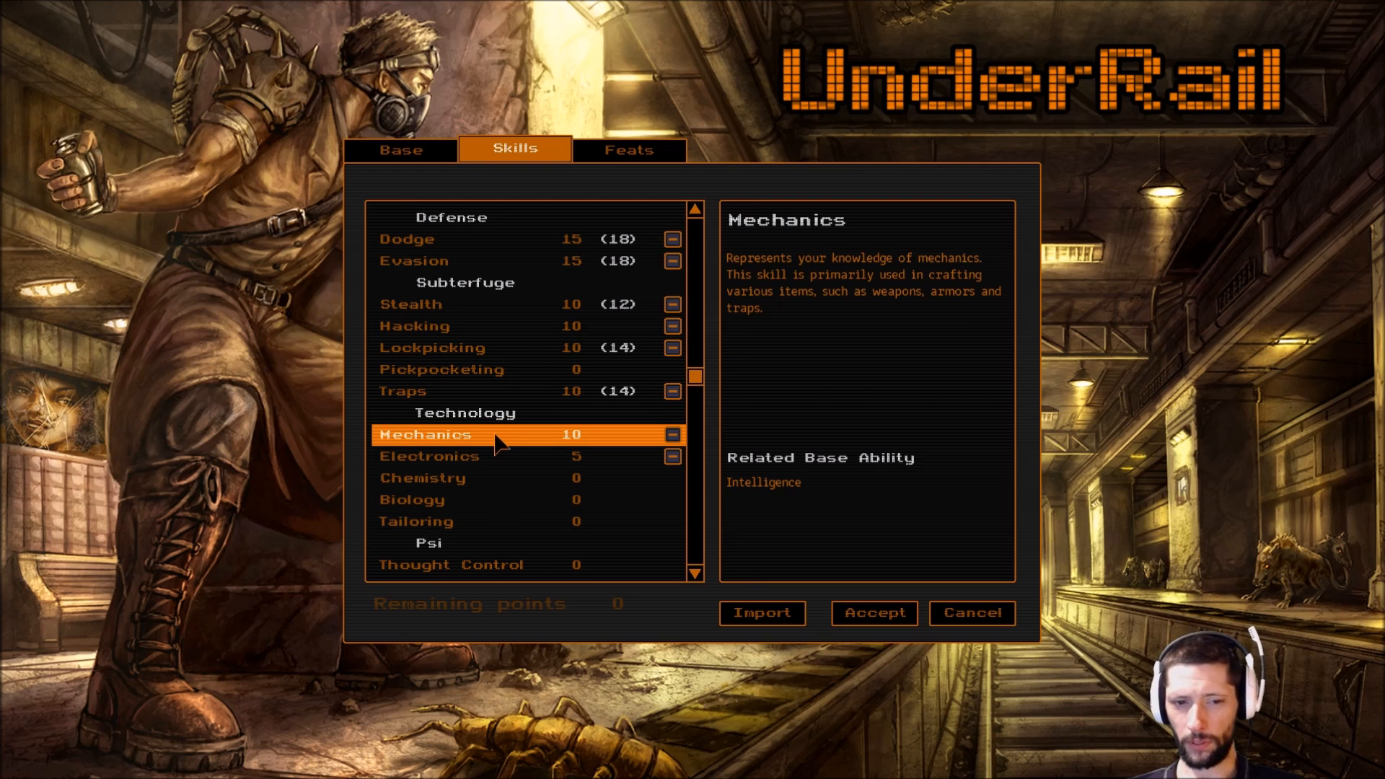
click(429, 456)
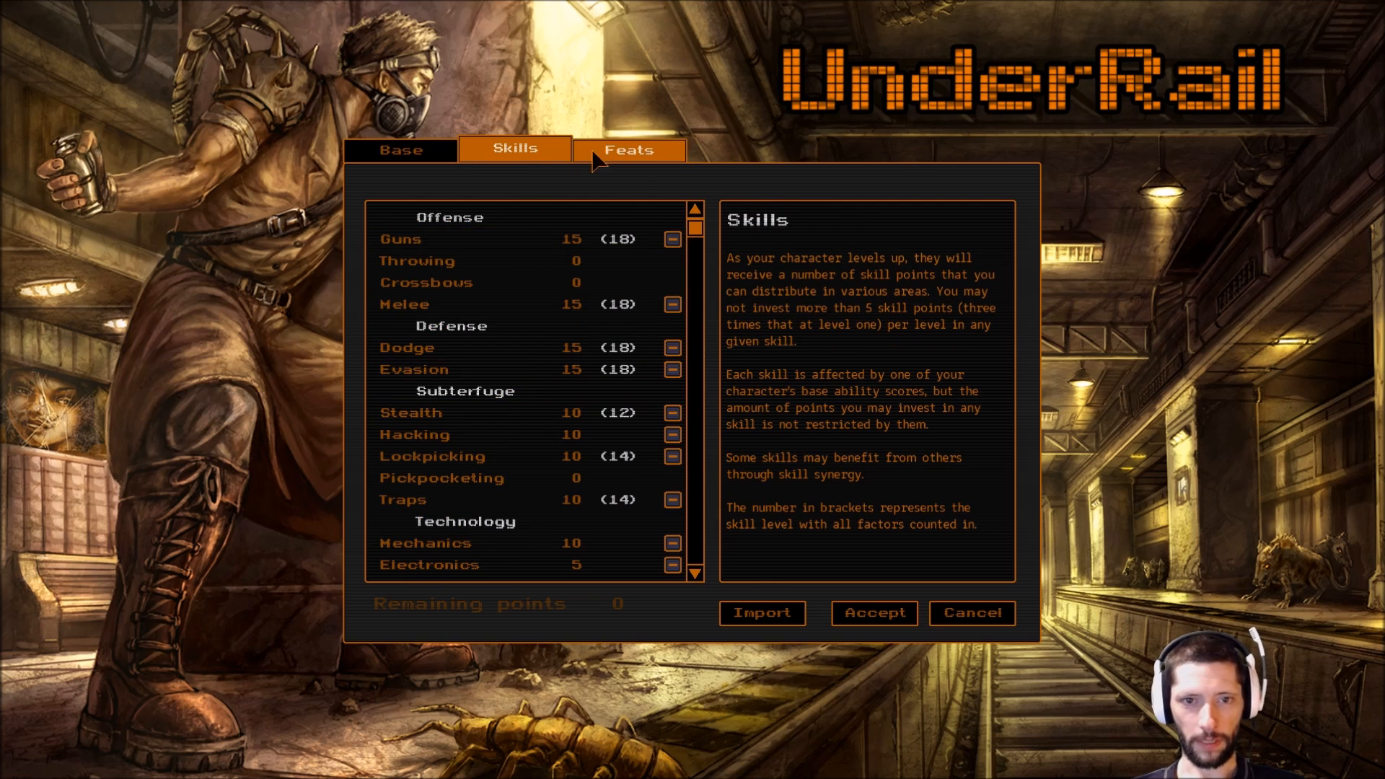
Open the Feats page and read the Pack Rathound, Opportunist and Quick Pockets feats.
click(628, 149)
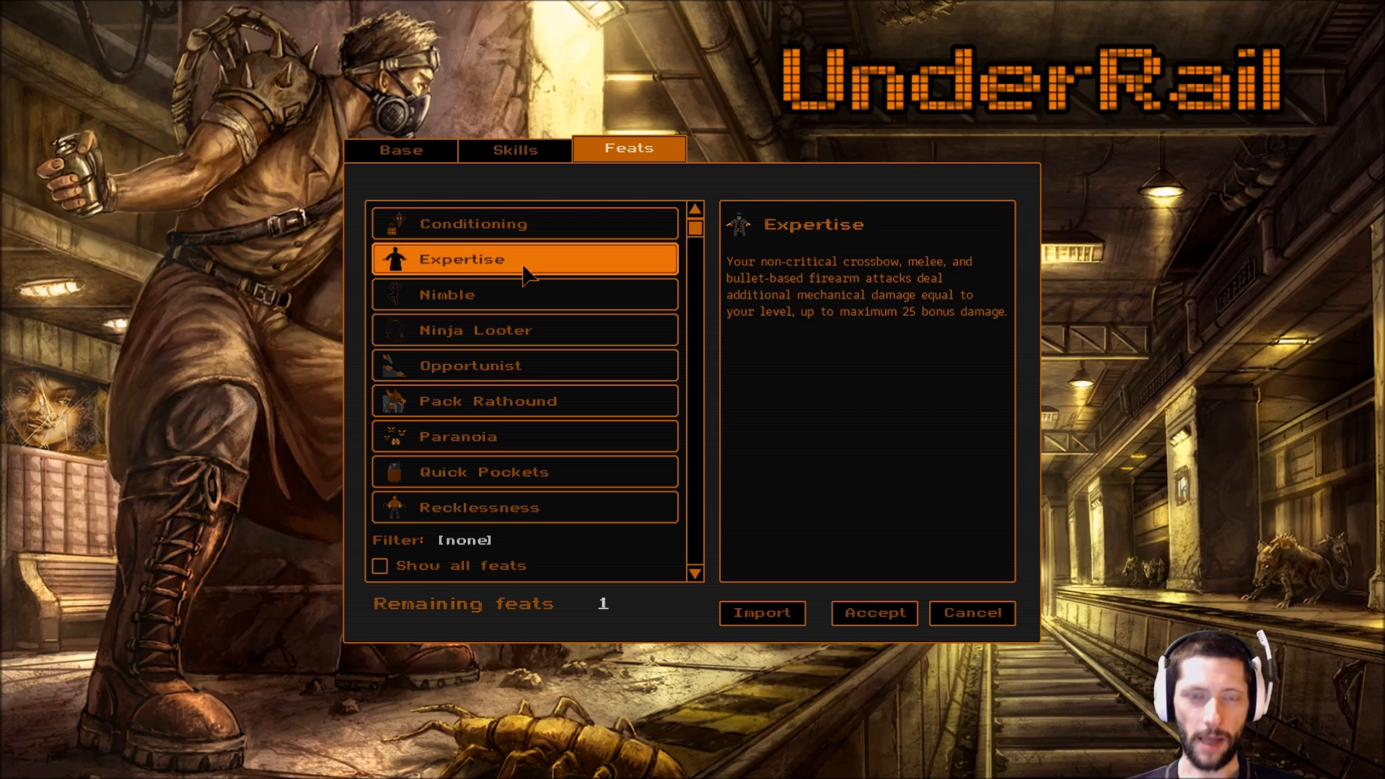
click(485, 400)
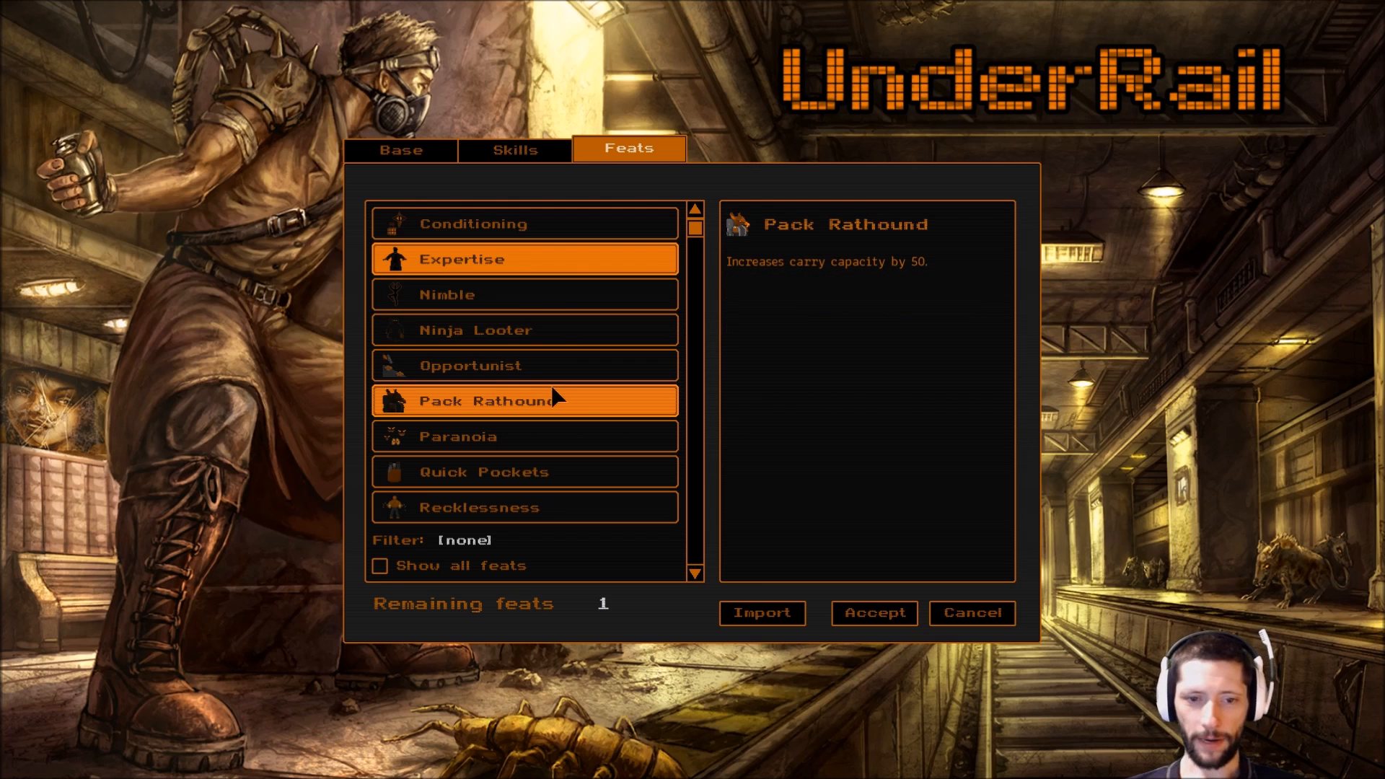
mouse_move(583, 396)
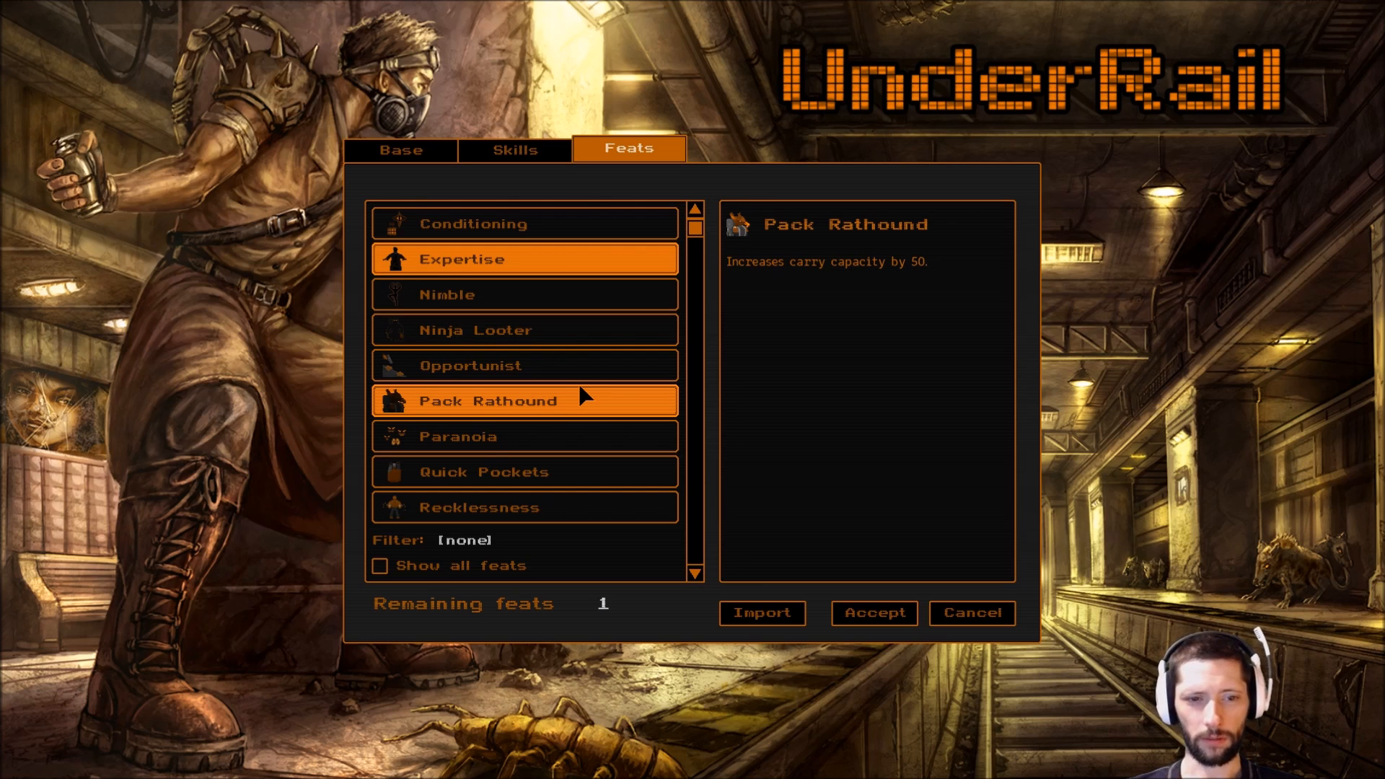
click(524, 365)
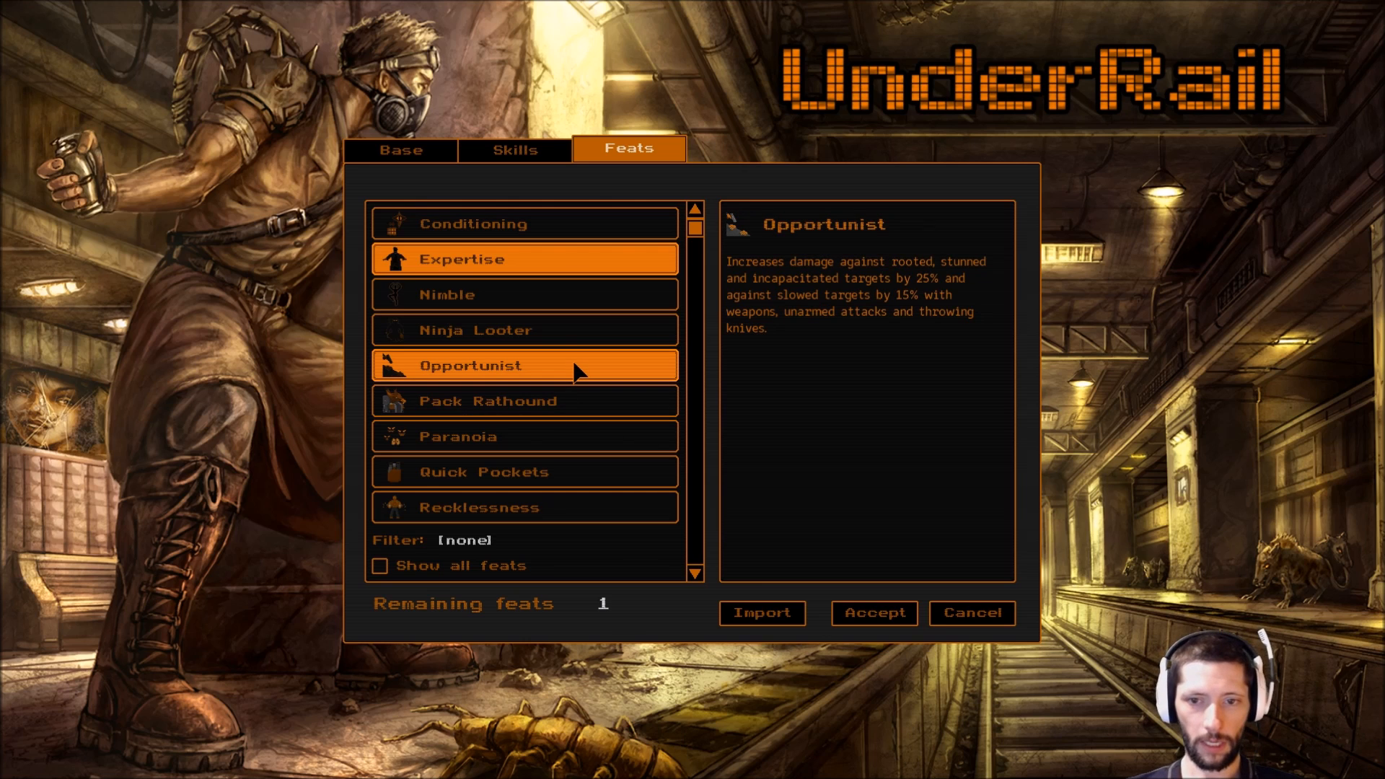
mouse_move(569, 369)
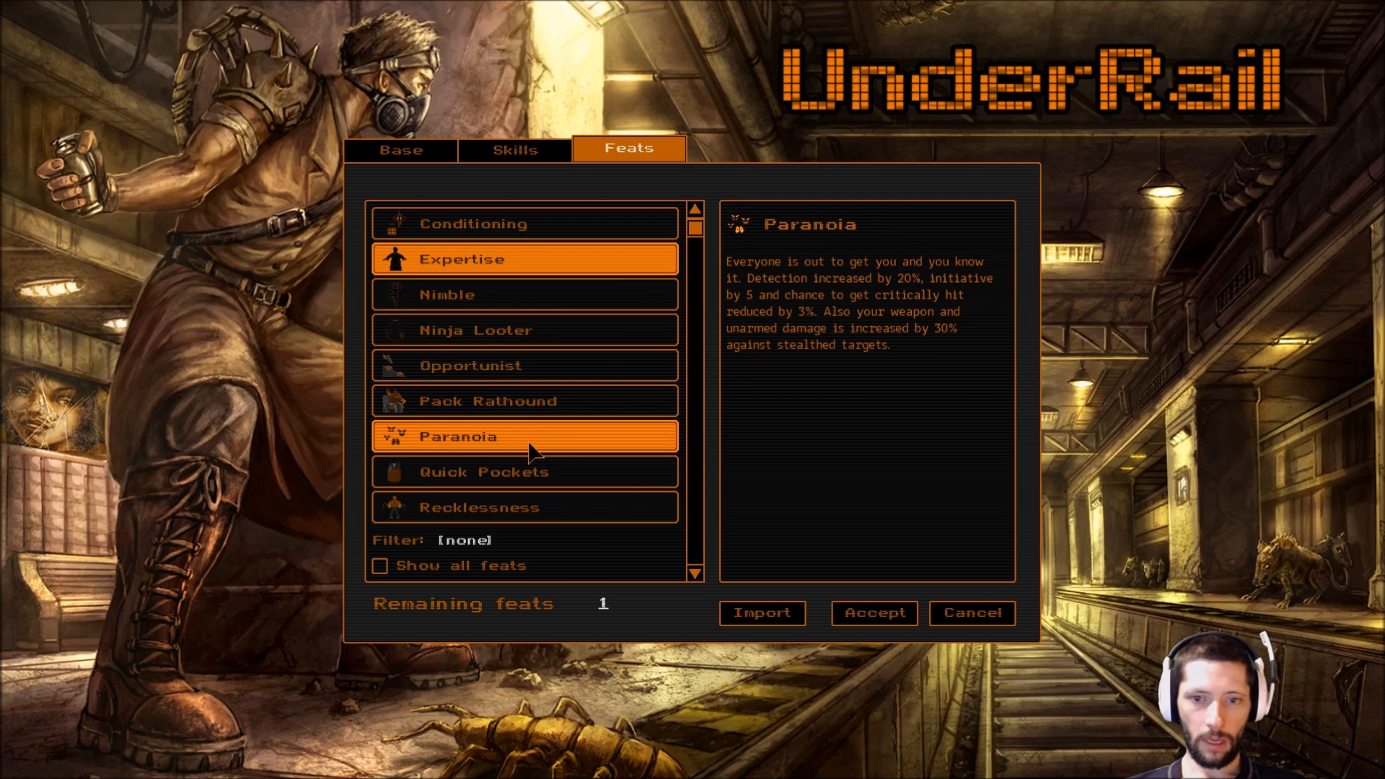
mouse_move(530, 440)
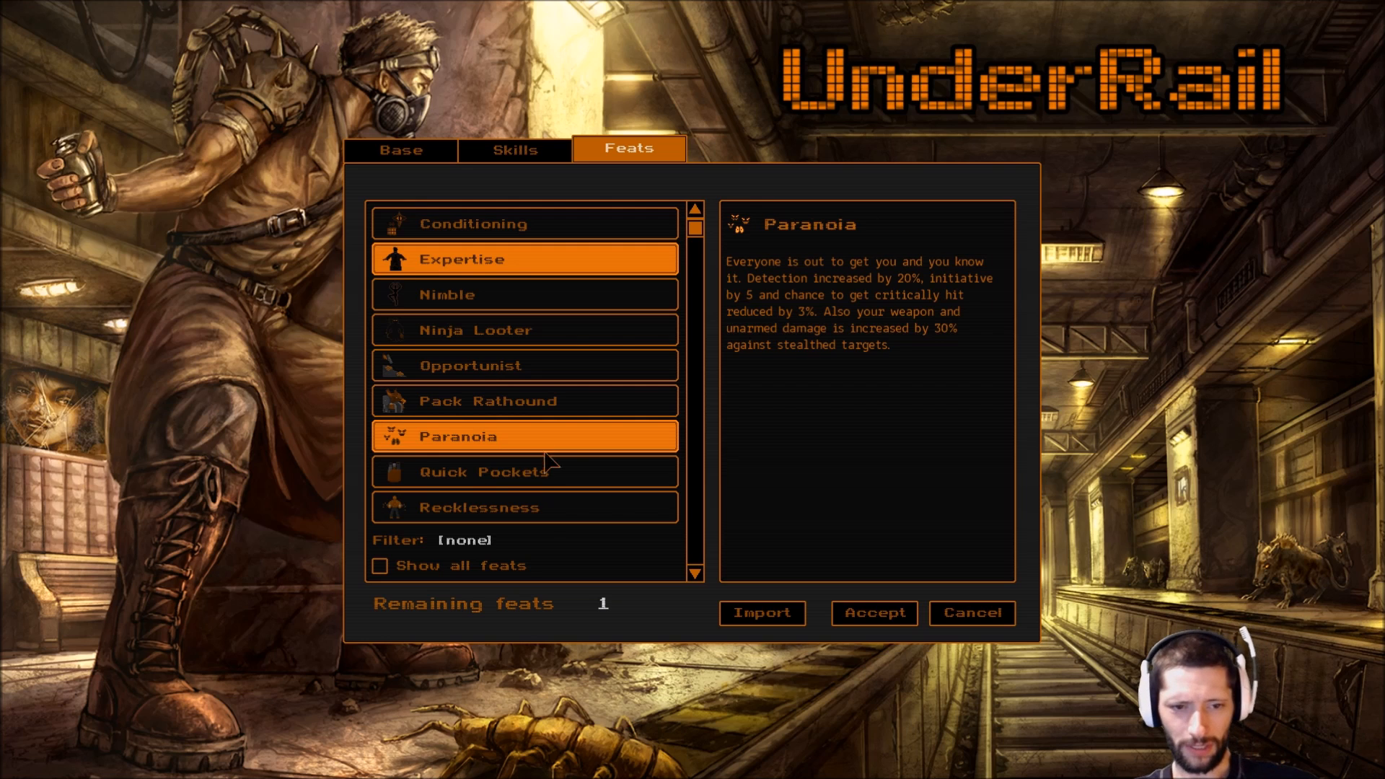
click(483, 470)
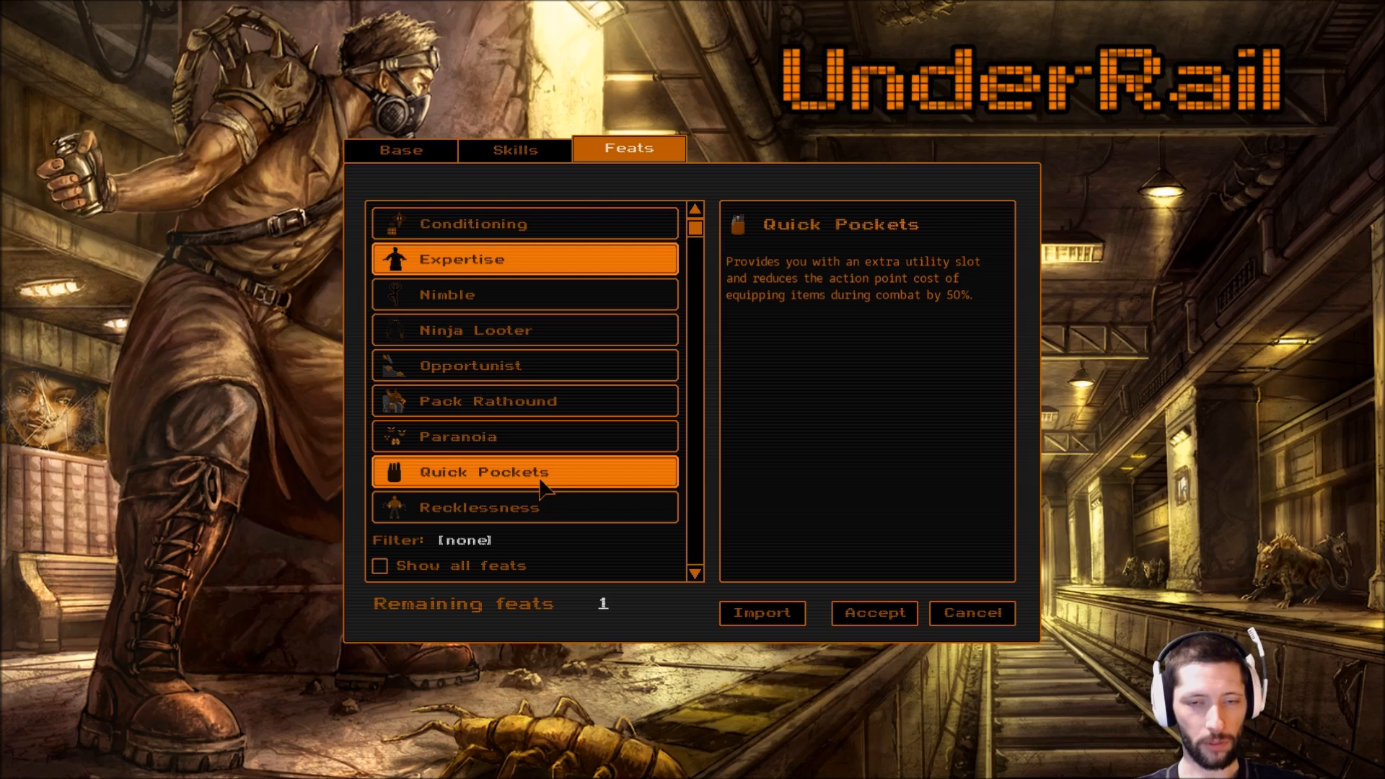
mouse_move(546, 479)
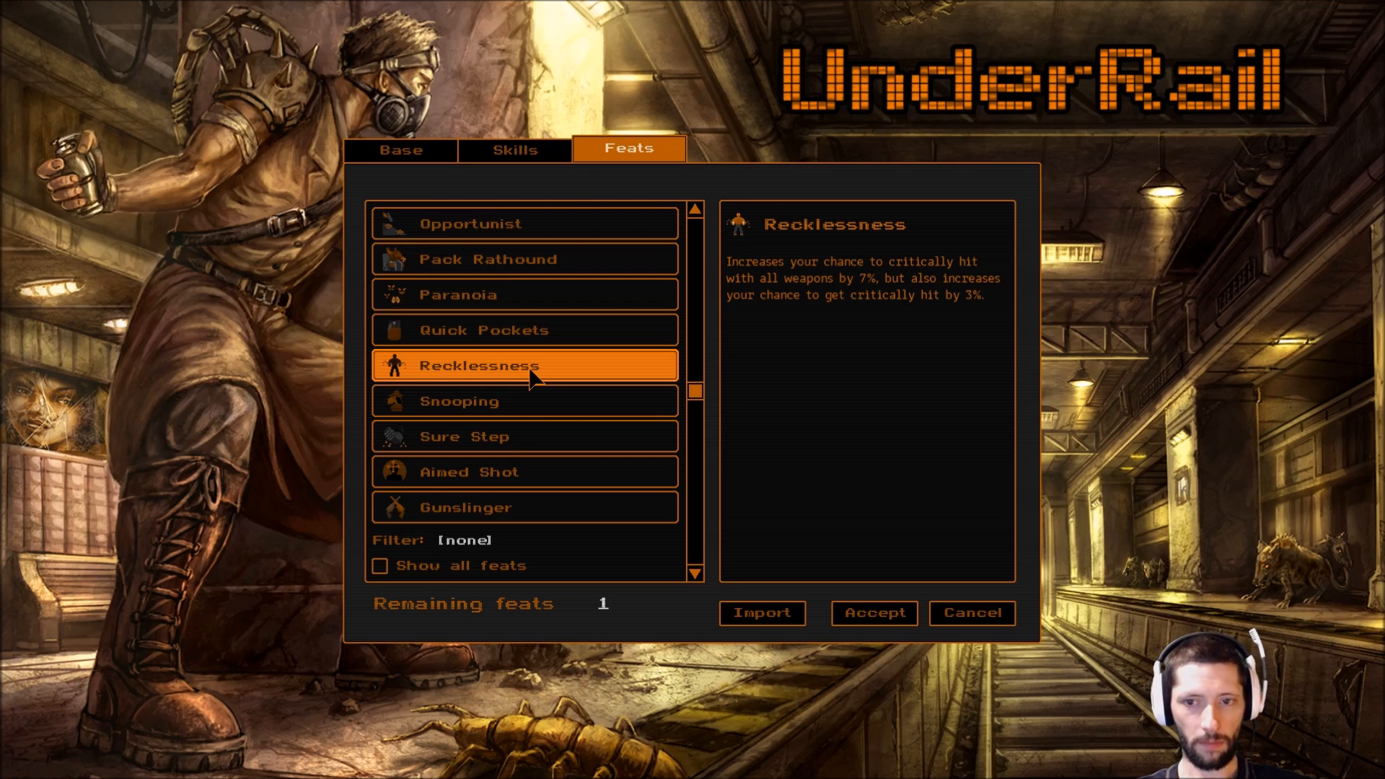
Read the Snooping, Sure Step and Aimed Shot feats and scroll further down the list.
click(524, 401)
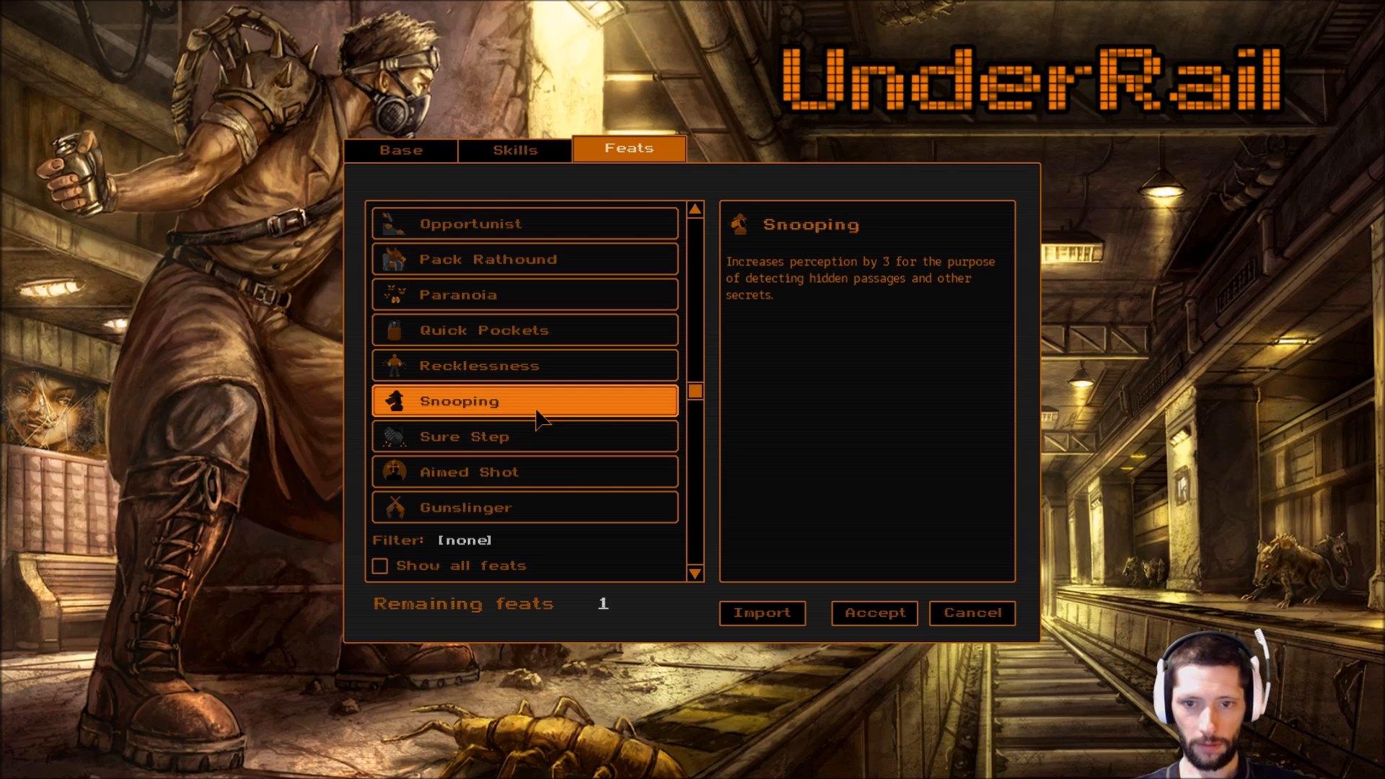
mouse_move(540, 425)
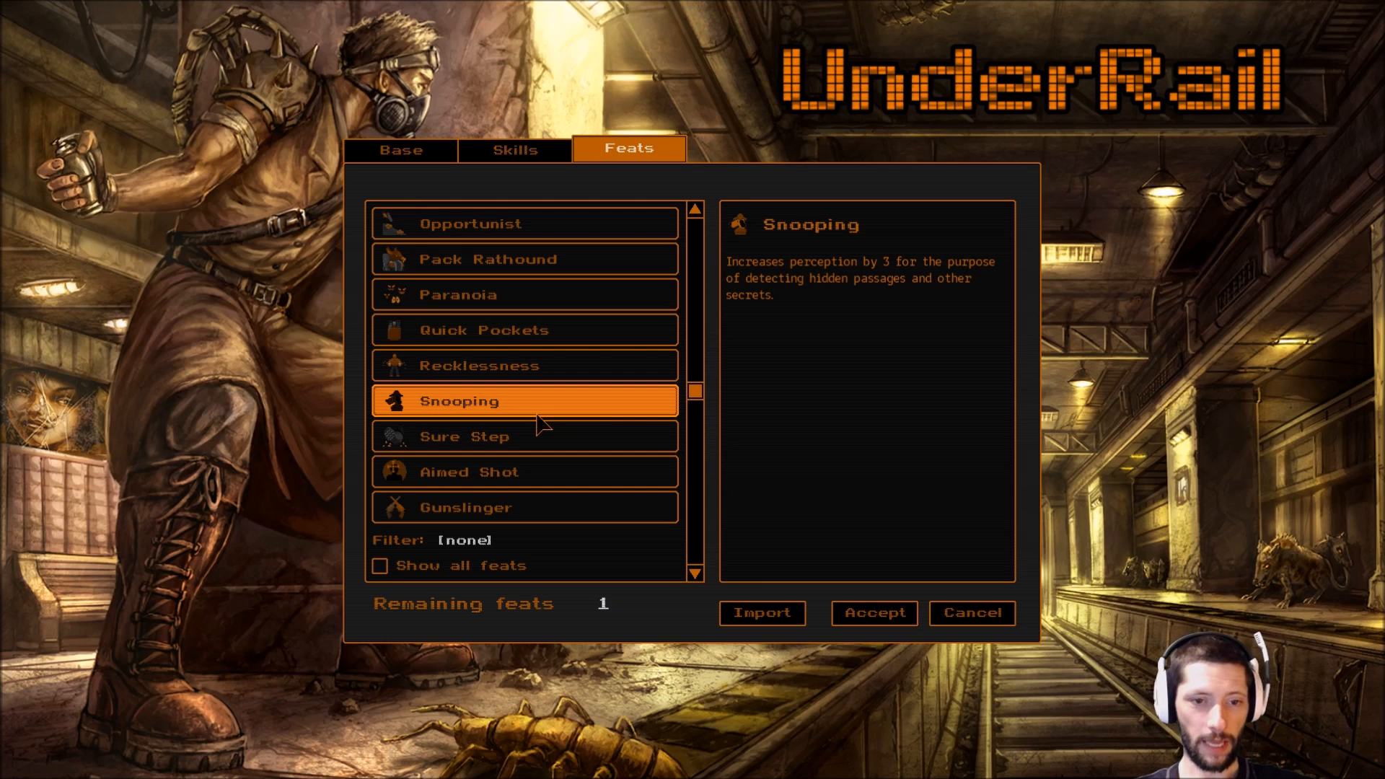
click(524, 435)
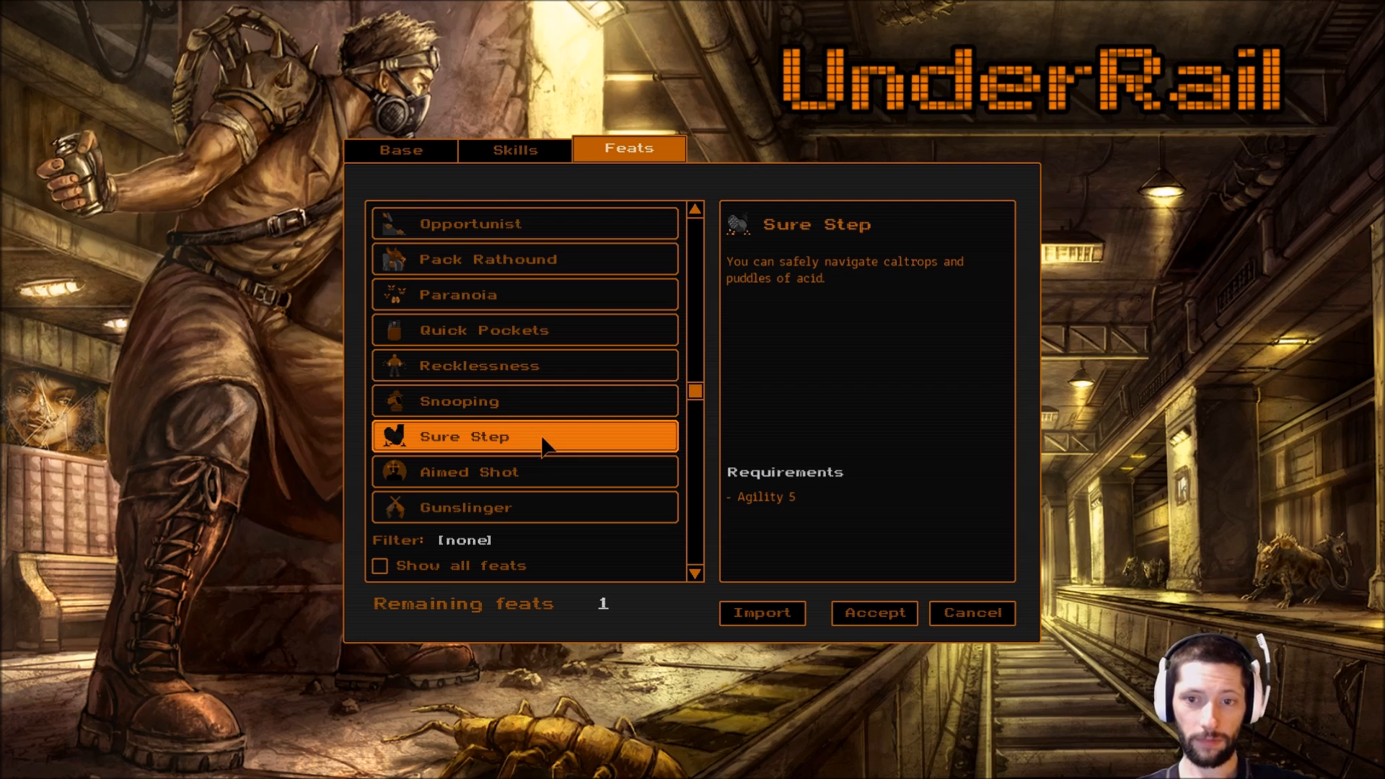
click(524, 471)
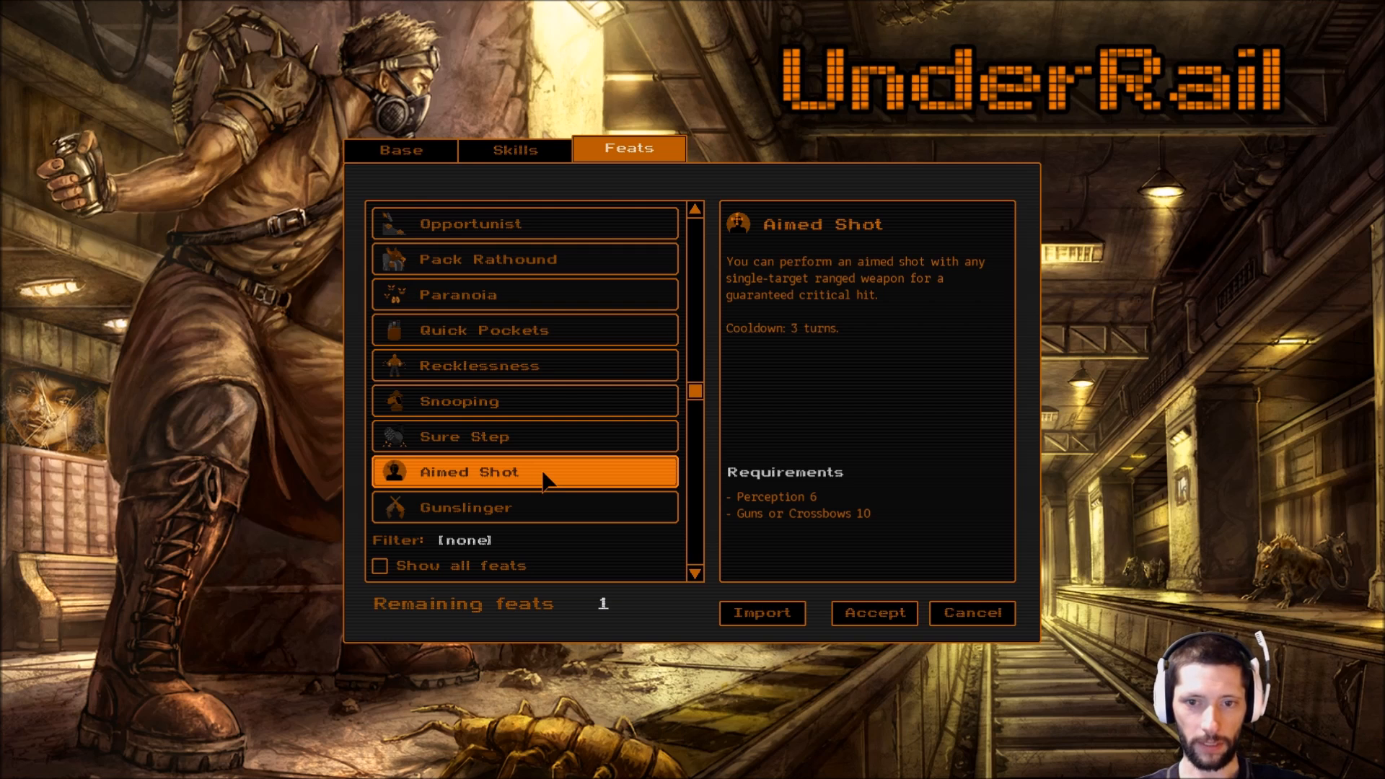
click(524, 506)
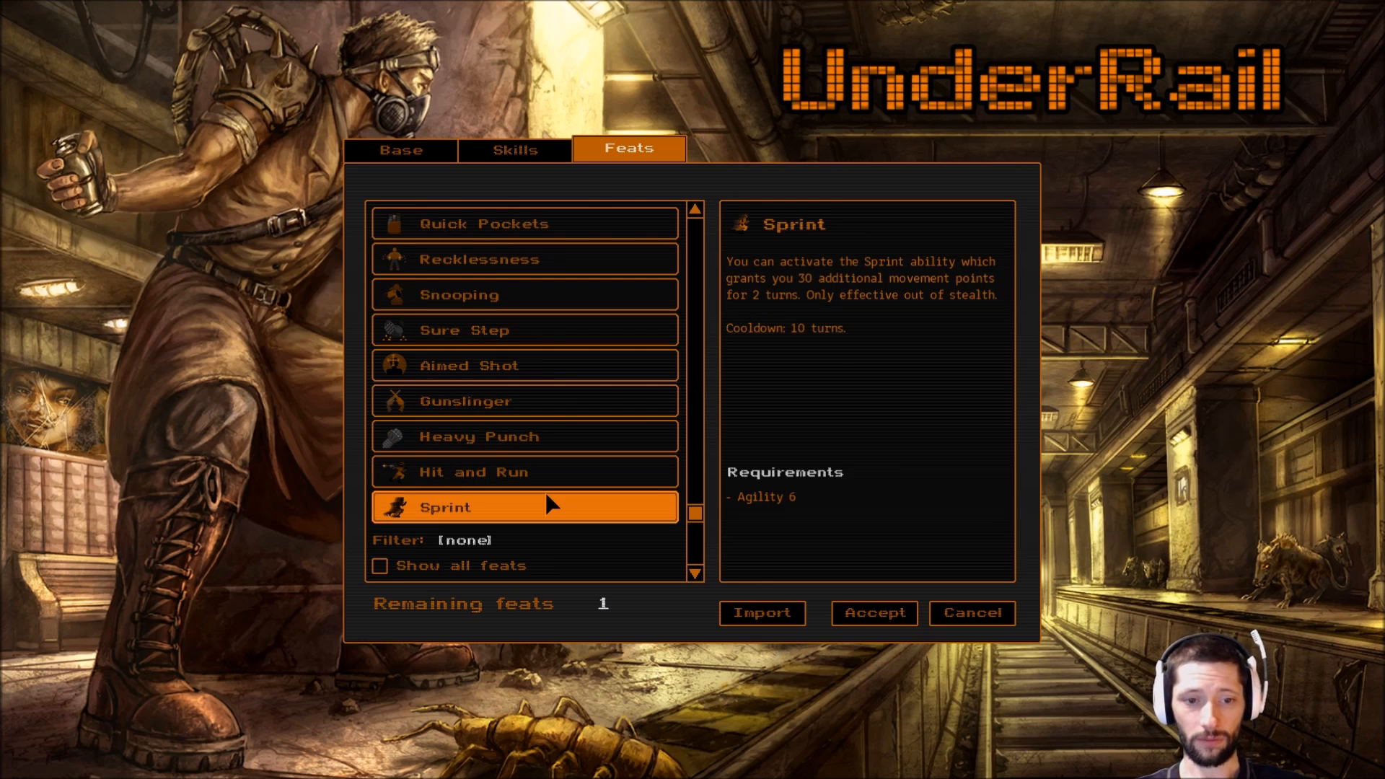
scroll(down, 3)
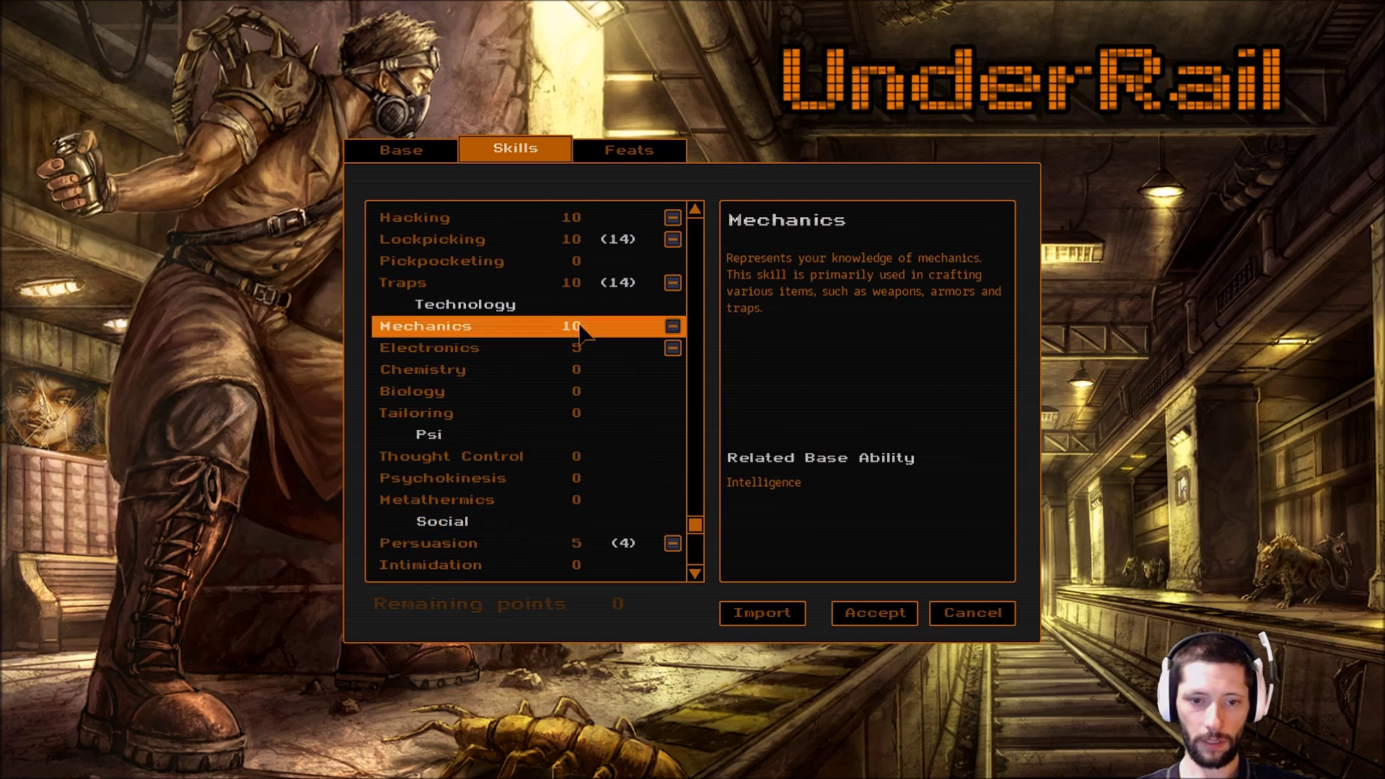
Check the Mechanics skill and base attributes, then accept Maximus to start the game.
click(429, 542)
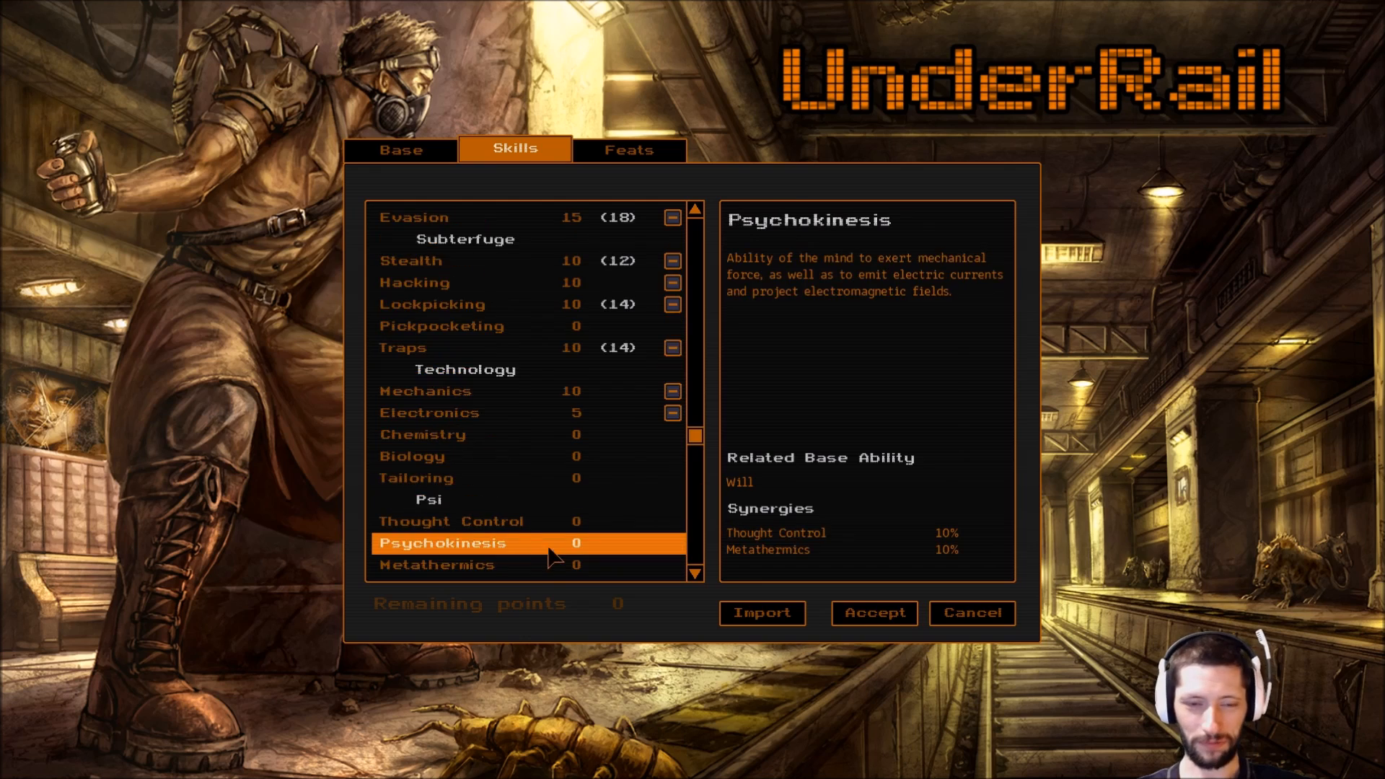
click(400, 149)
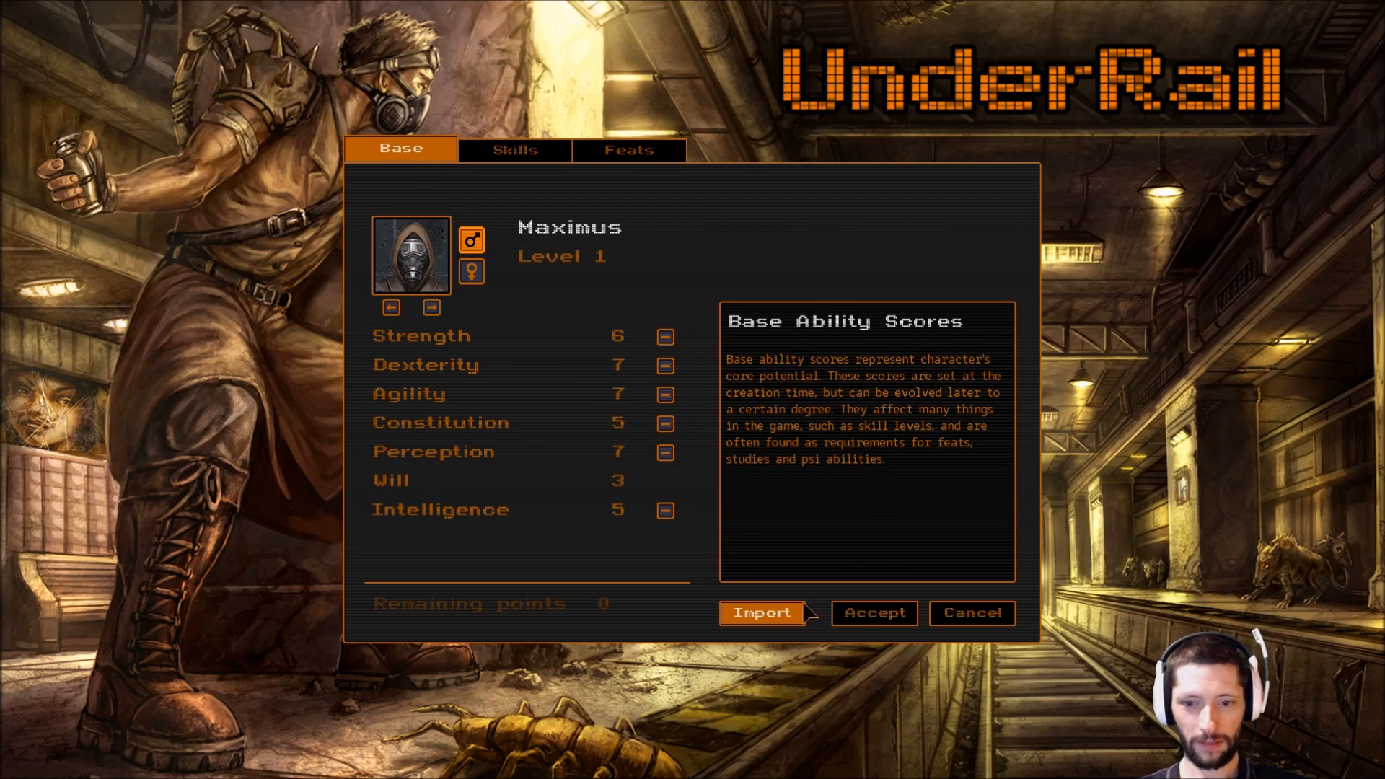
click(872, 612)
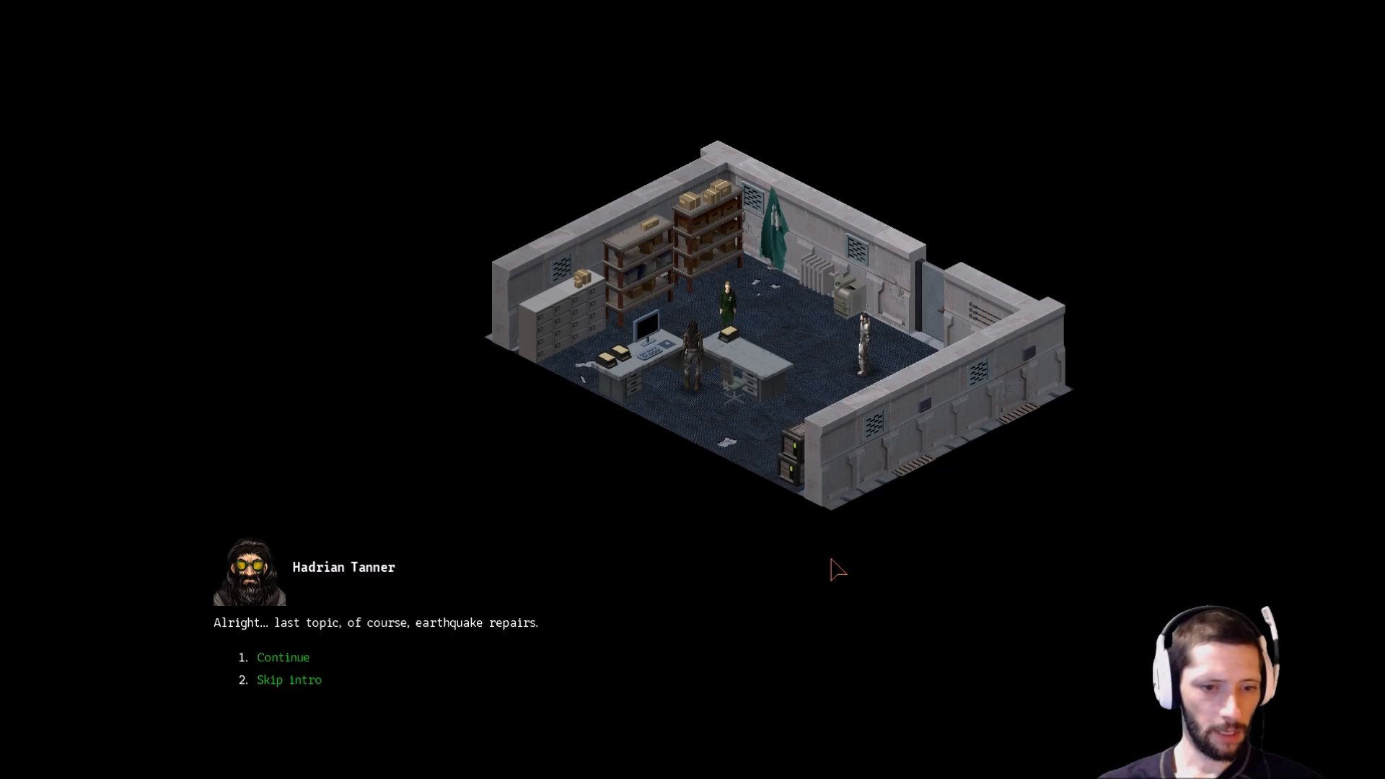
mouse_move(842, 575)
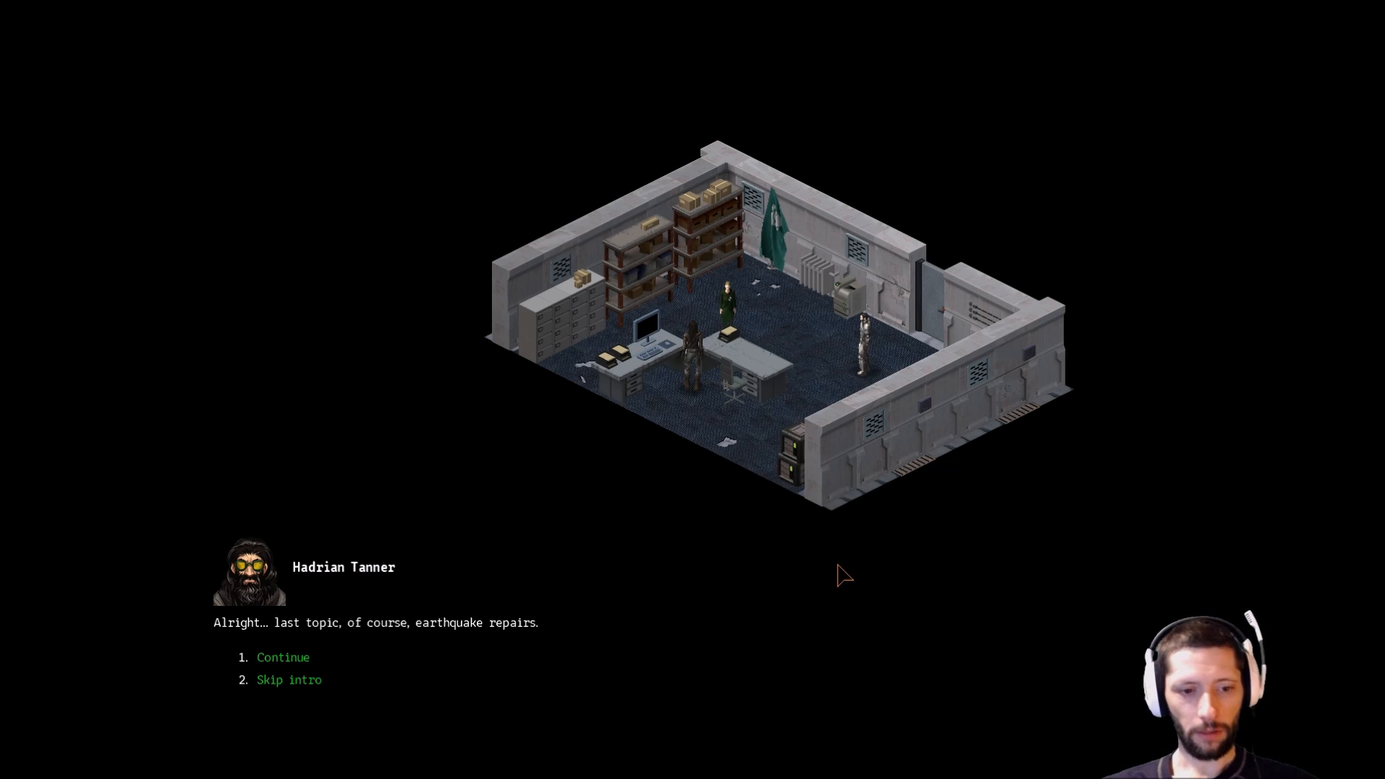
mouse_move(610, 704)
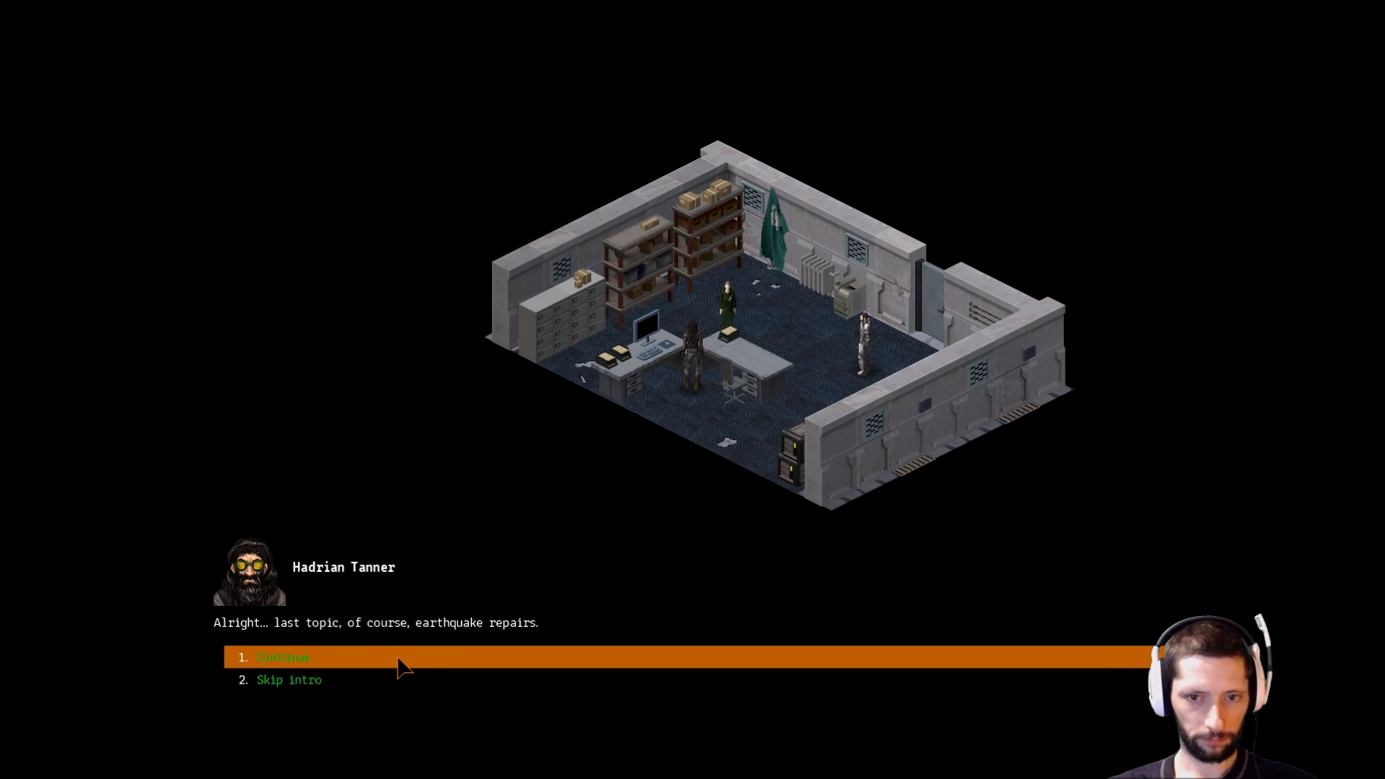
Continue through the council's earthquake repairs, Gorsky's cave and under-passage reports, and Vera's question about Maximus.
click(283, 657)
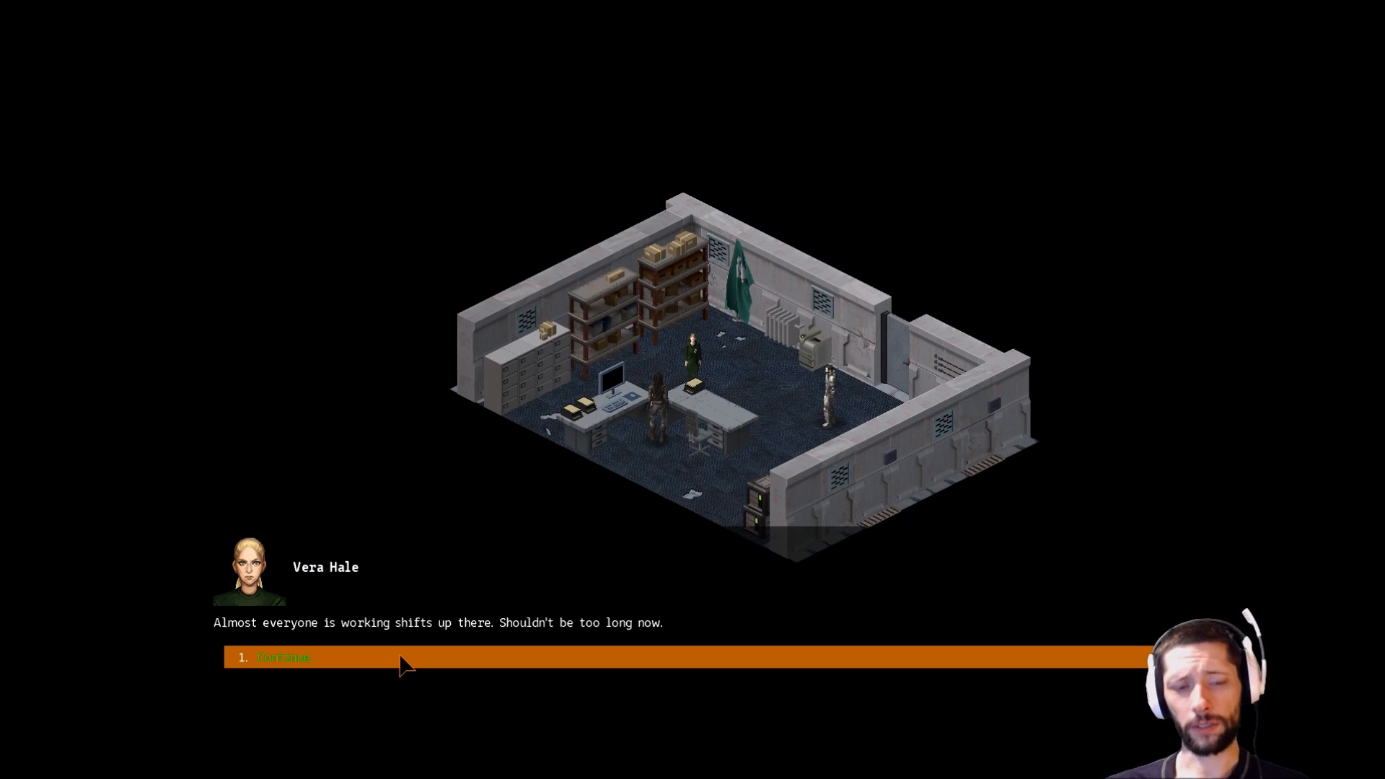
click(282, 657)
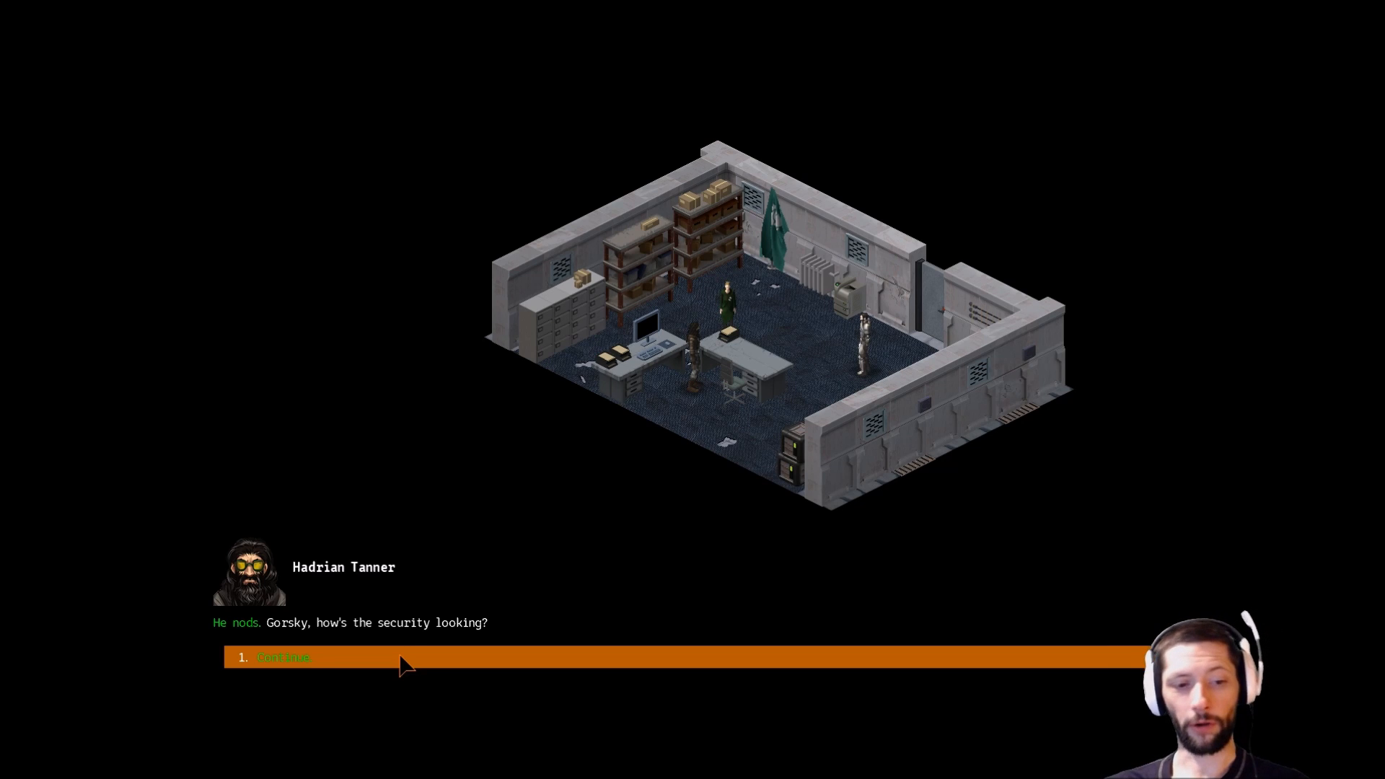
click(282, 657)
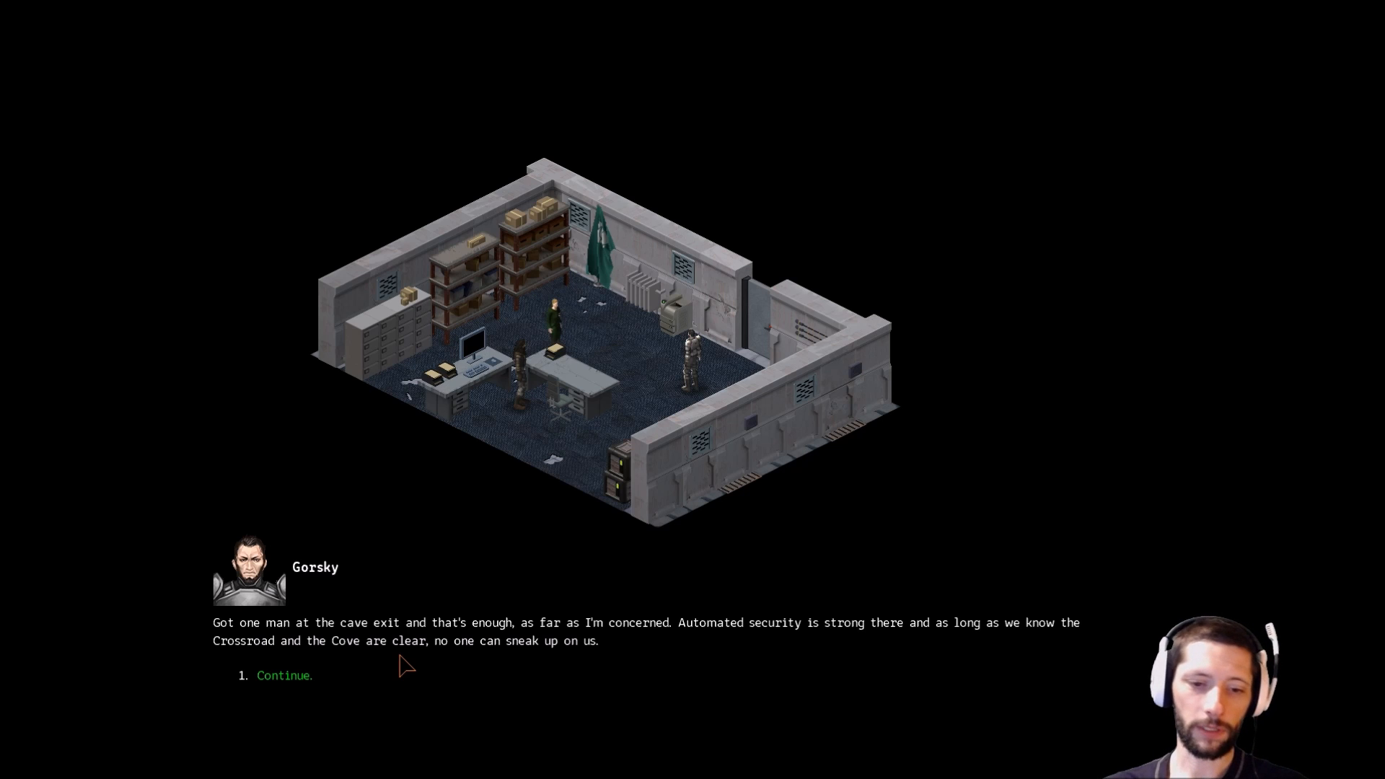
click(283, 676)
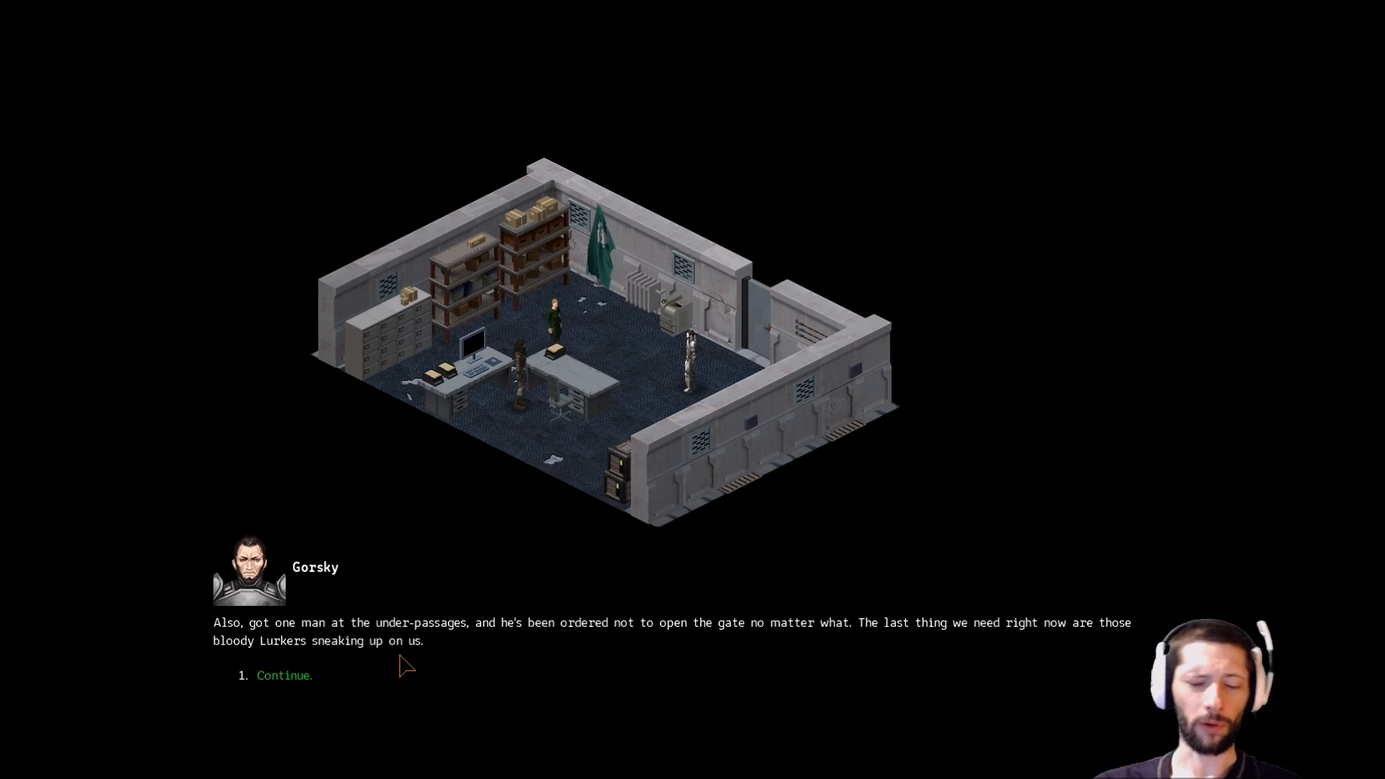
click(282, 657)
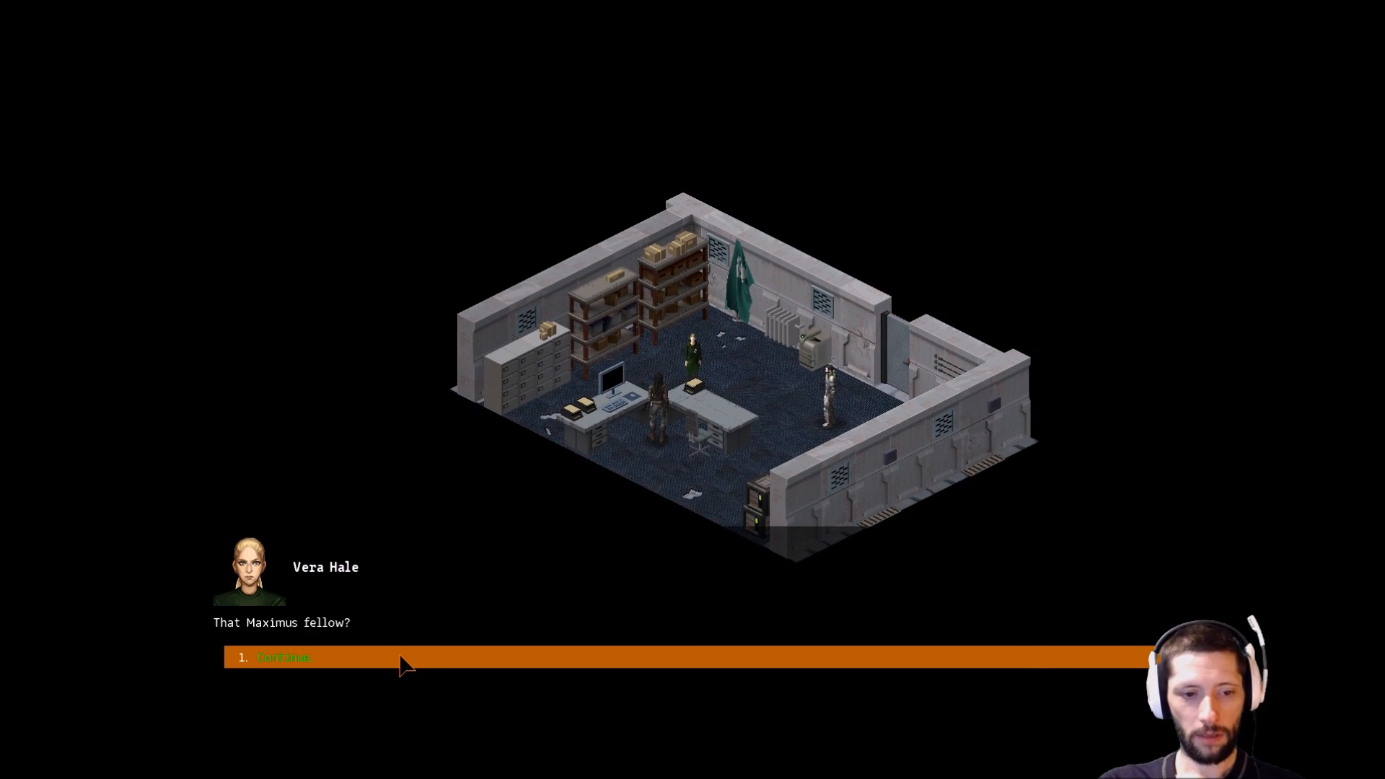
click(282, 657)
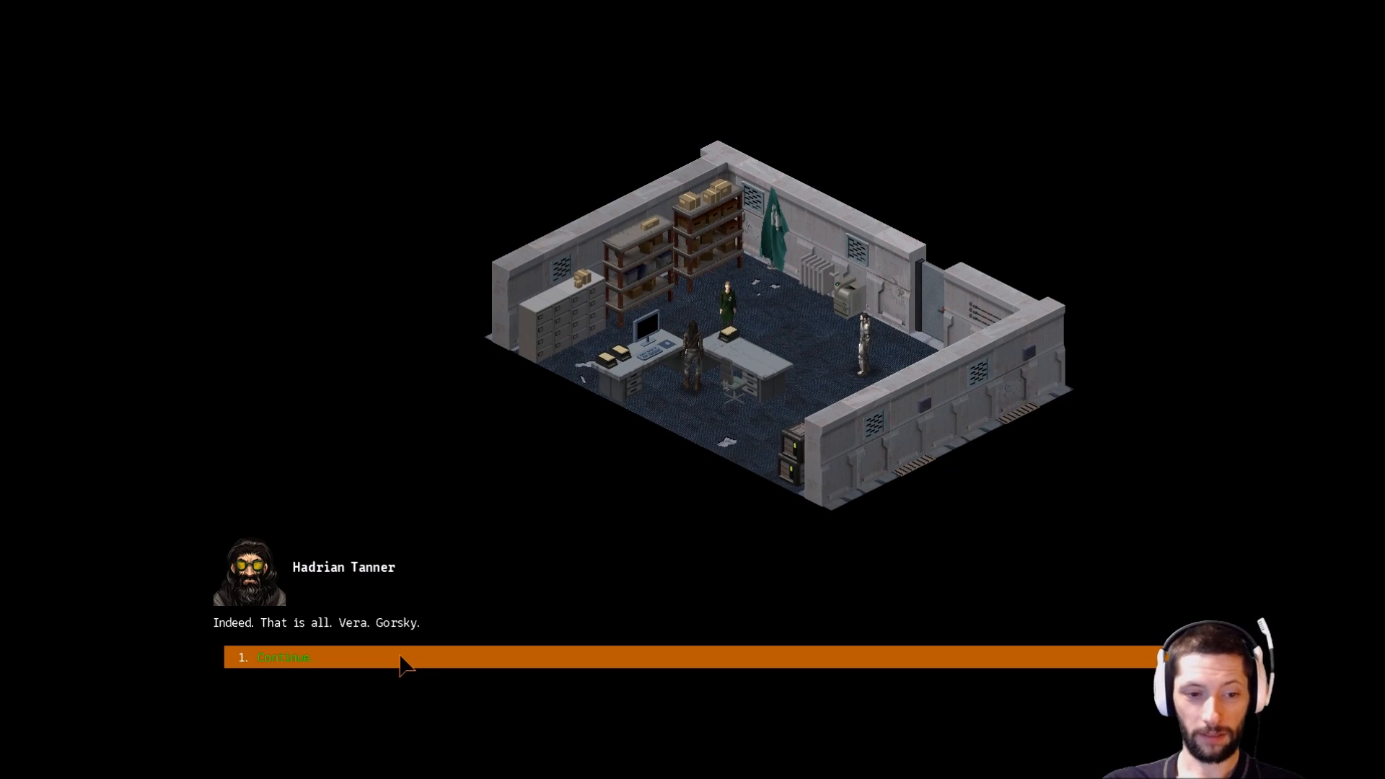
click(283, 657)
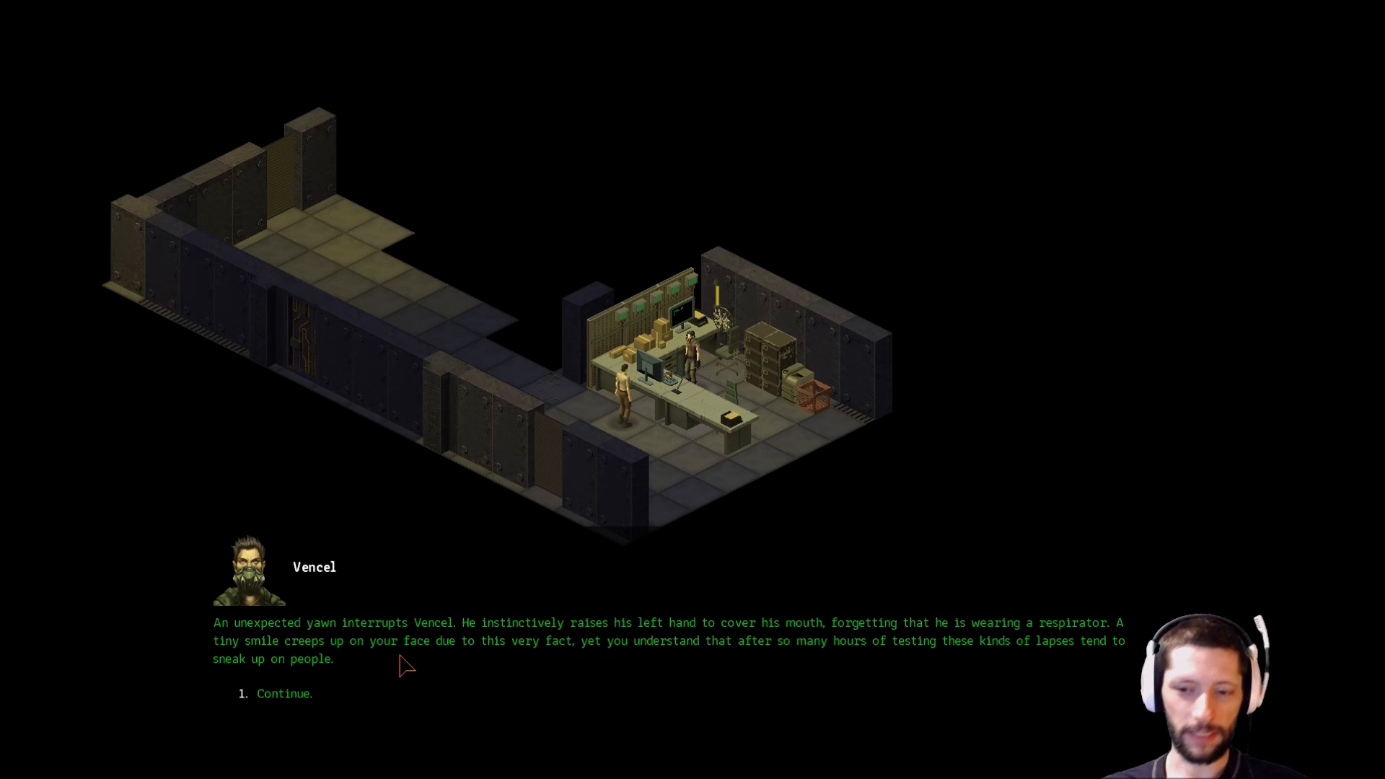
Continue past Vencel's yawn narration to reach the start-or-skip tutorial choices.
click(283, 693)
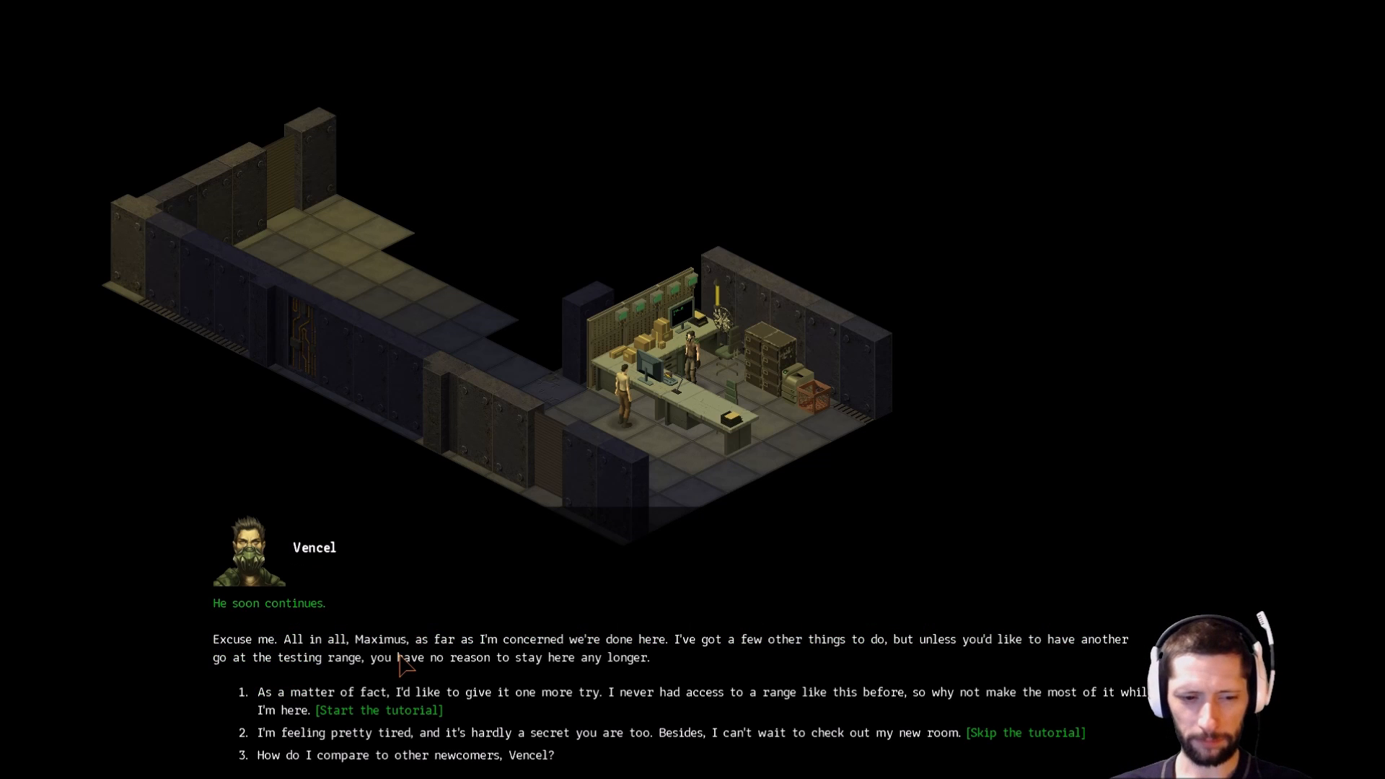
mouse_move(446, 652)
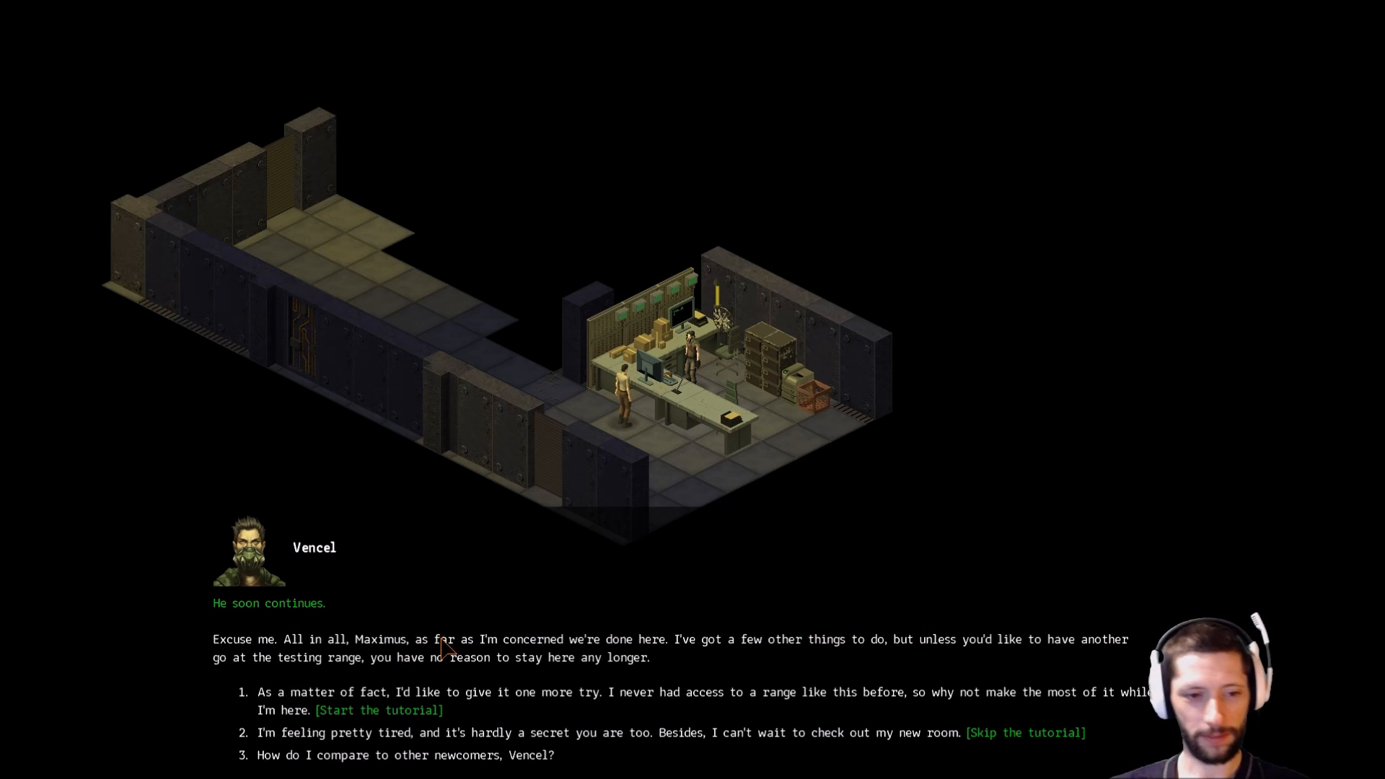
mouse_move(490, 569)
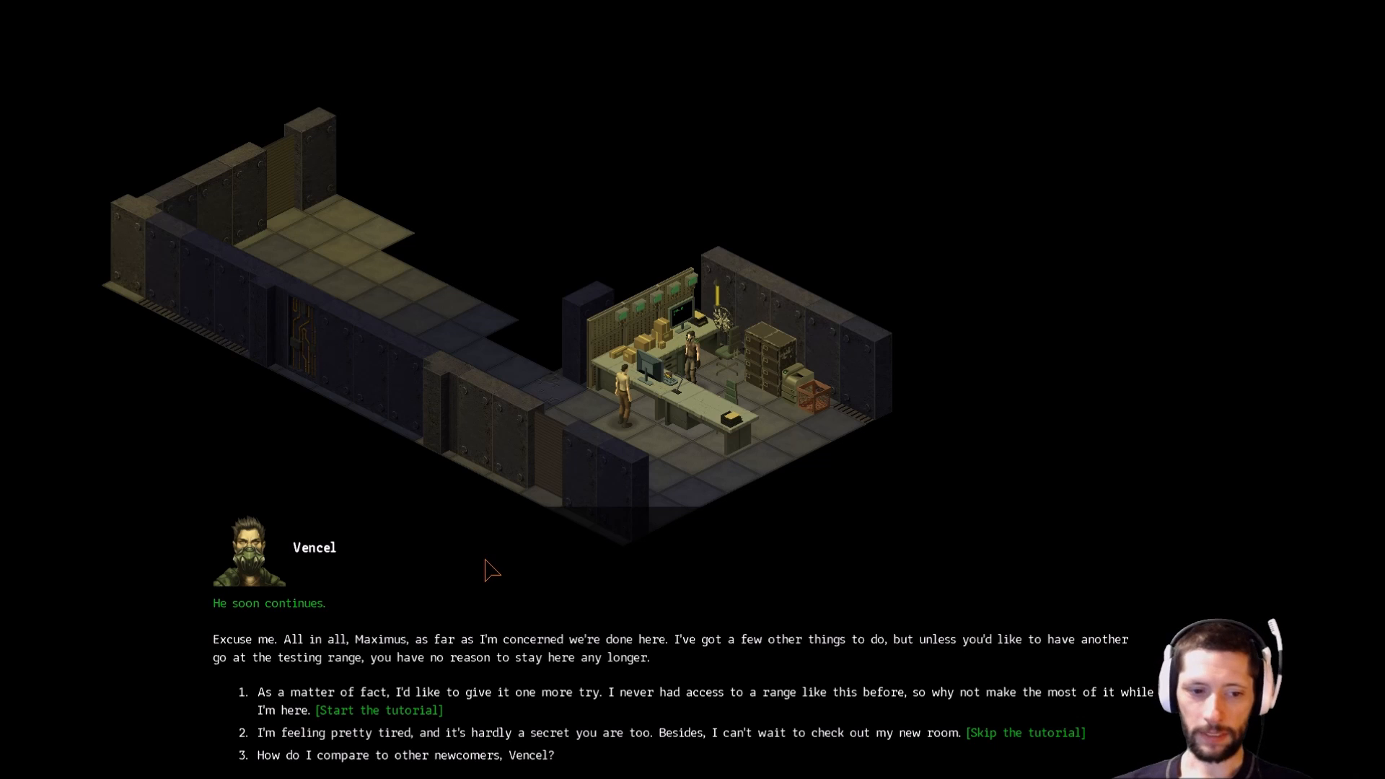
mouse_move(472, 556)
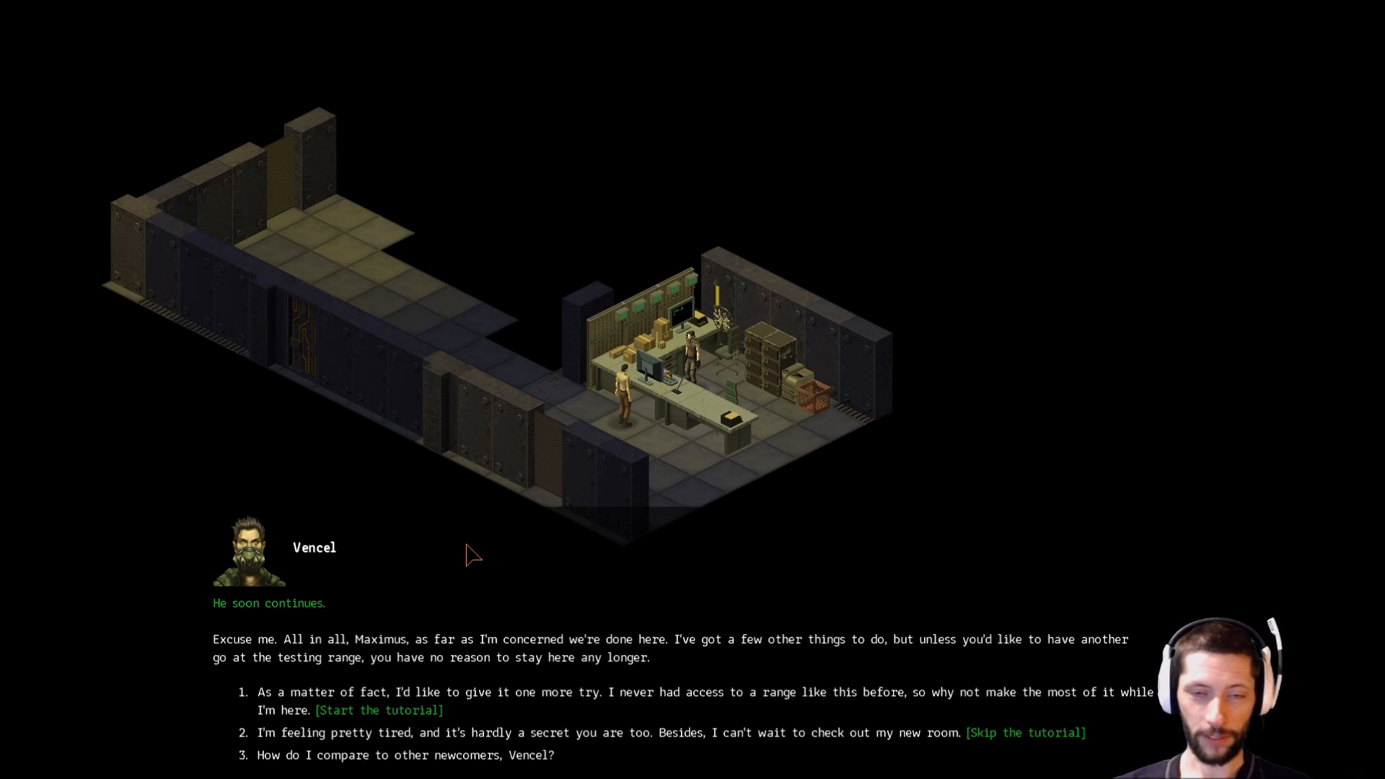
mouse_move(460, 556)
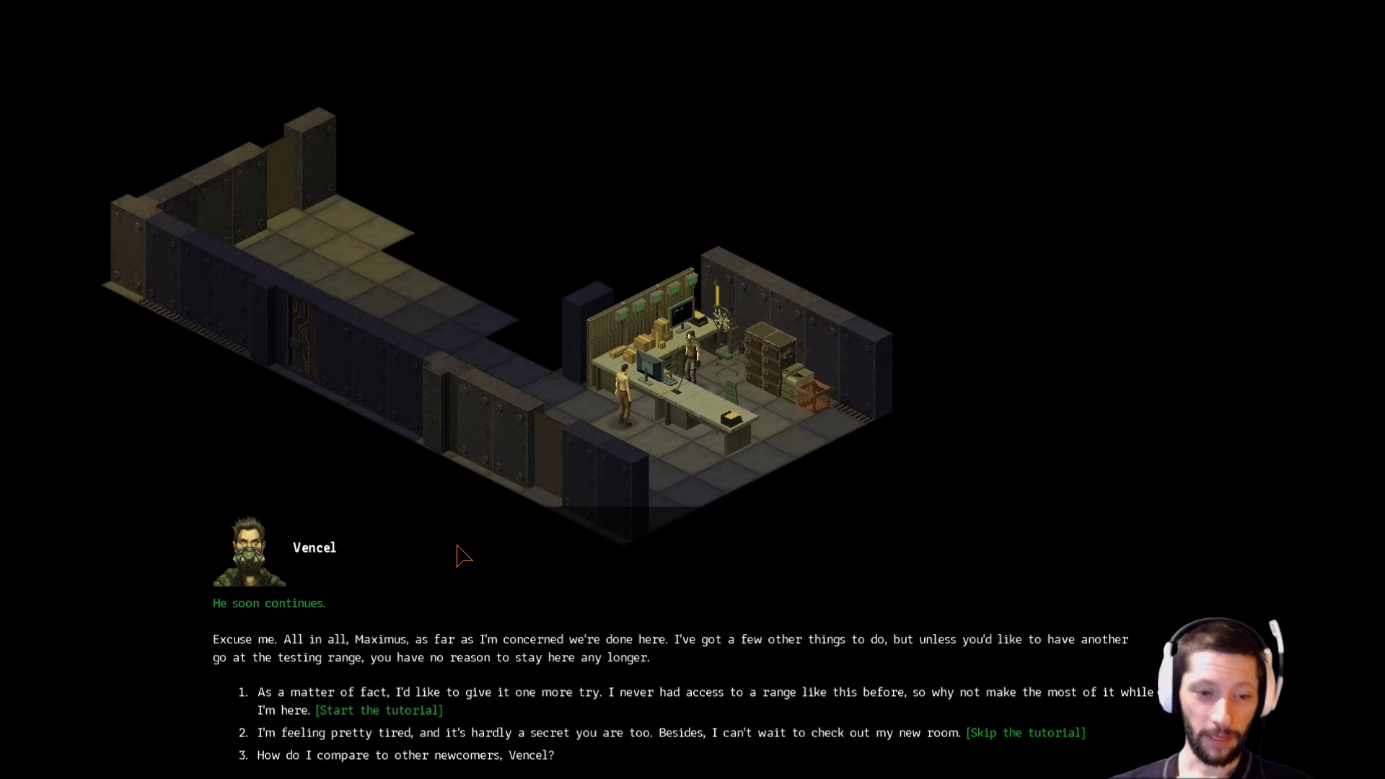
mouse_move(439, 578)
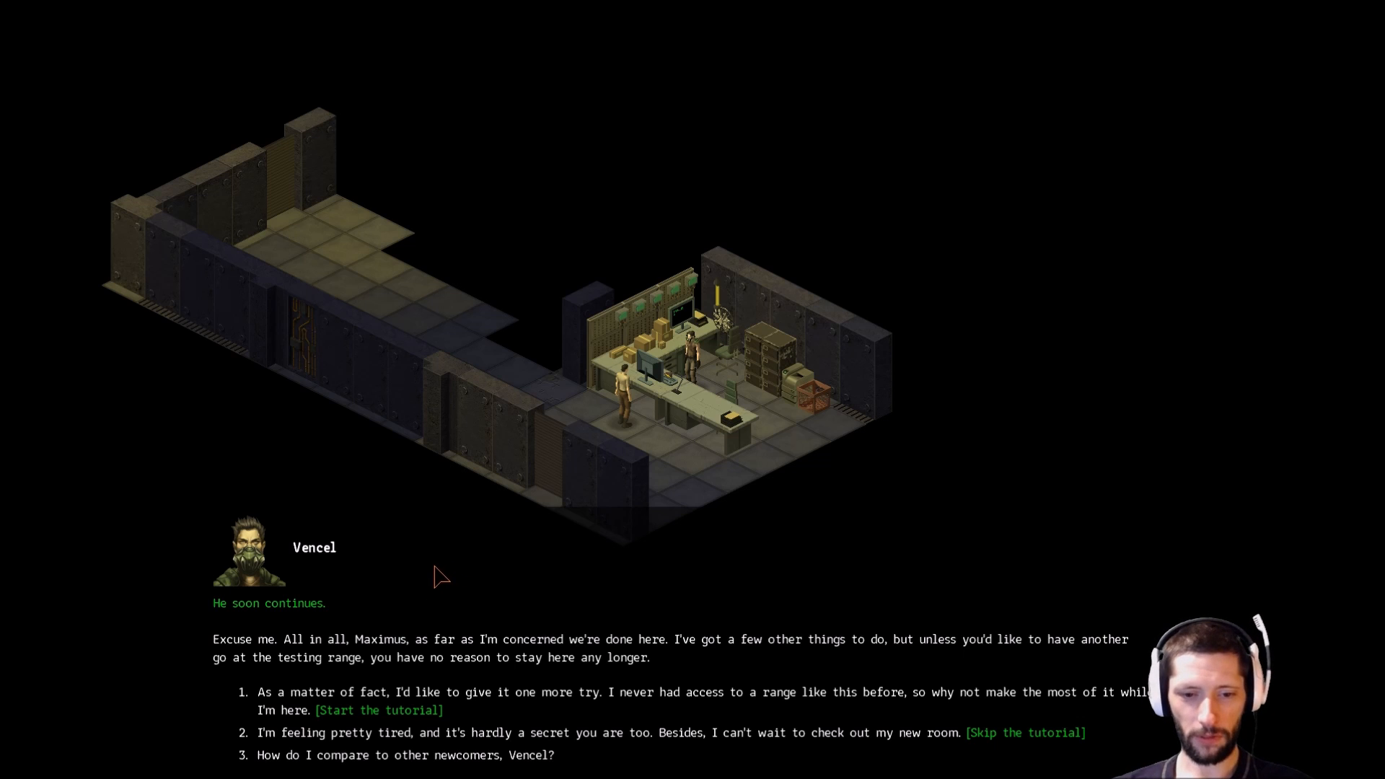
mouse_move(446, 574)
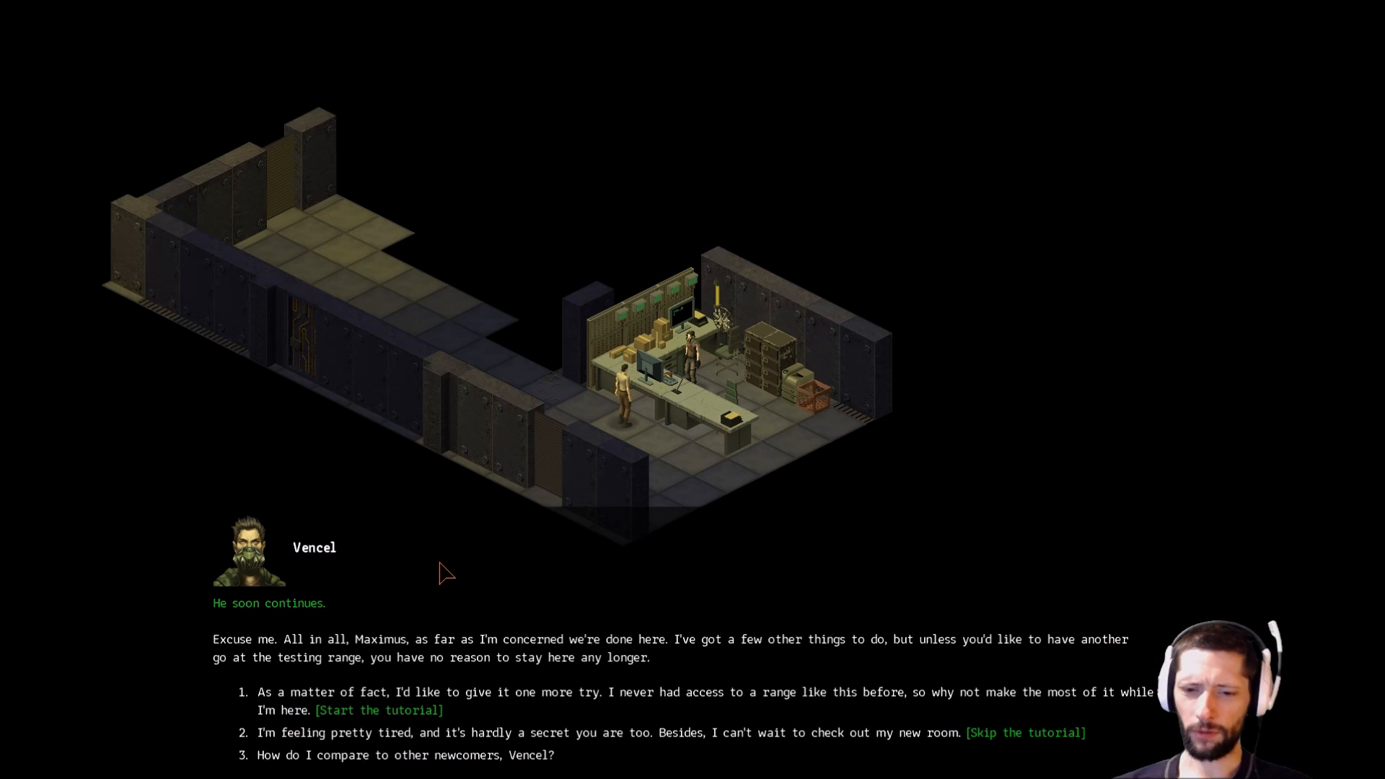